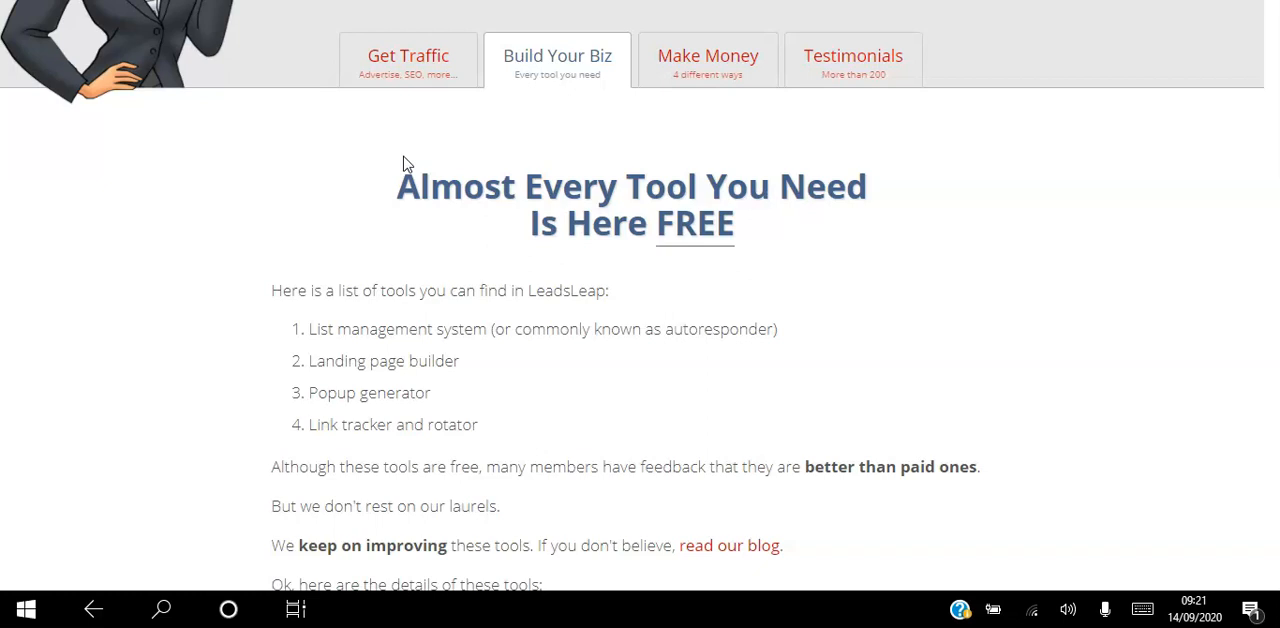
{"action": "mouse_move", "coordinate": [754, 200]}
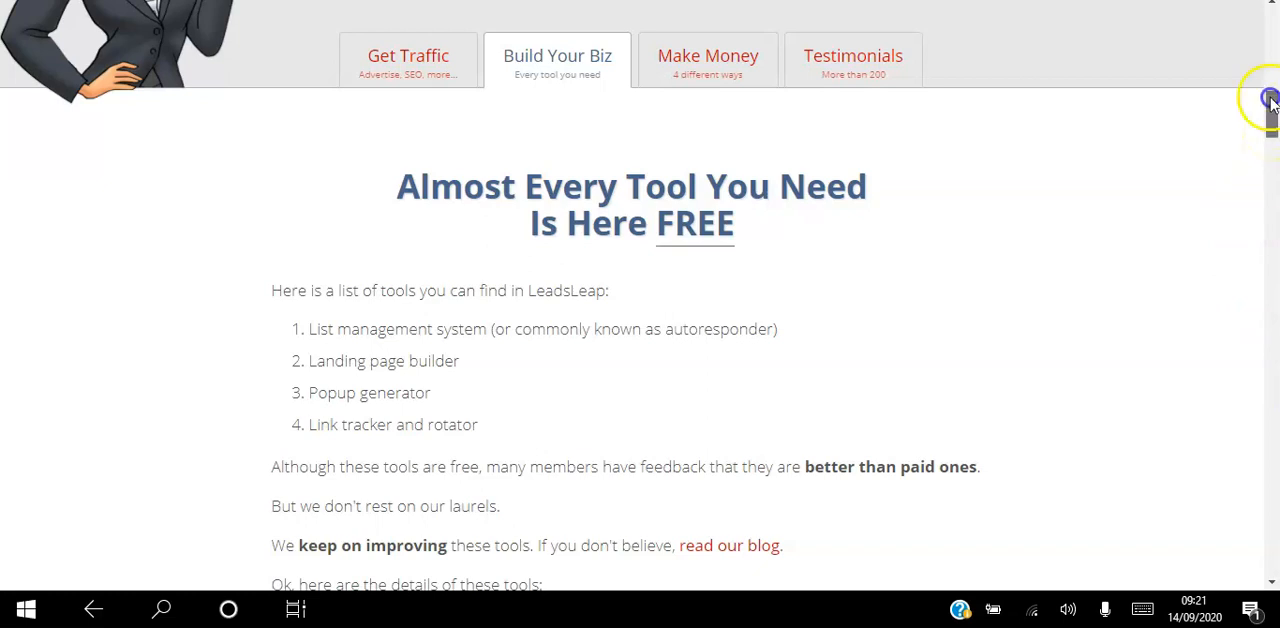
Go to My Lists under SendSteed List Manager from the Dashboard sidebar
{"action": "scroll", "scroll_direction": "up", "scroll_amount": 3}
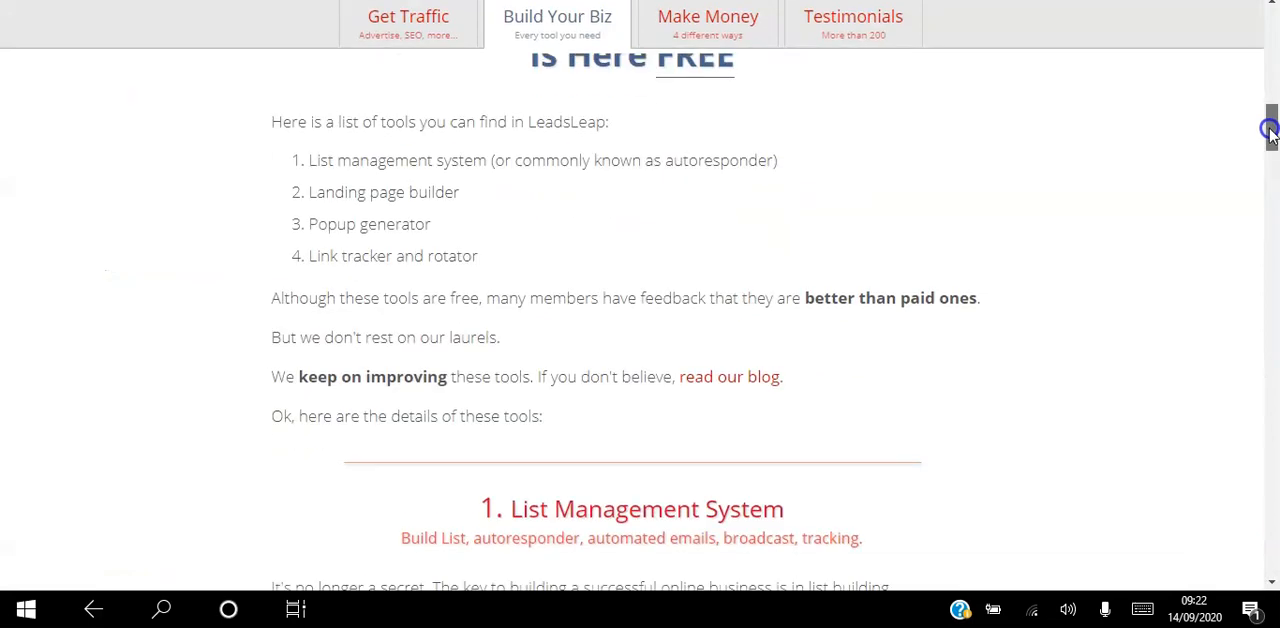
{"action": "scroll", "scroll_direction": "up", "scroll_amount": 3}
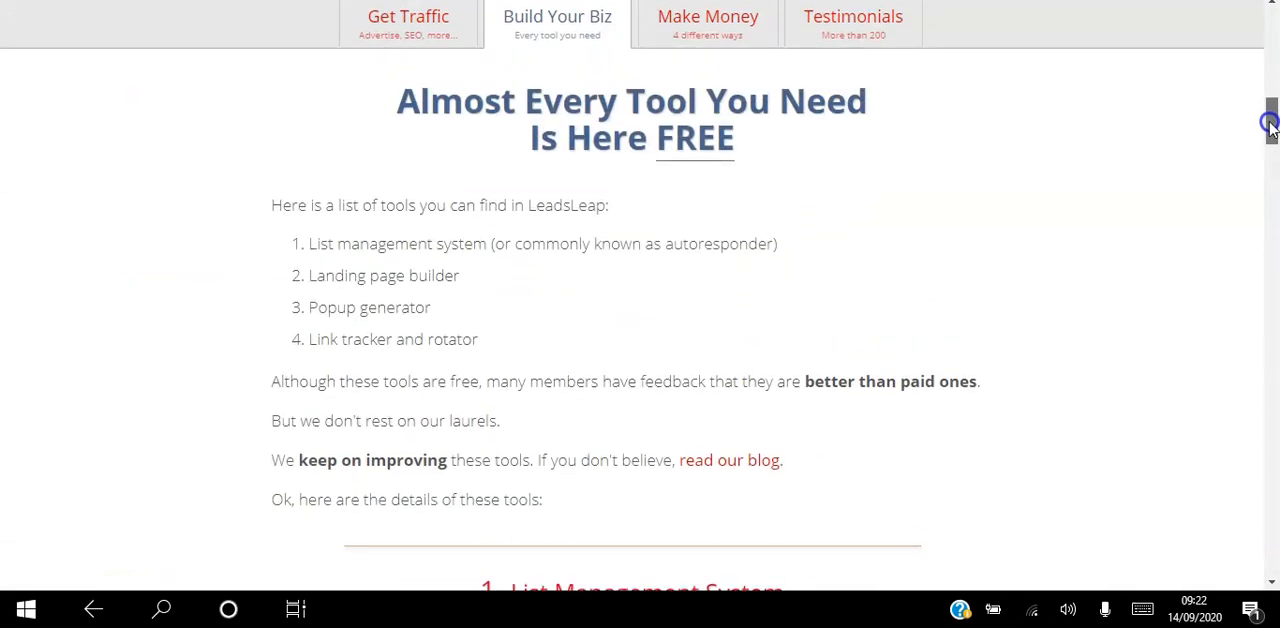
{"action": "mouse_move", "coordinate": [428, 254]}
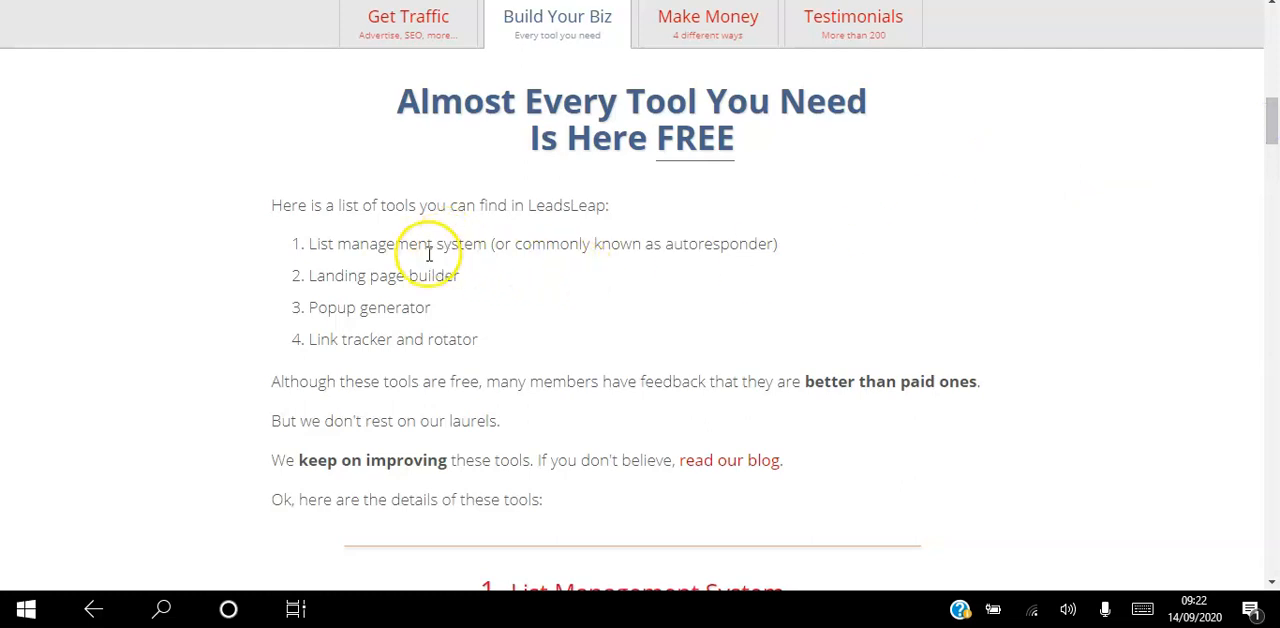
{"action": "mouse_move", "coordinate": [456, 280]}
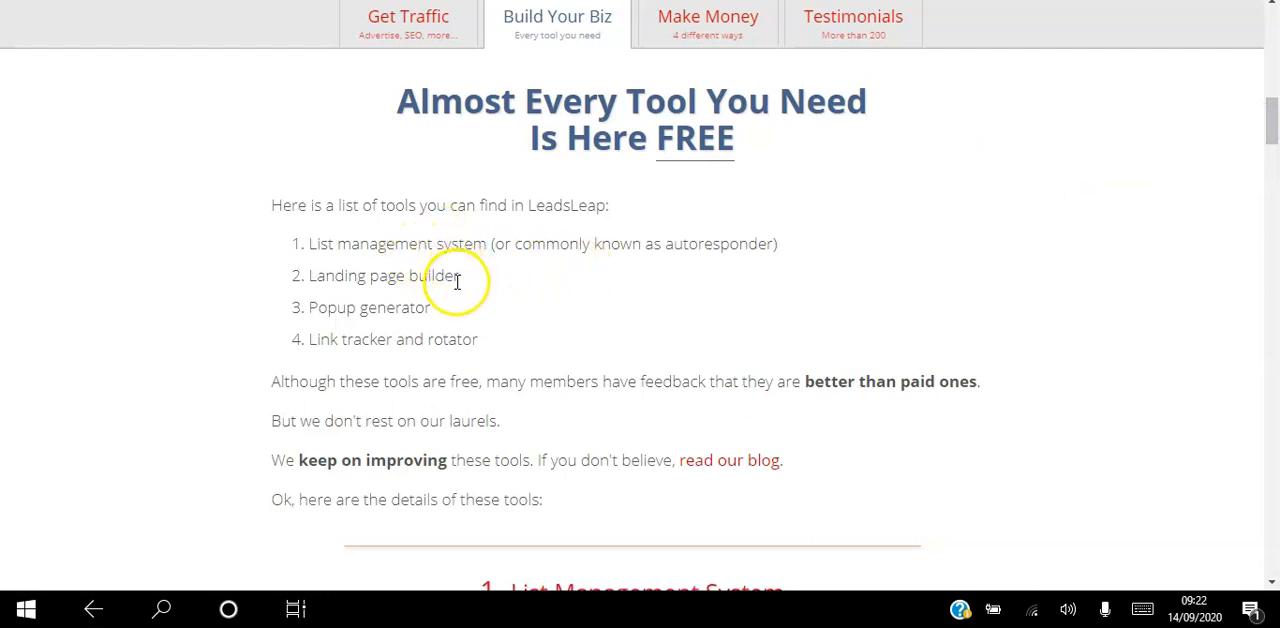
{"action": "mouse_move", "coordinate": [472, 322]}
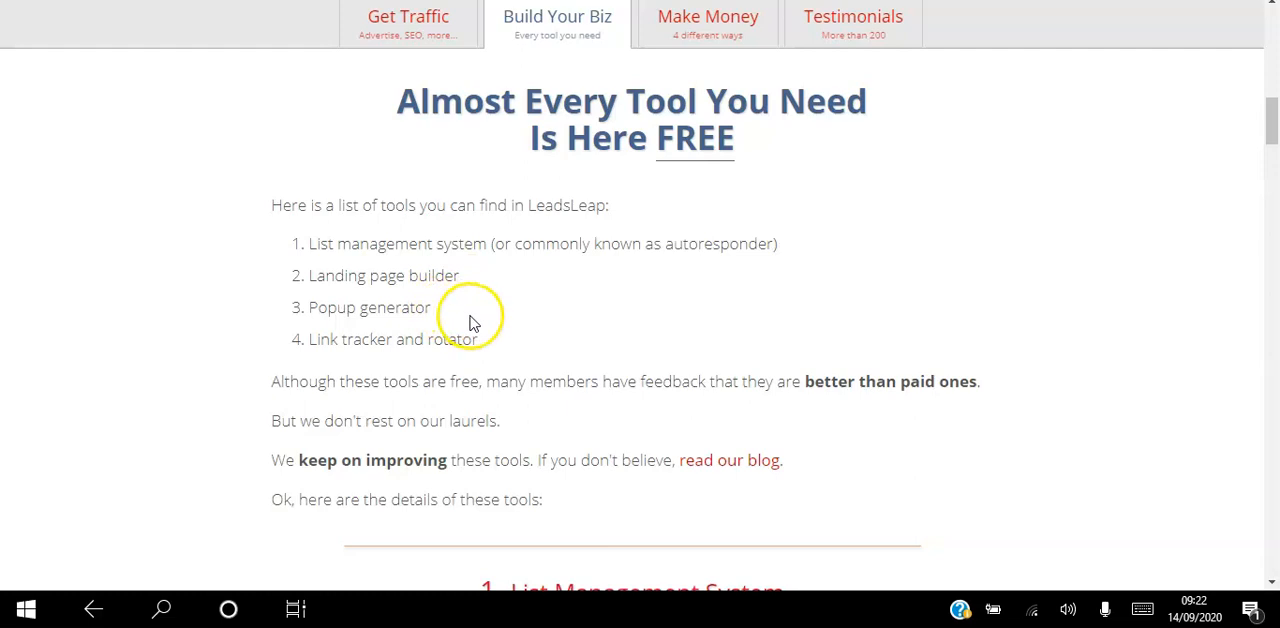
{"action": "mouse_move", "coordinate": [548, 352]}
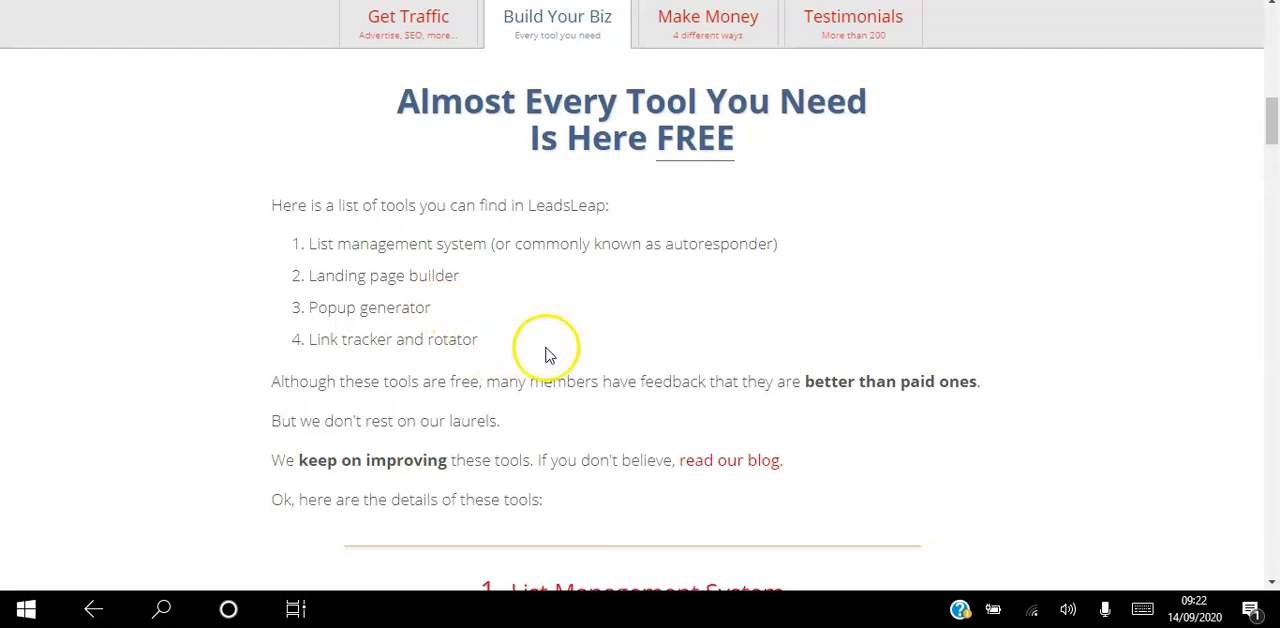
{"action": "scroll", "scroll_direction": "down", "scroll_amount": 3}
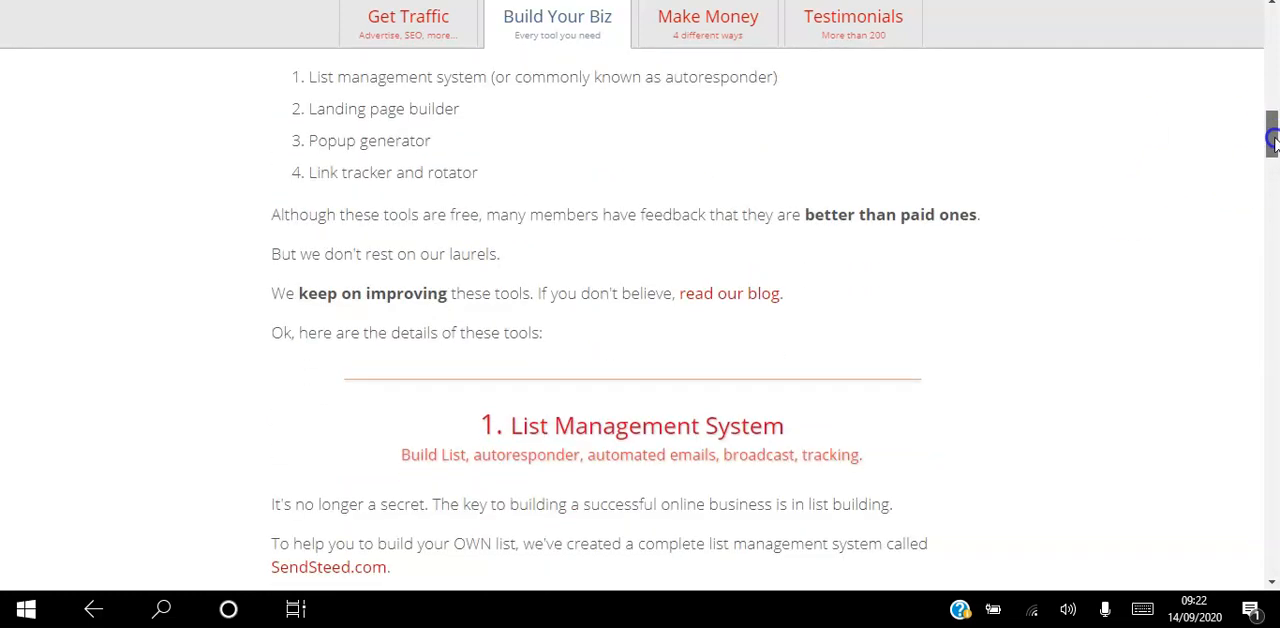
{"action": "scroll", "scroll_direction": "down", "scroll_amount": 3}
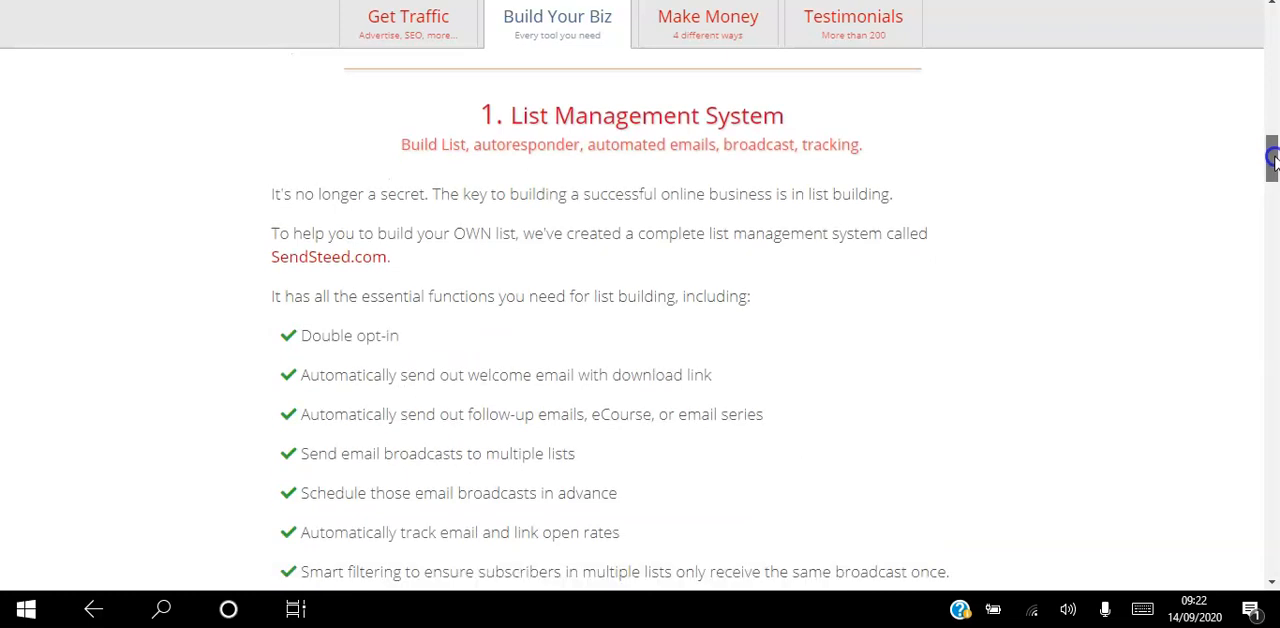
{"action": "mouse_move", "coordinate": [768, 148]}
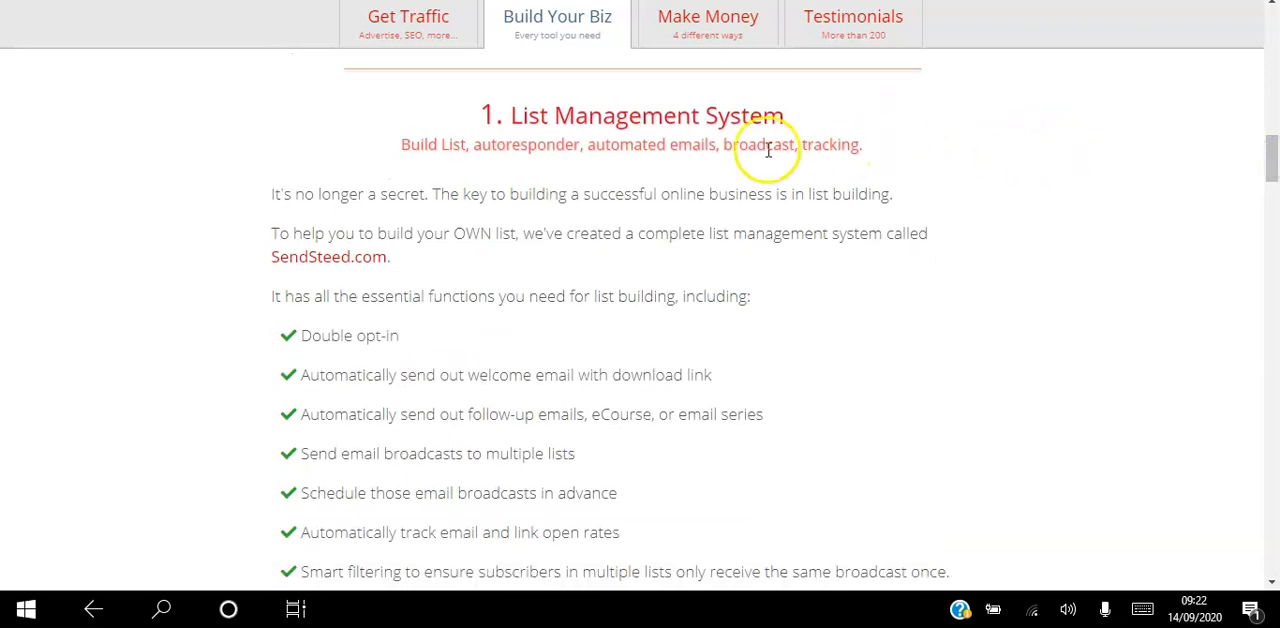
{"action": "mouse_move", "coordinate": [608, 298]}
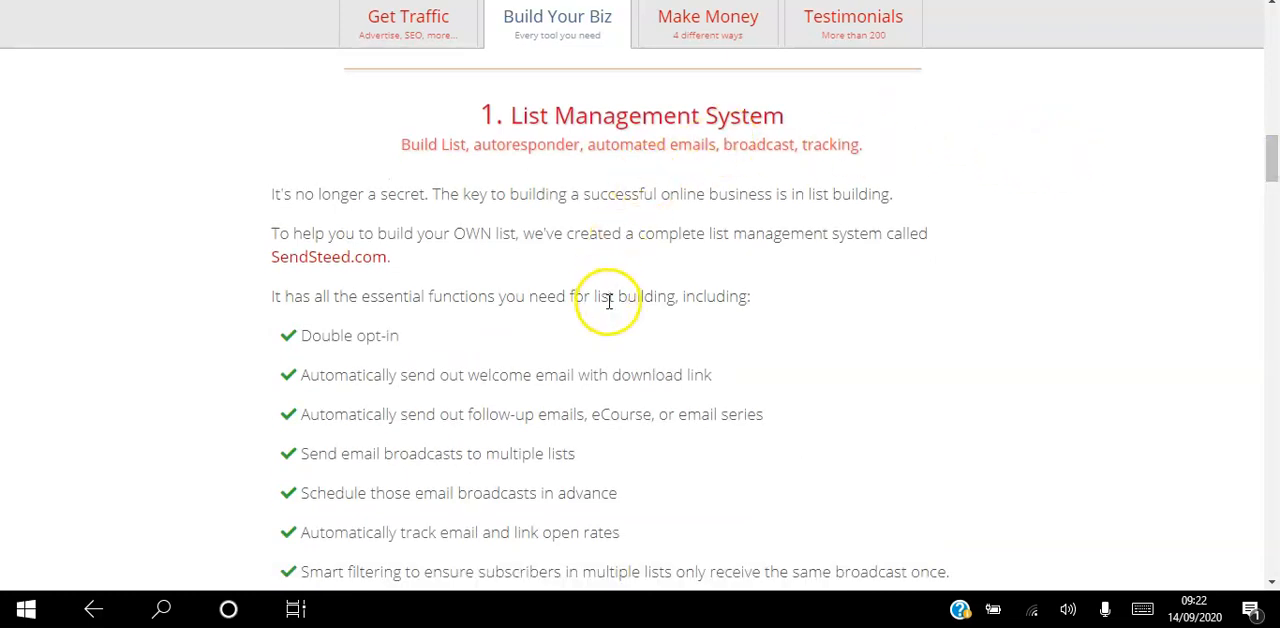
{"action": "mouse_move", "coordinate": [500, 170]}
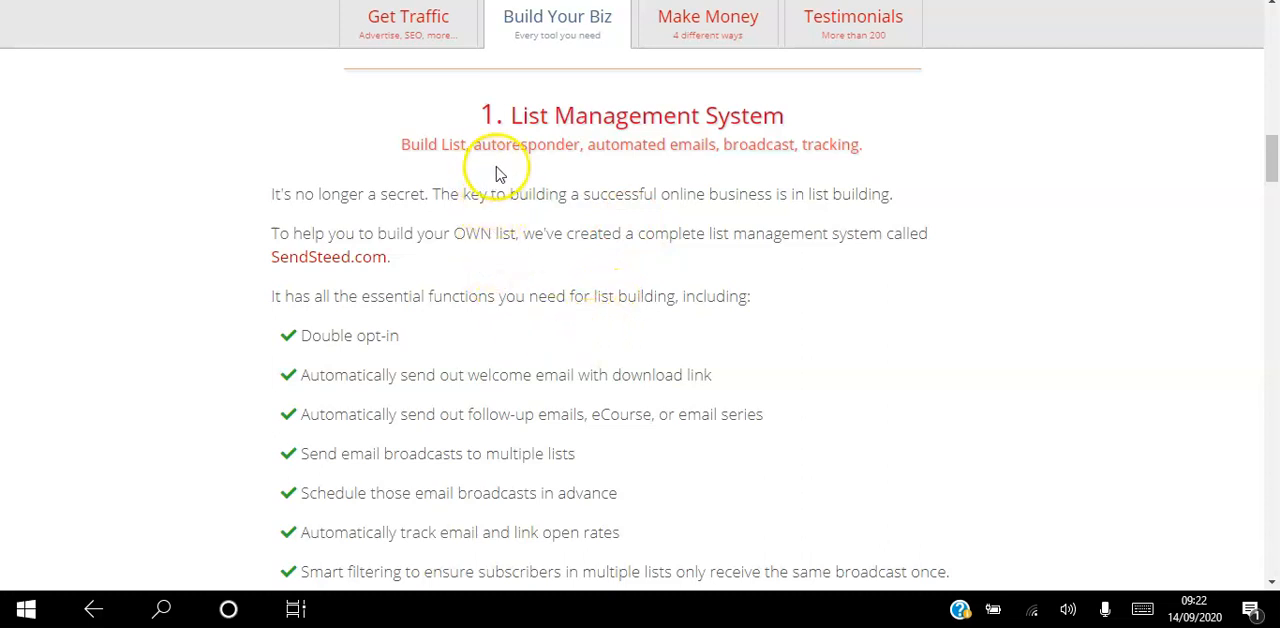
{"action": "mouse_move", "coordinate": [538, 162]}
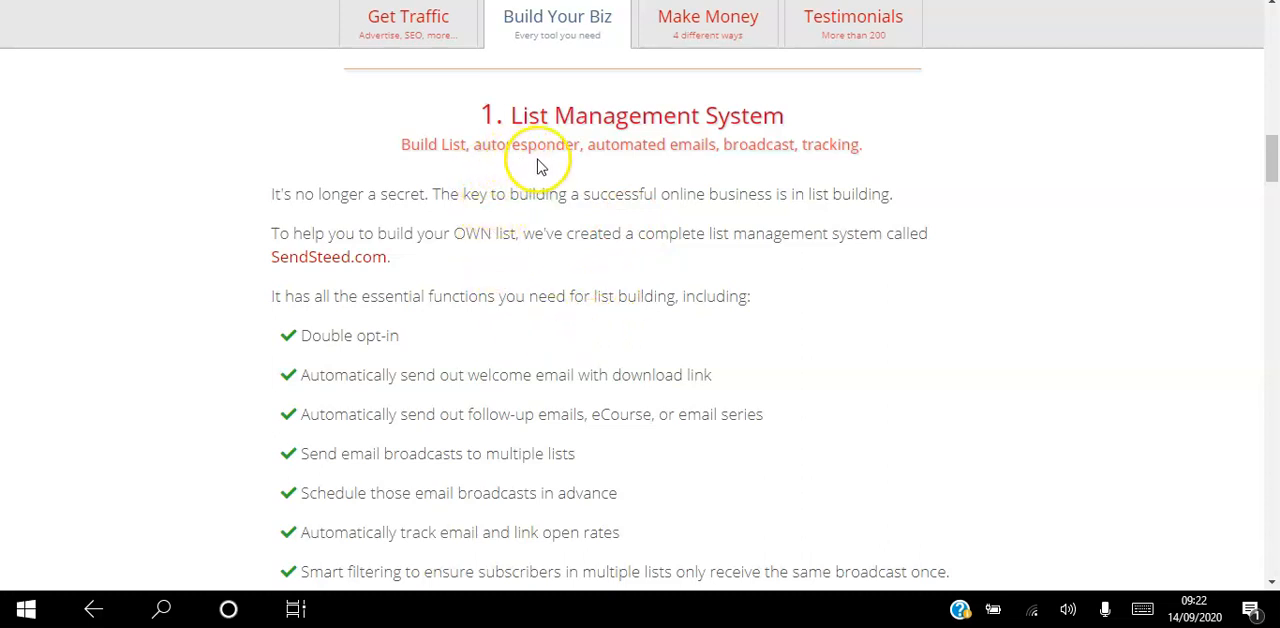
{"action": "mouse_move", "coordinate": [616, 178]}
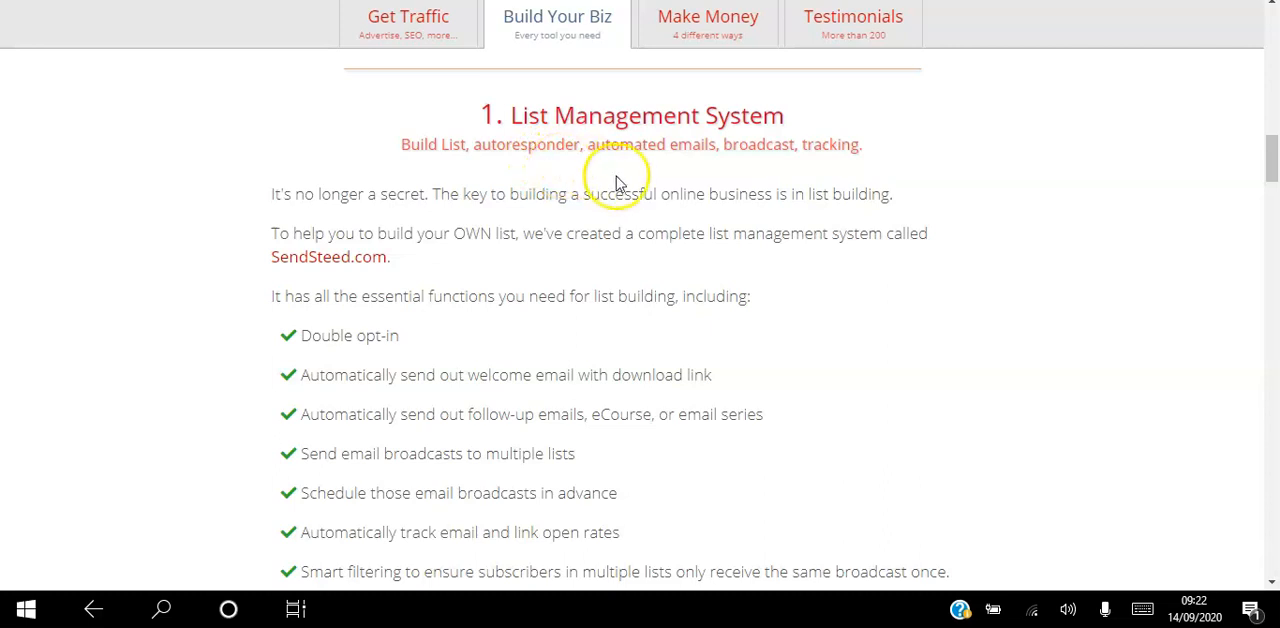
{"action": "mouse_move", "coordinate": [740, 170]}
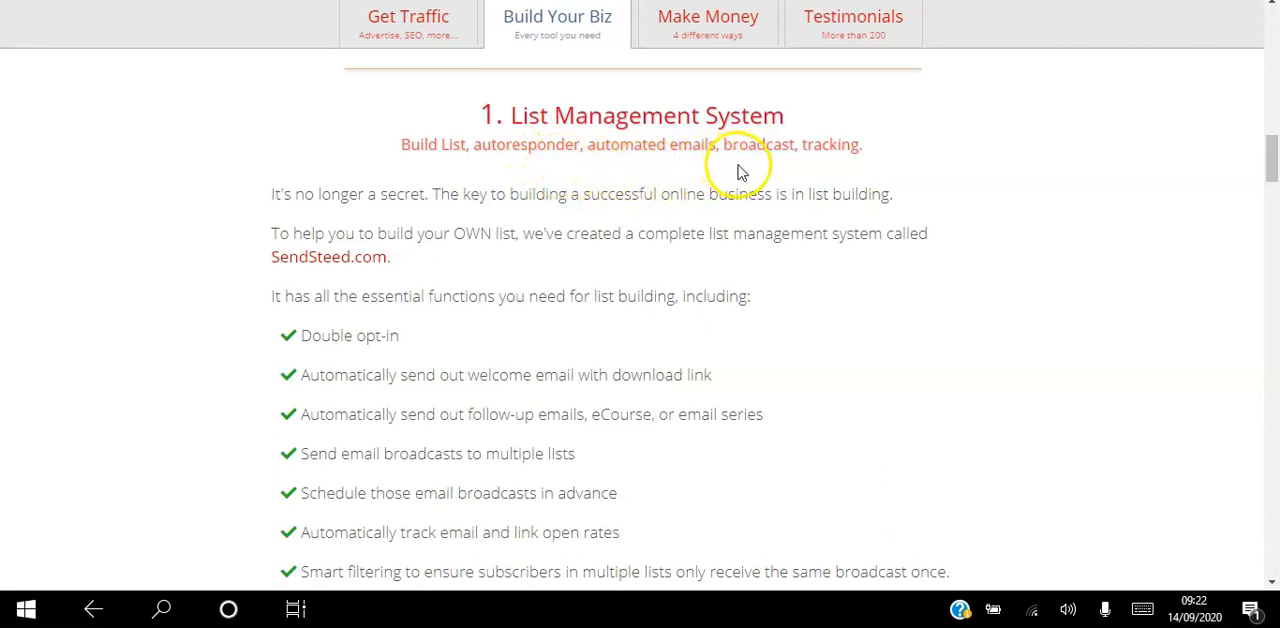
{"action": "mouse_move", "coordinate": [1220, 220]}
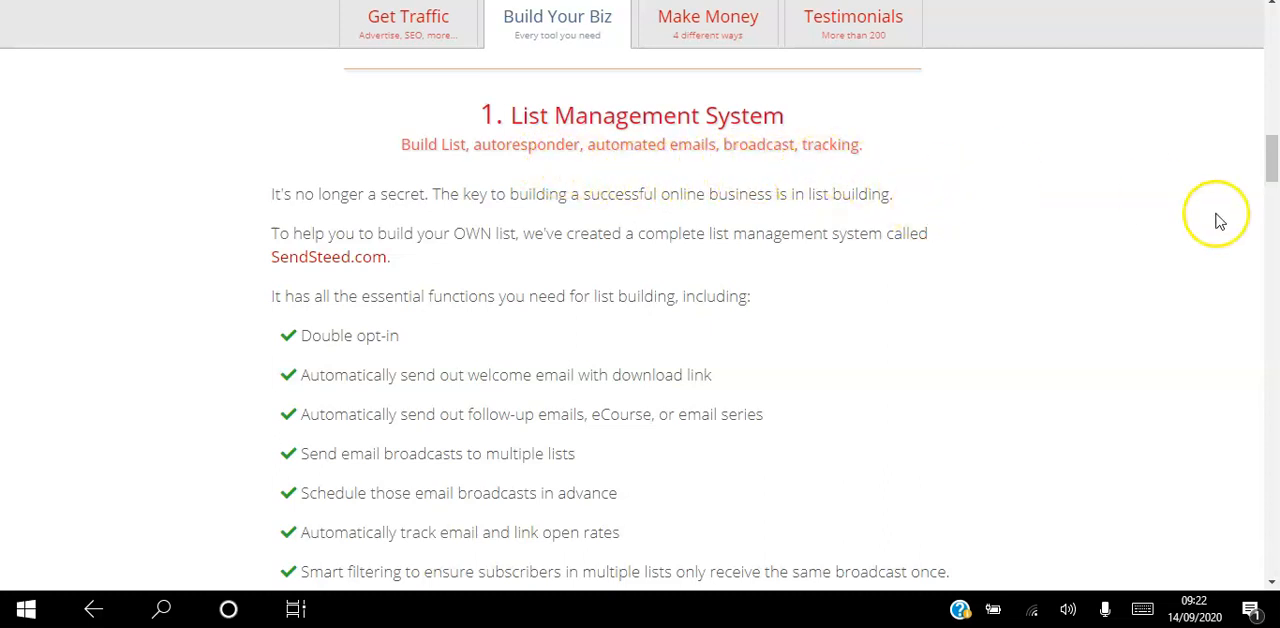
{"action": "scroll", "scroll_direction": "down", "scroll_amount": 3}
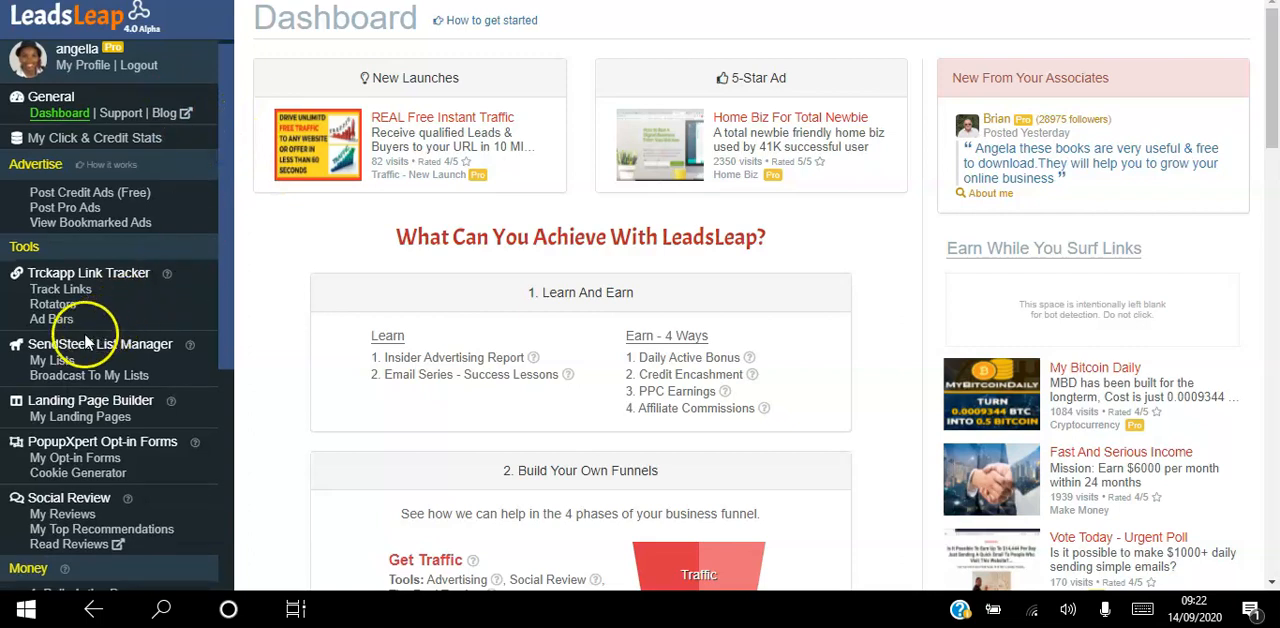
{"action": "mouse_move", "coordinate": [190, 360]}
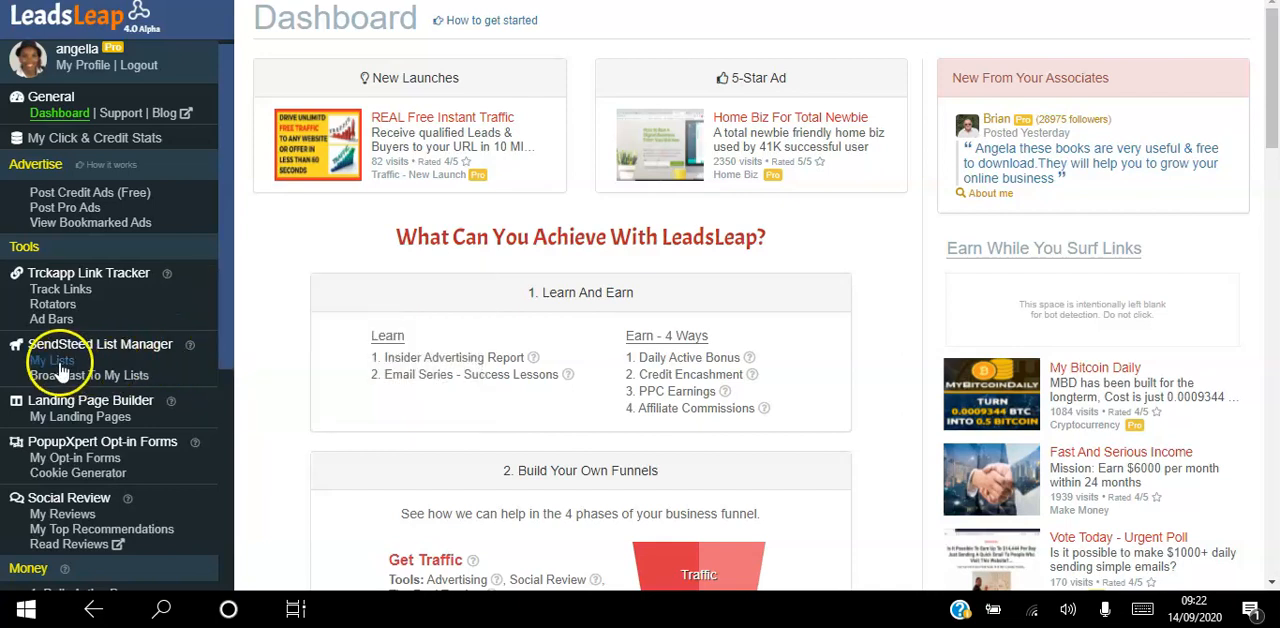
{"action": "mouse_move", "coordinate": [52, 360]}
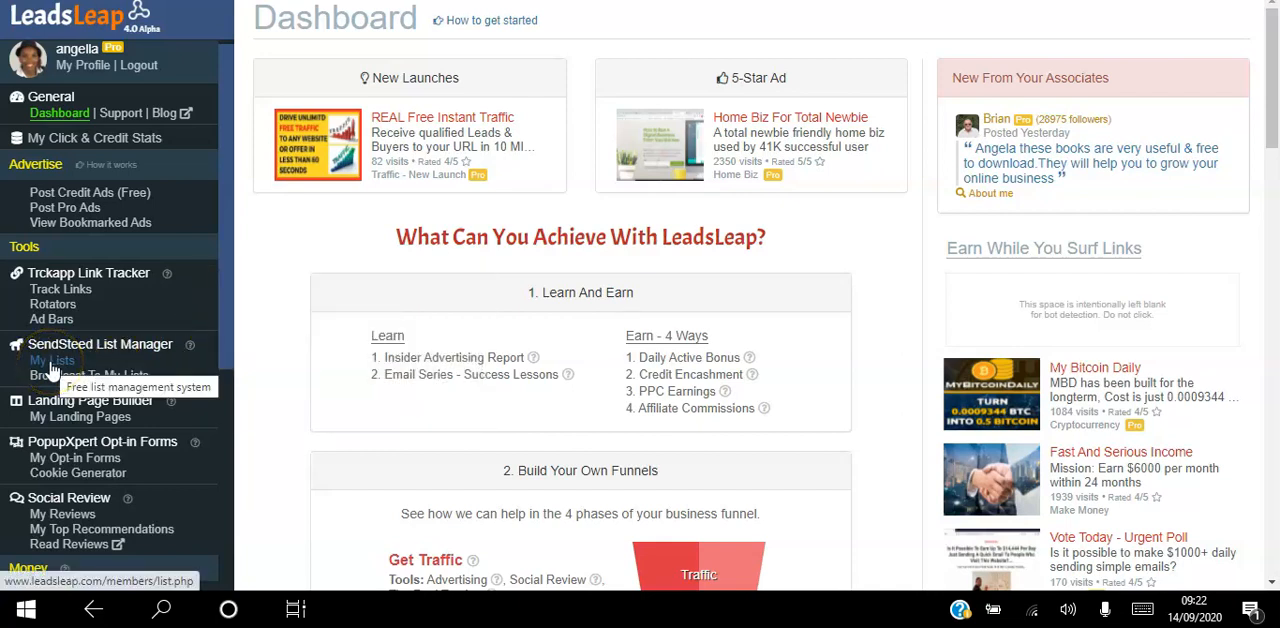
{"action": "left_click", "coordinate": [52, 360]}
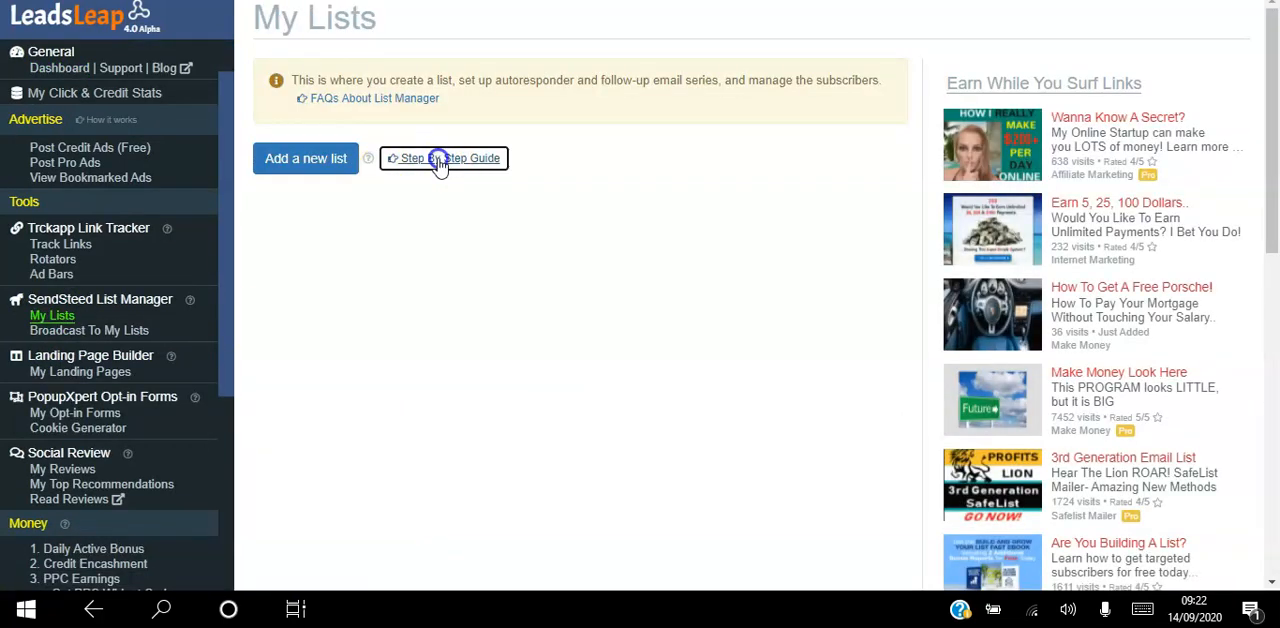
Read the List Management step-by-step guide down to Step 6, mass mailing prospects
{"action": "left_click", "coordinate": [444, 158]}
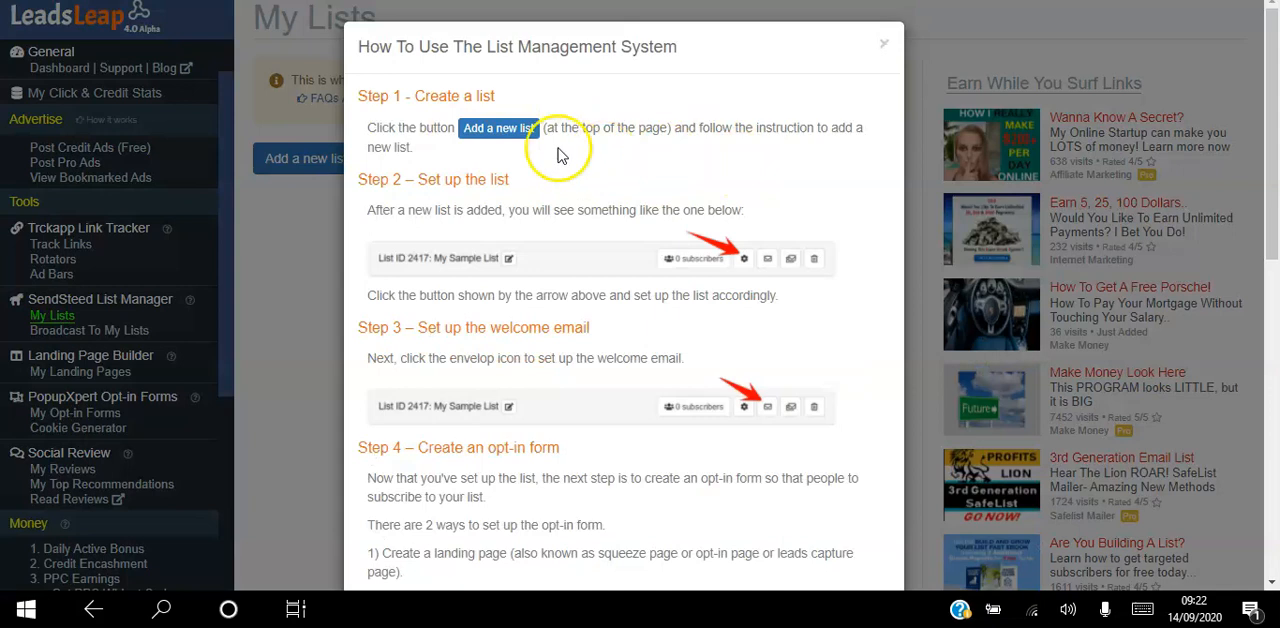
{"action": "mouse_move", "coordinate": [630, 210]}
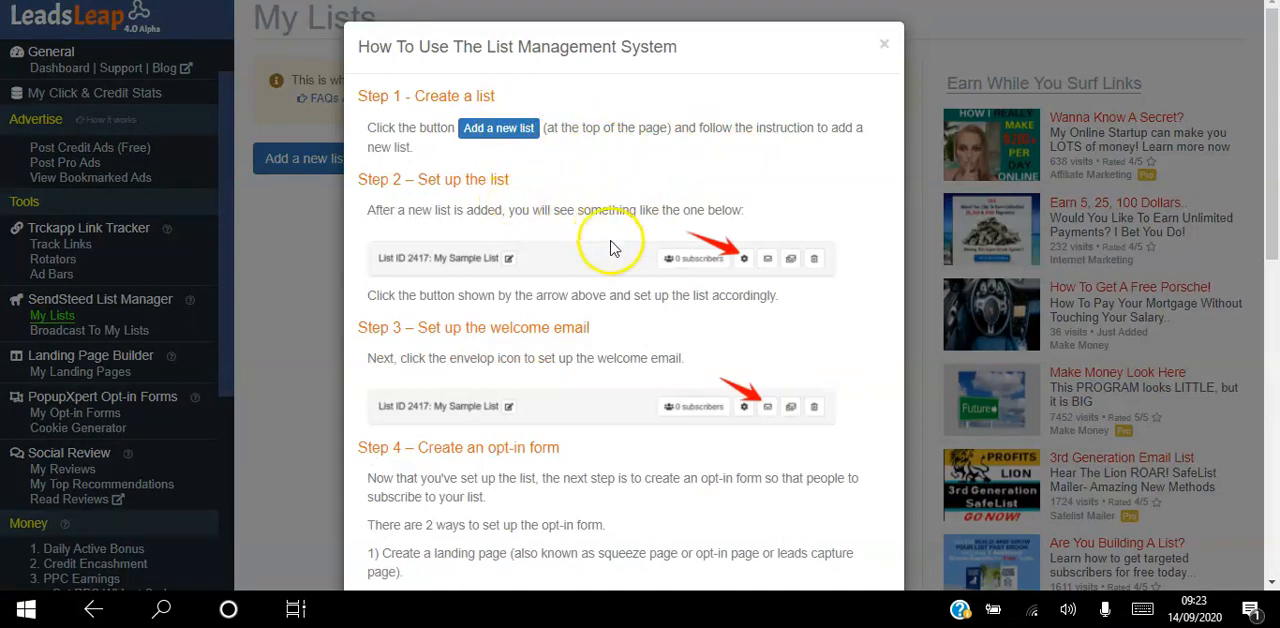
{"action": "mouse_move", "coordinate": [870, 344]}
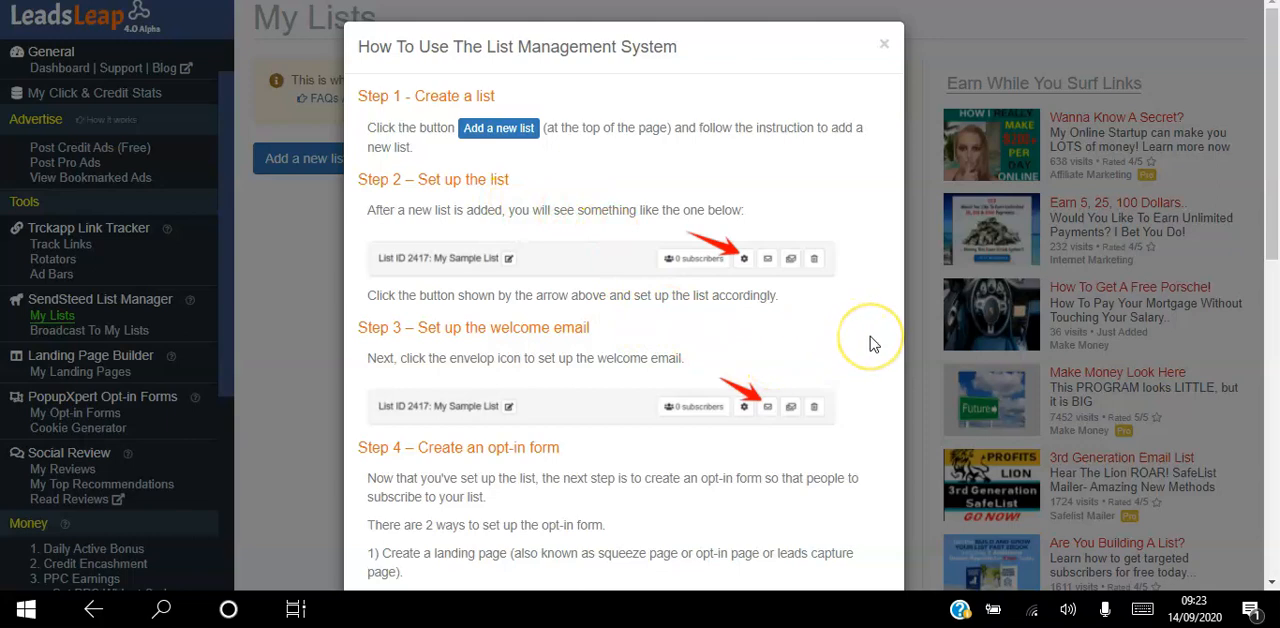
{"action": "scroll", "scroll_direction": "down", "scroll_amount": 3}
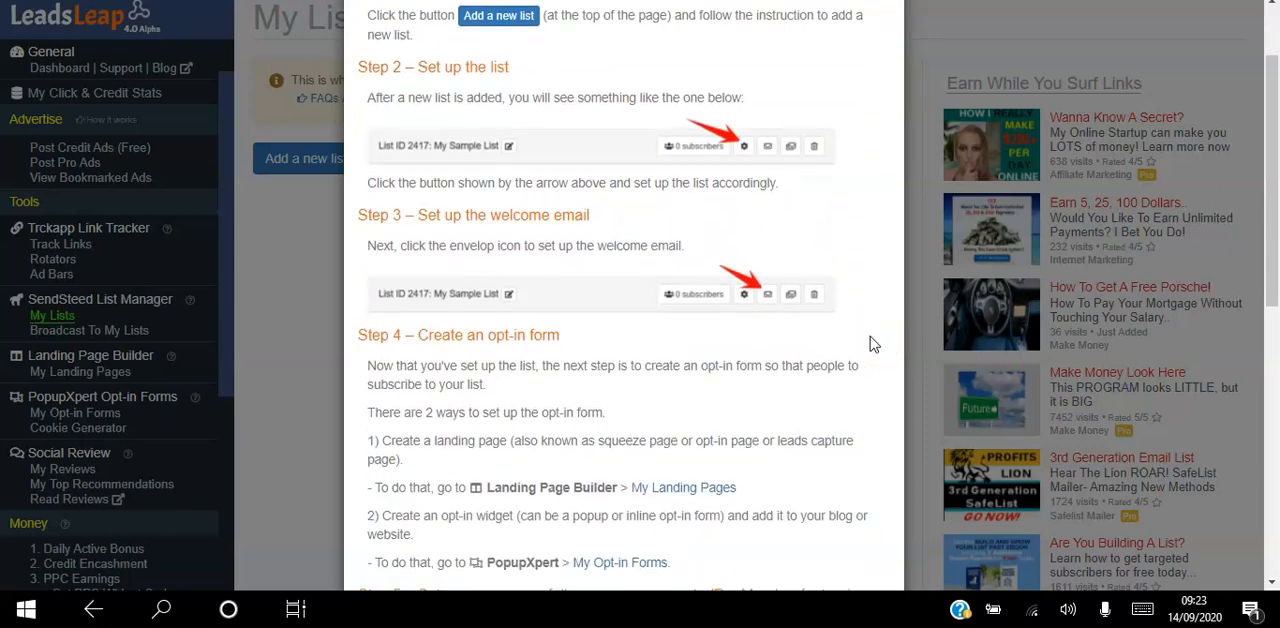
{"action": "scroll", "scroll_direction": "down", "scroll_amount": 3}
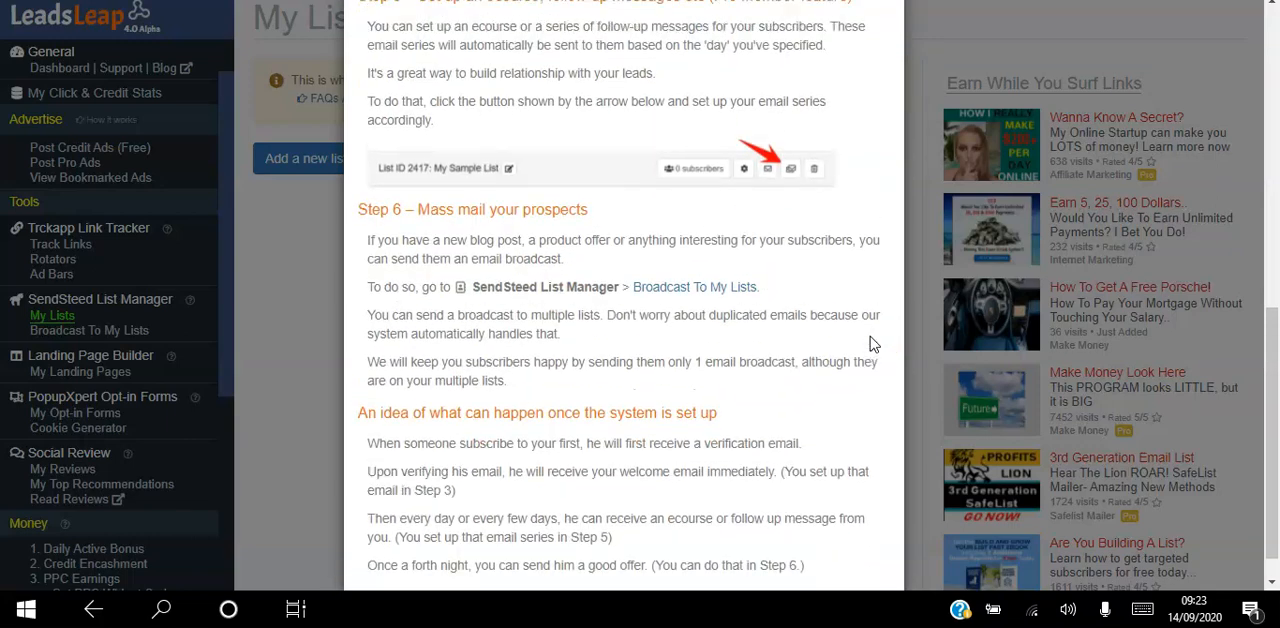
{"action": "scroll", "scroll_direction": "up", "scroll_amount": 3}
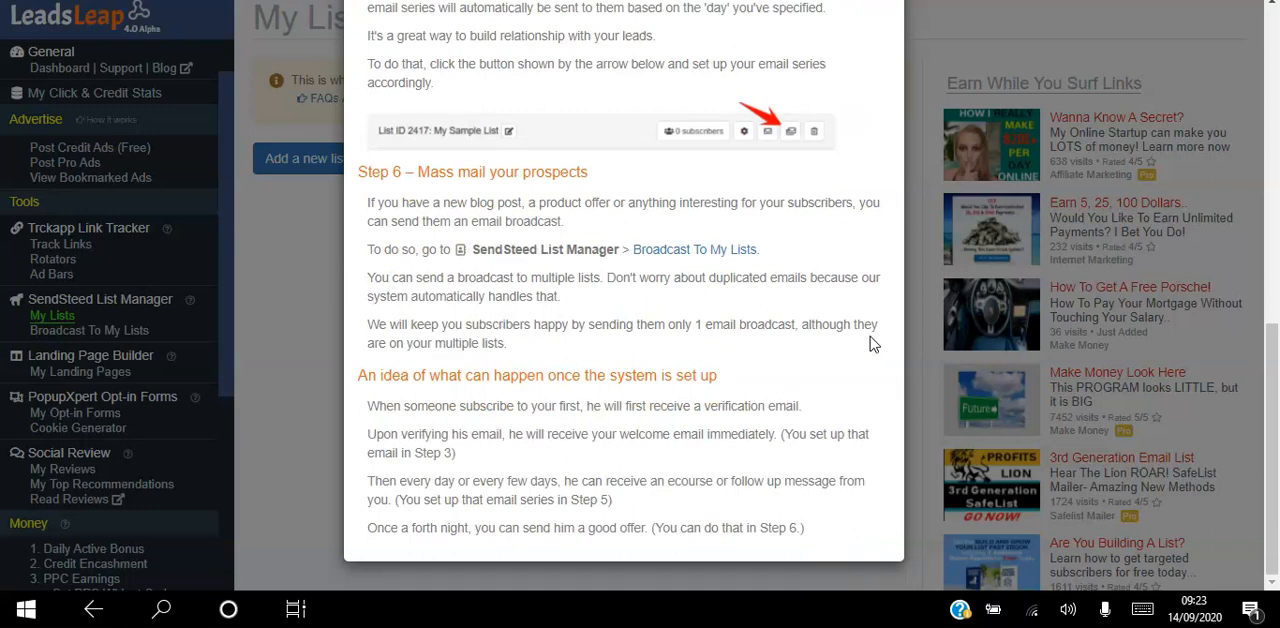
{"action": "mouse_move", "coordinate": [596, 200]}
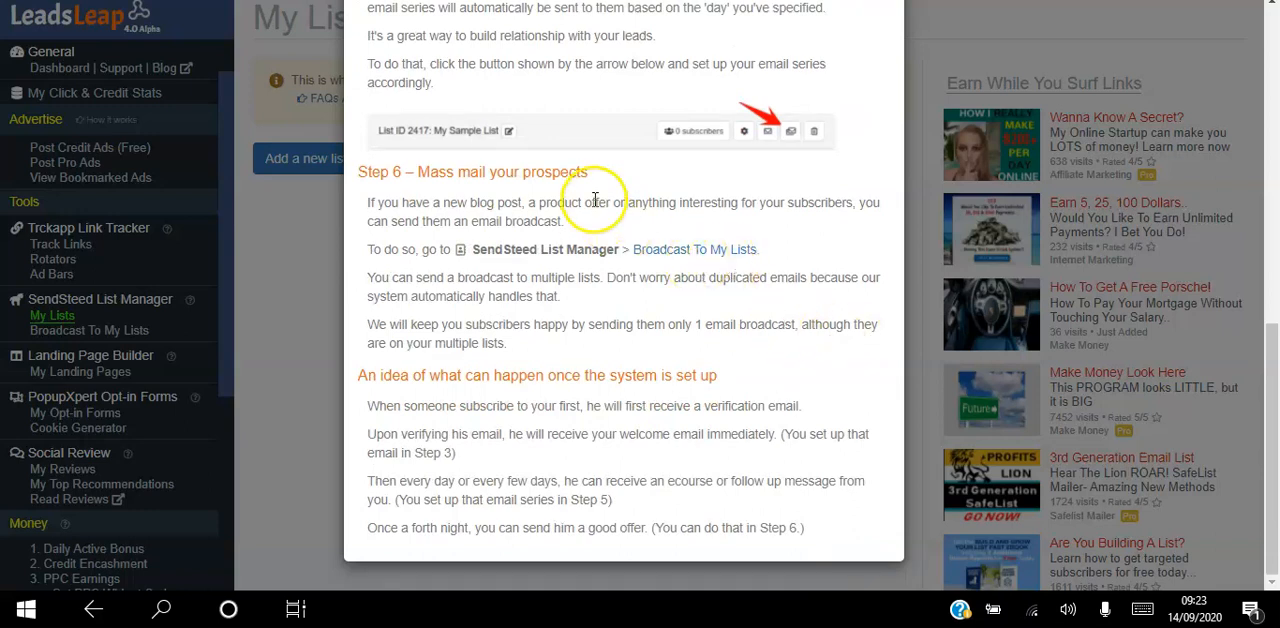
{"action": "mouse_move", "coordinate": [560, 176]}
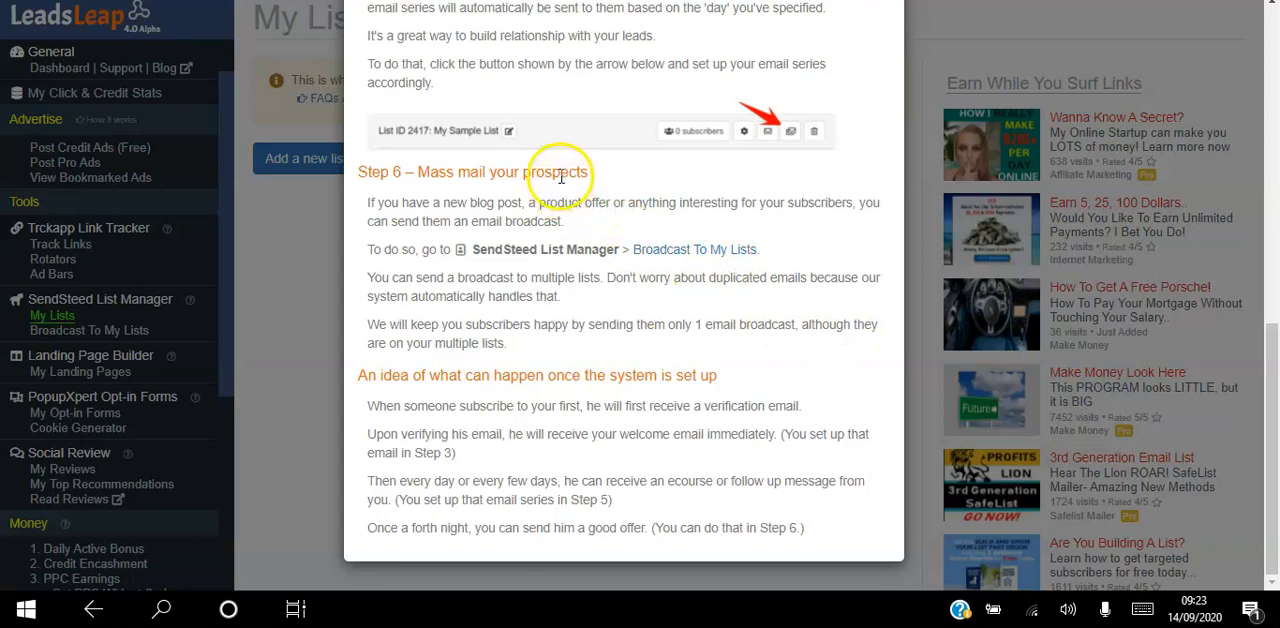
{"action": "mouse_move", "coordinate": [648, 190]}
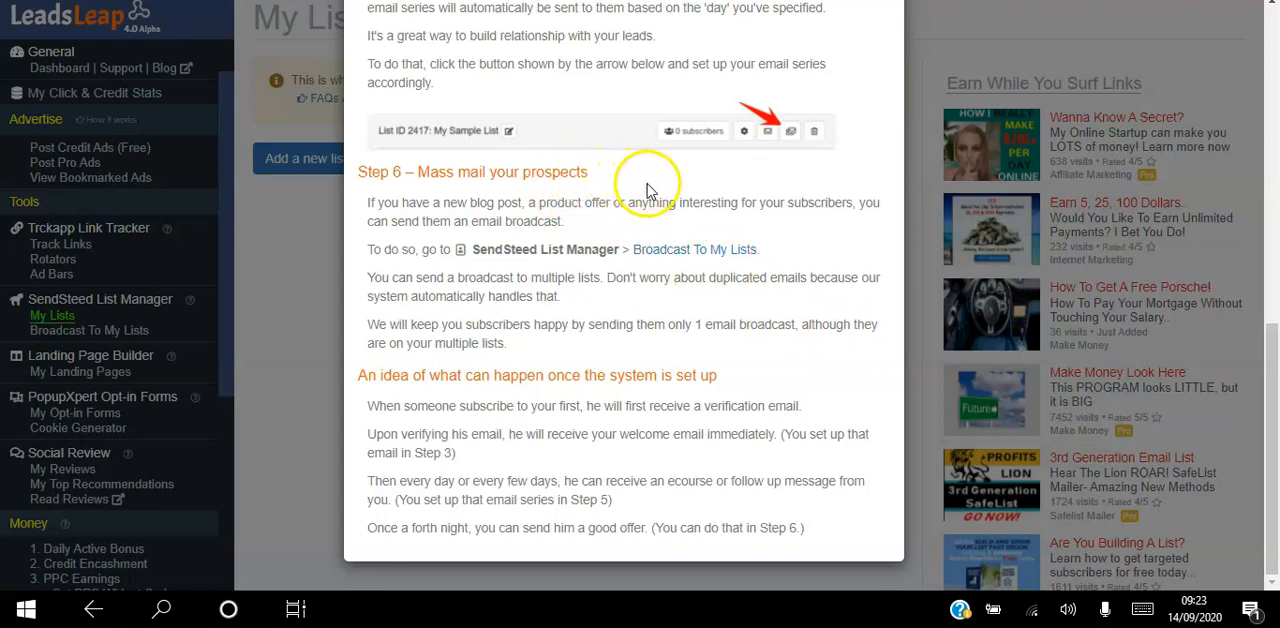
{"action": "mouse_move", "coordinate": [616, 424]}
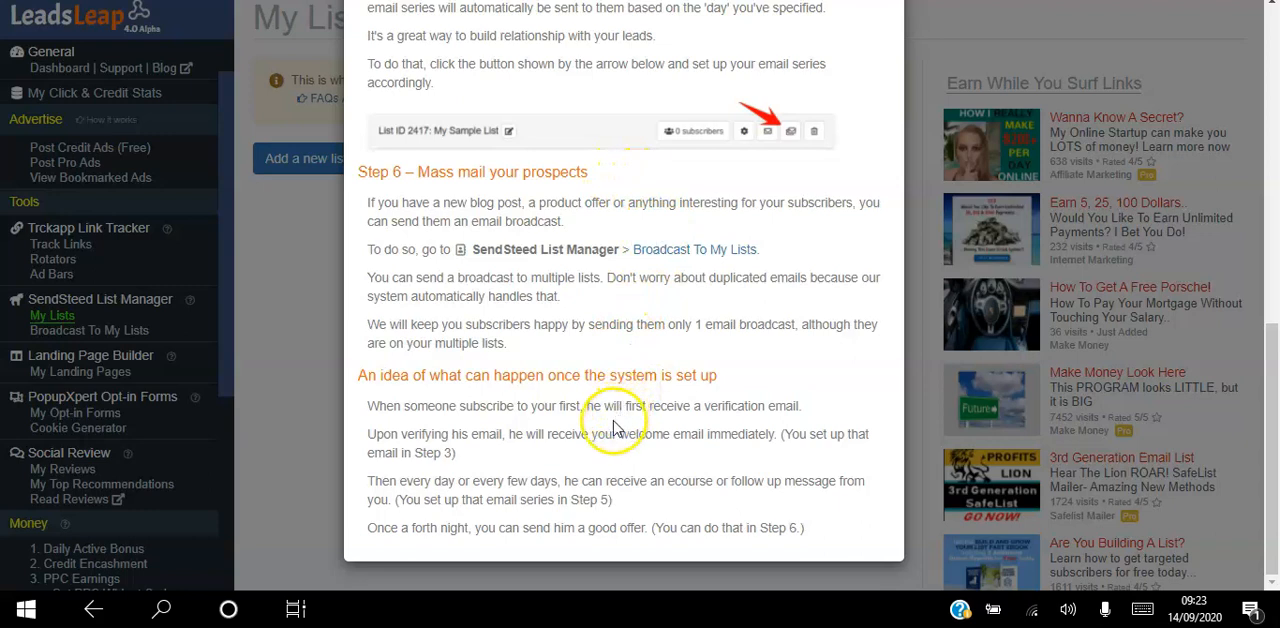
{"action": "mouse_move", "coordinate": [540, 20]}
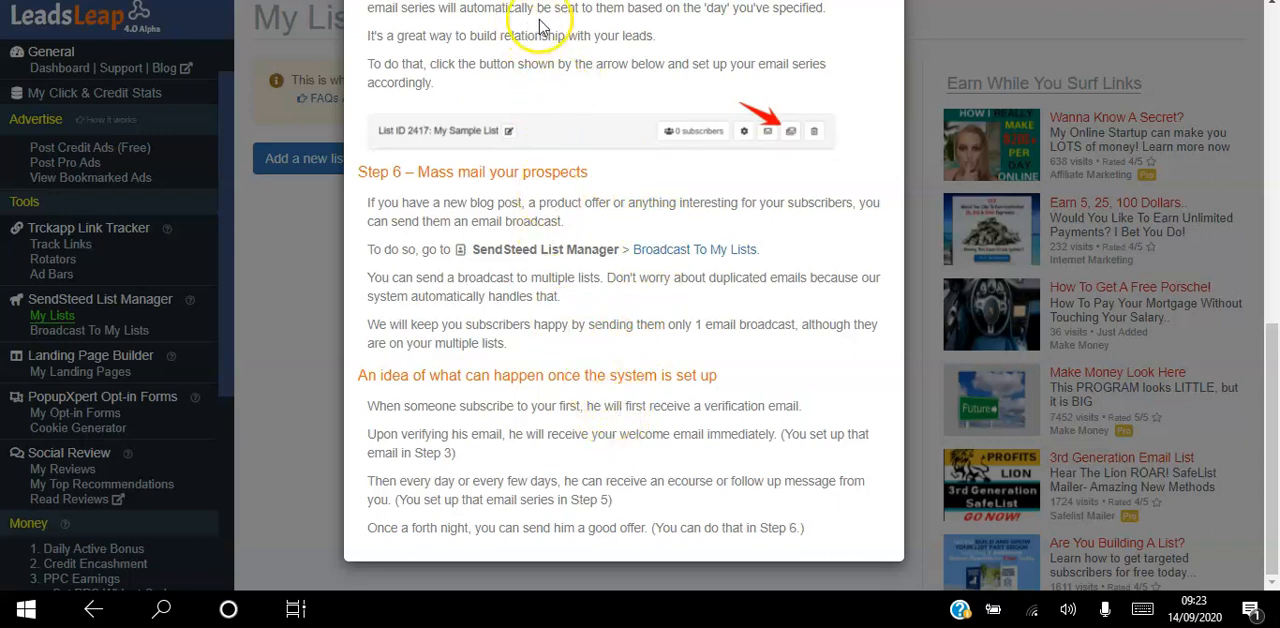
{"action": "mouse_move", "coordinate": [490, 64]}
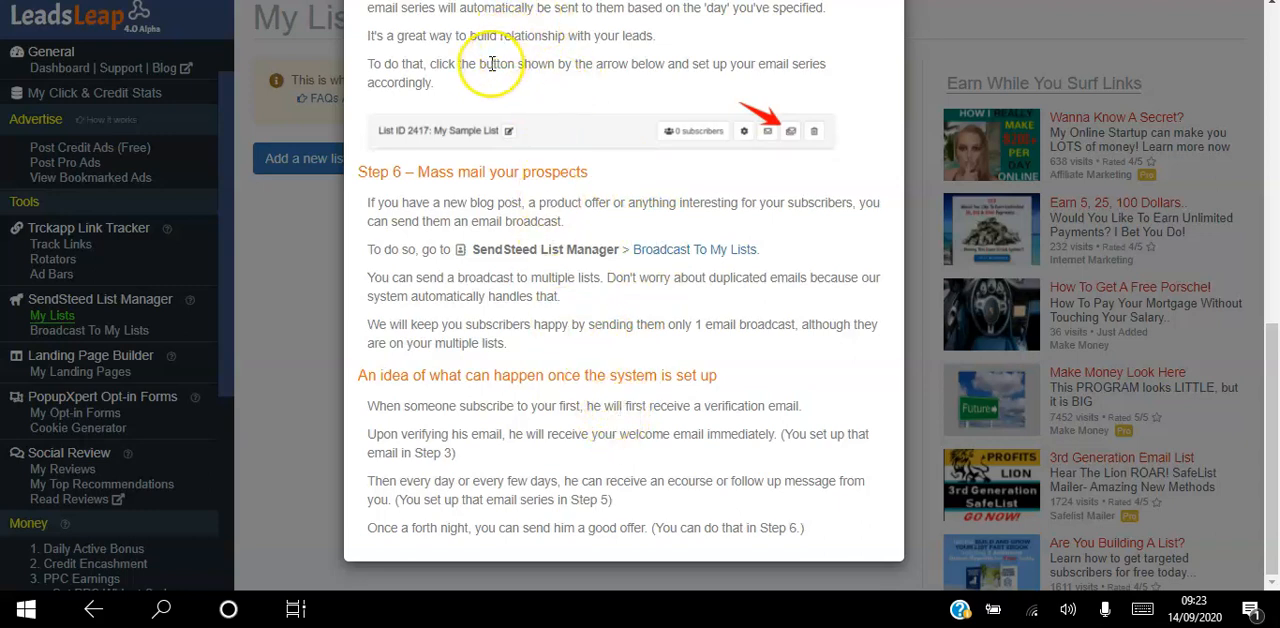
{"action": "mouse_move", "coordinate": [490, 64]}
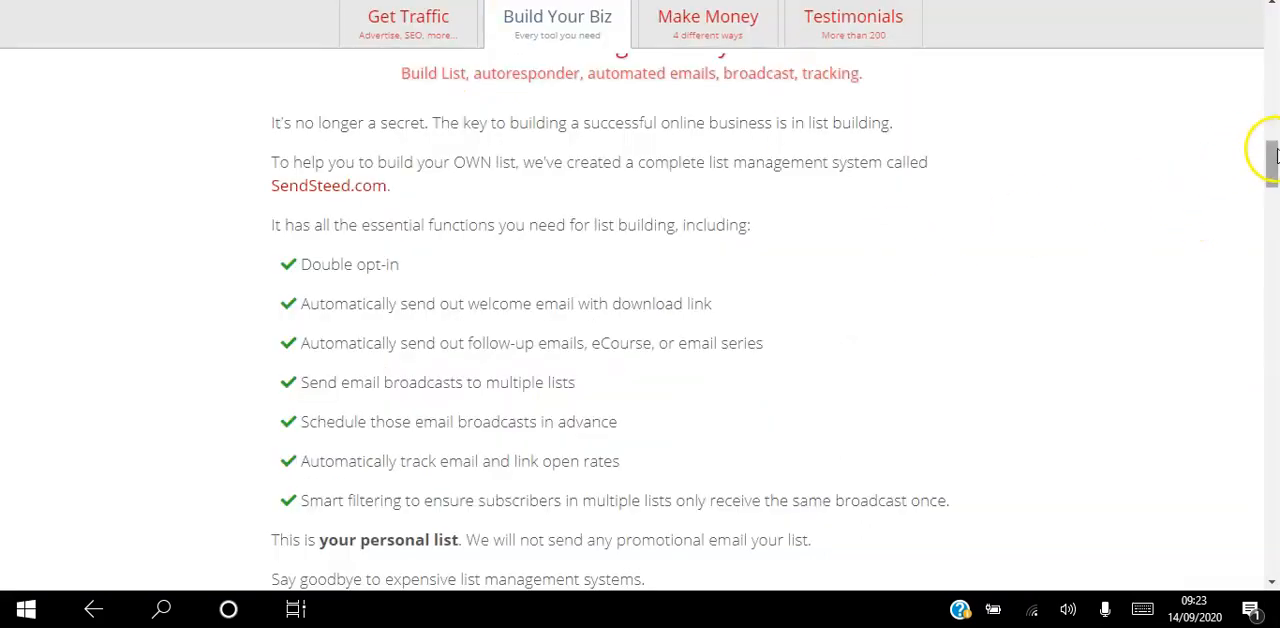
Scroll the Build Your Biz page past the list manager features to the Landing Page Builder section
{"action": "scroll", "scroll_direction": "down", "scroll_amount": 3}
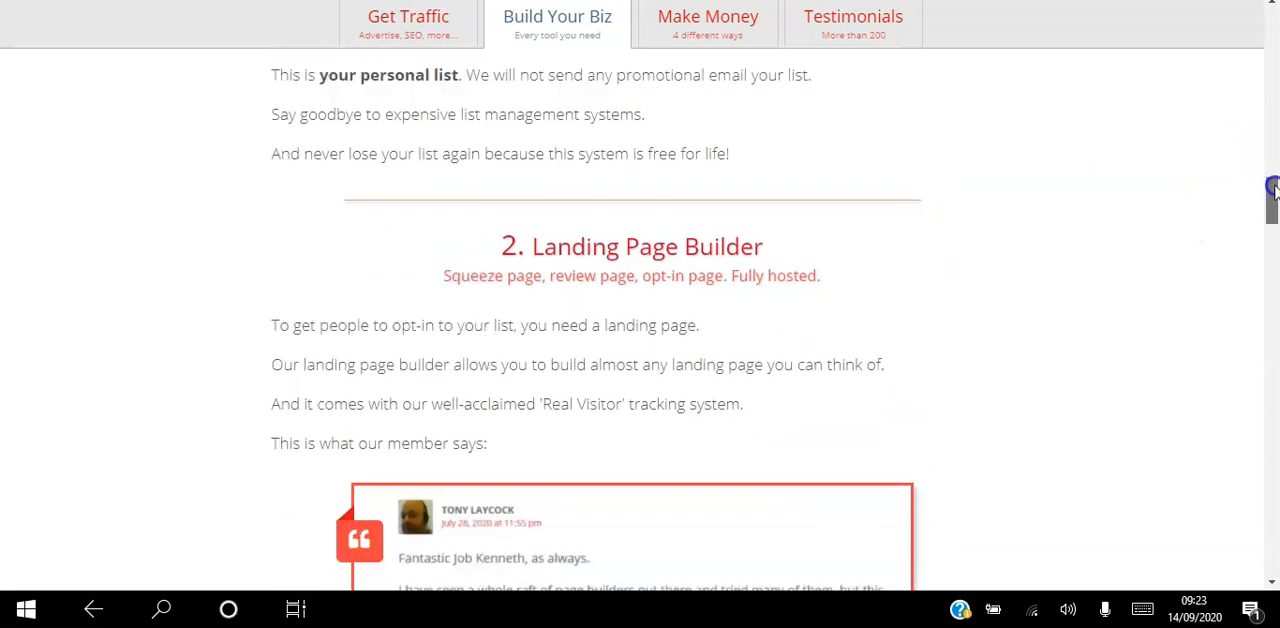
{"action": "scroll", "scroll_direction": "down", "scroll_amount": 3}
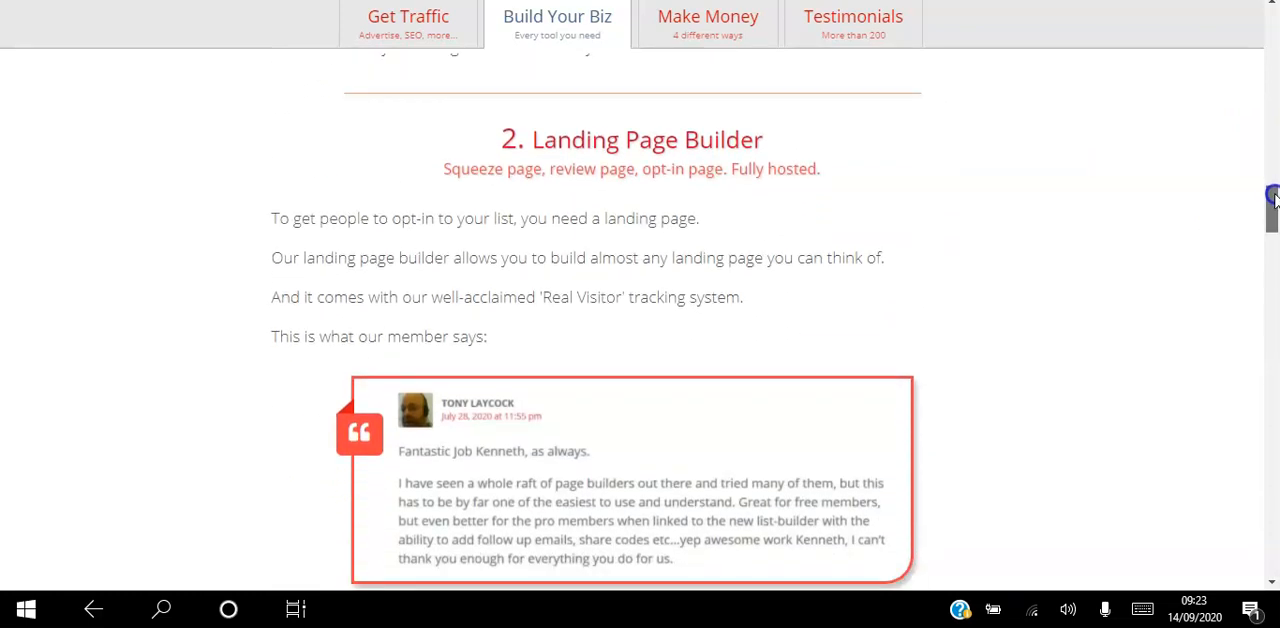
{"action": "mouse_move", "coordinate": [560, 196]}
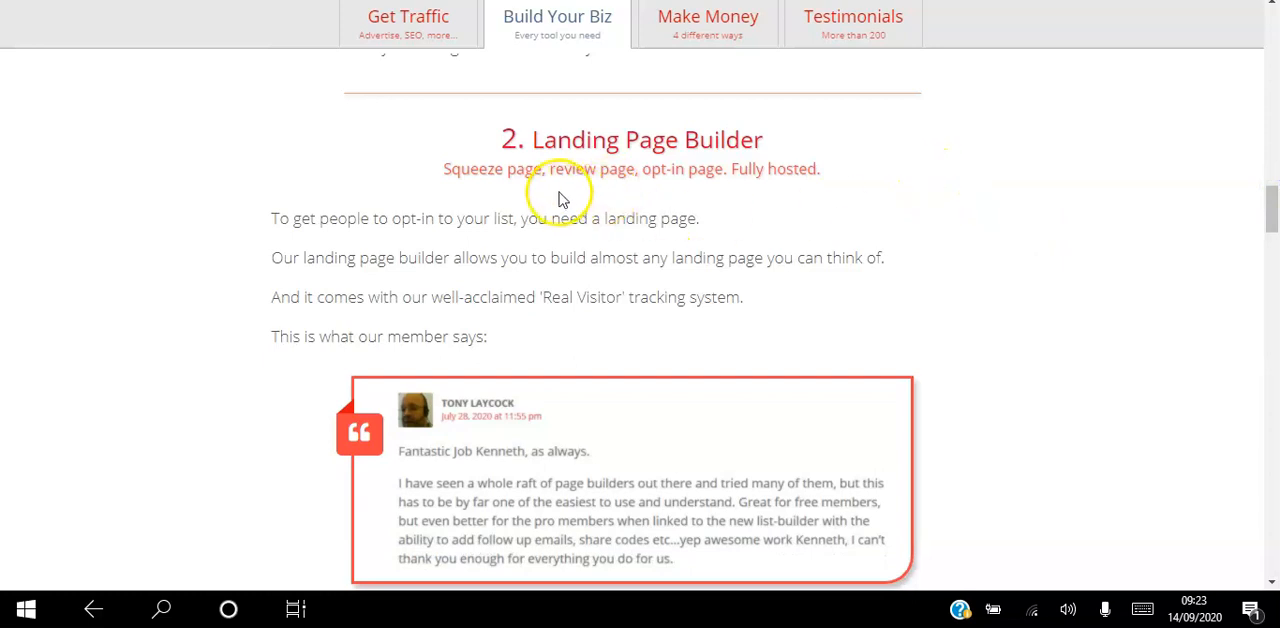
{"action": "mouse_move", "coordinate": [676, 190]}
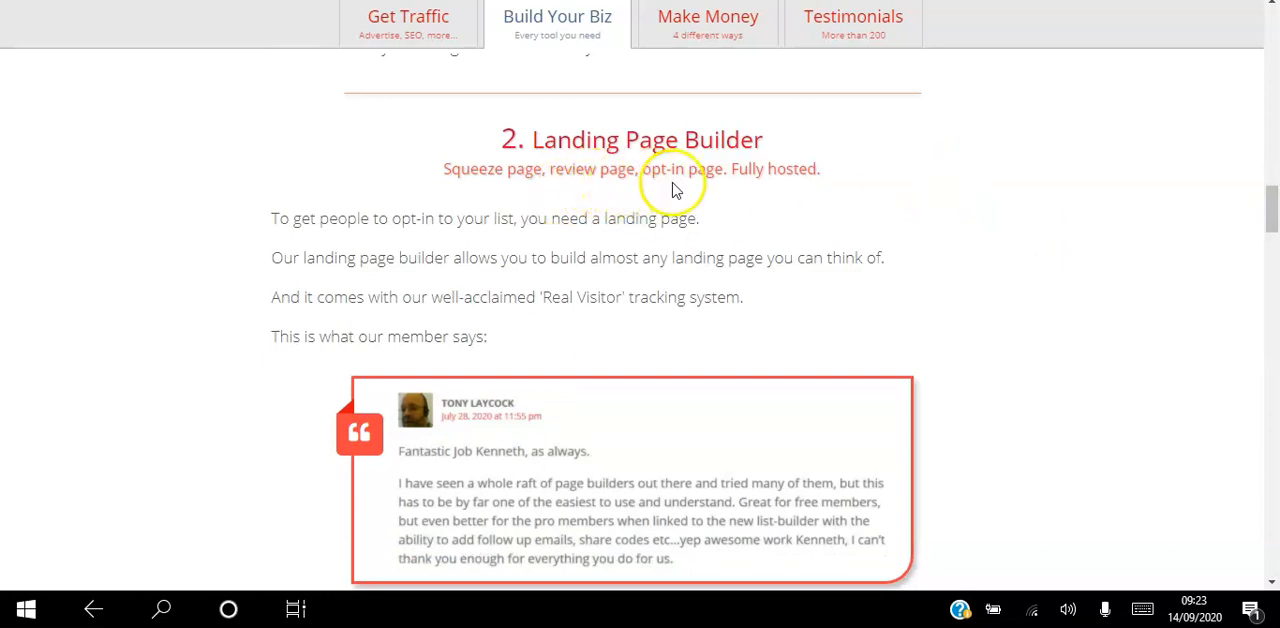
{"action": "mouse_move", "coordinate": [730, 244]}
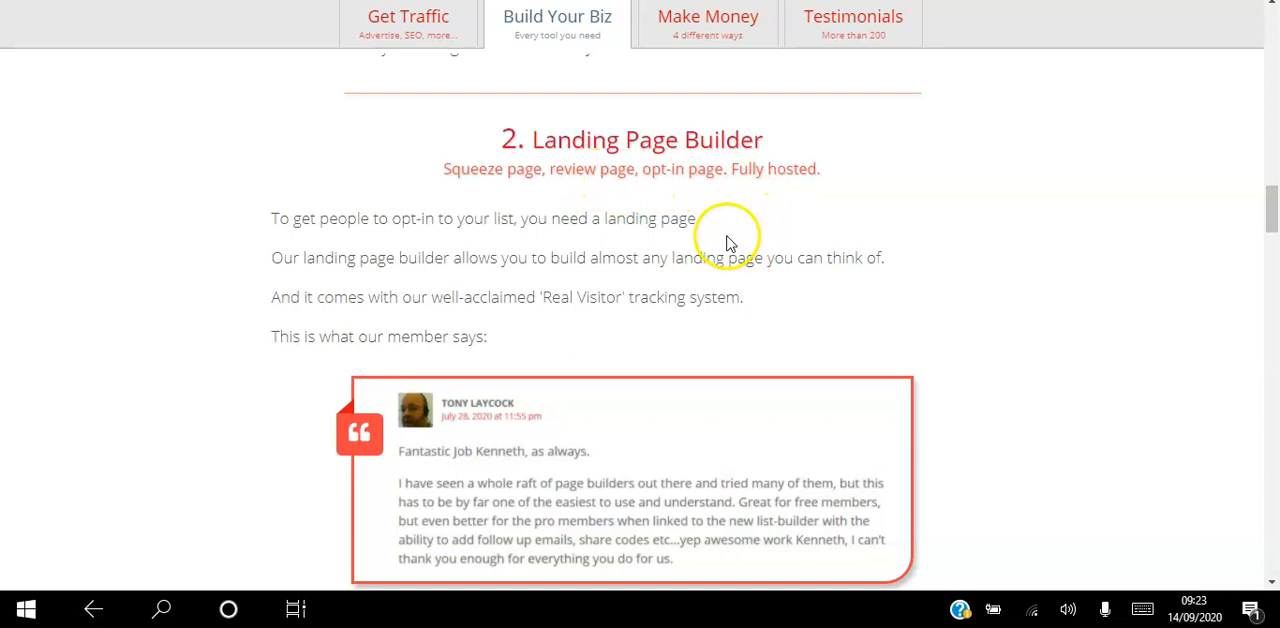
{"action": "mouse_move", "coordinate": [478, 248]}
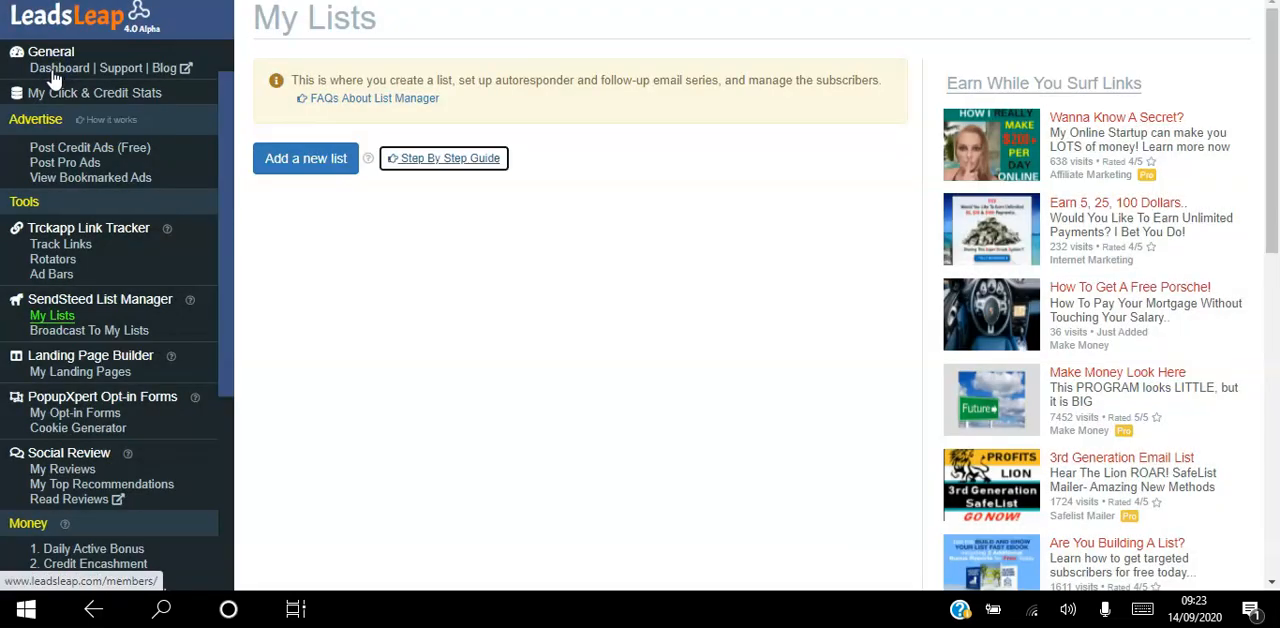
{"action": "mouse_move", "coordinate": [60, 70]}
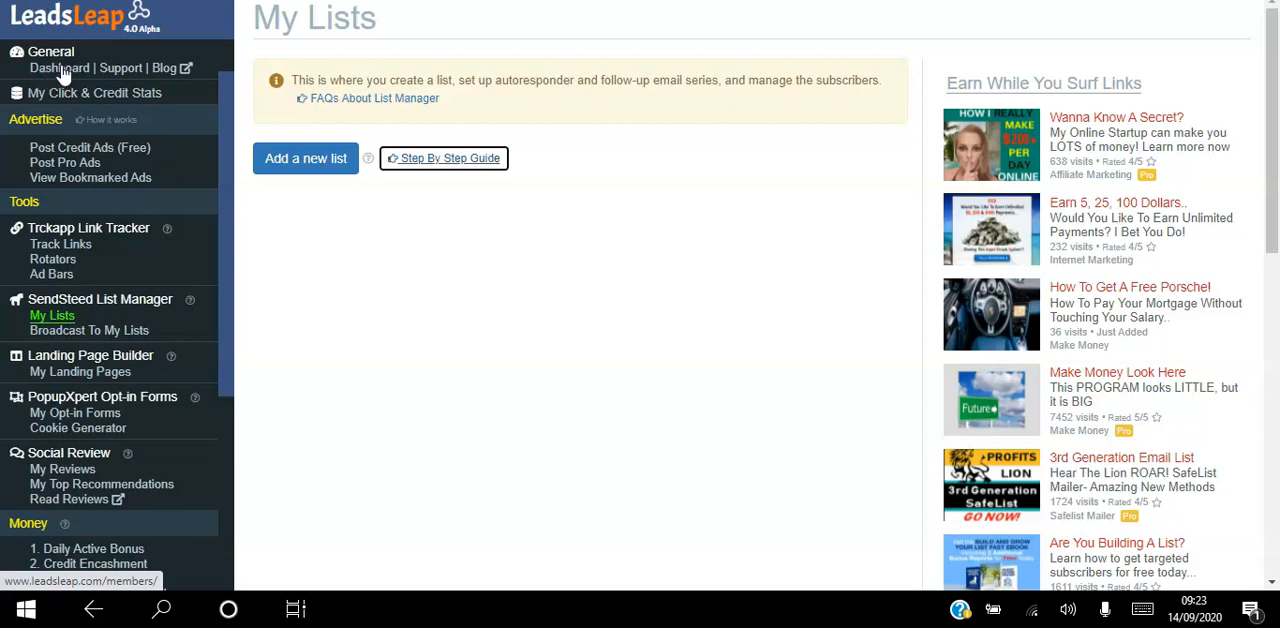
Go to My Landing Pages via the Dashboard and review the 'test' campaign's settings
{"action": "left_click", "coordinate": [58, 68]}
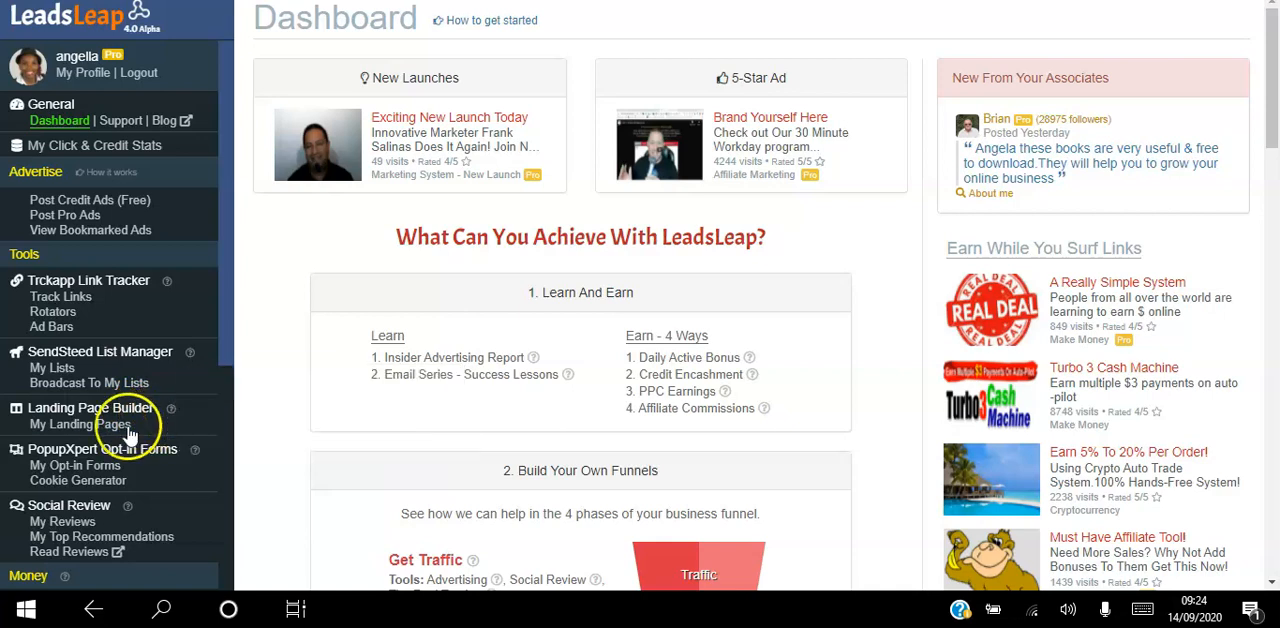
{"action": "left_click", "coordinate": [80, 424]}
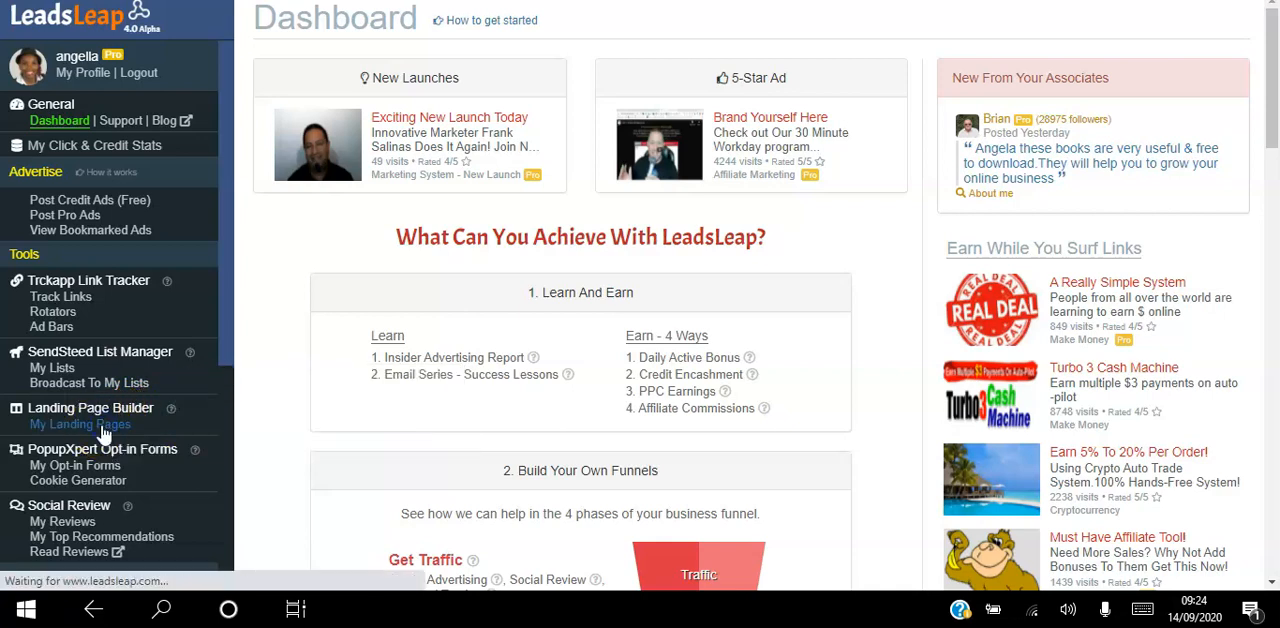
{"action": "left_click", "coordinate": [80, 424]}
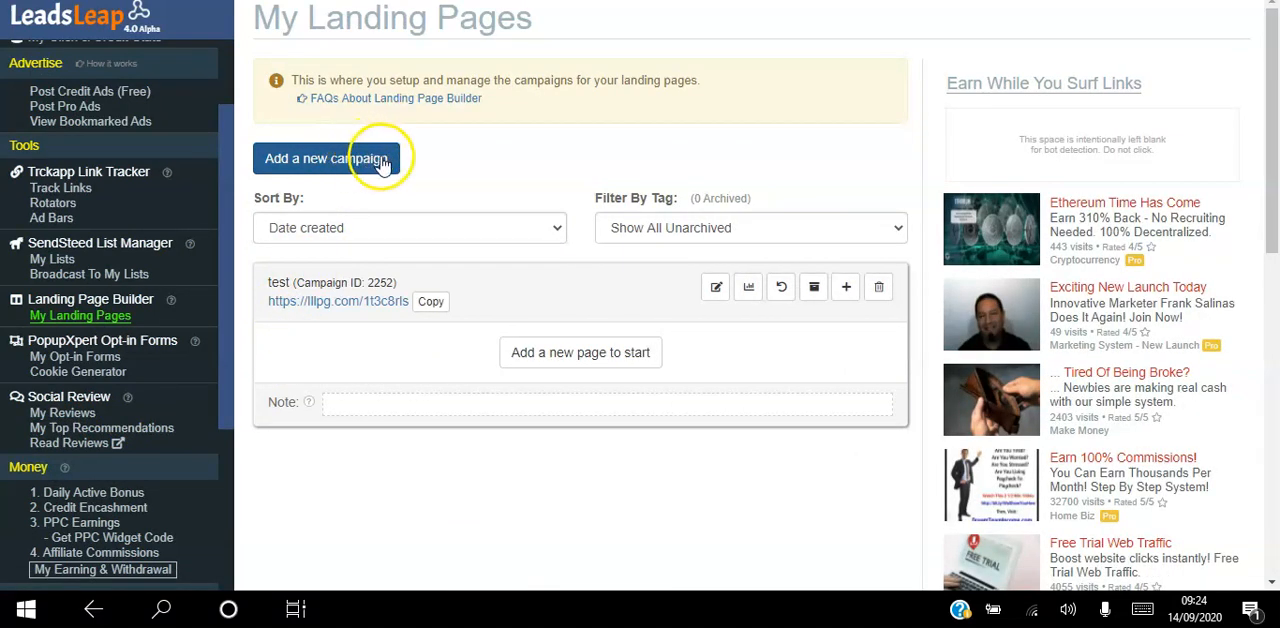
{"action": "mouse_move", "coordinate": [472, 170]}
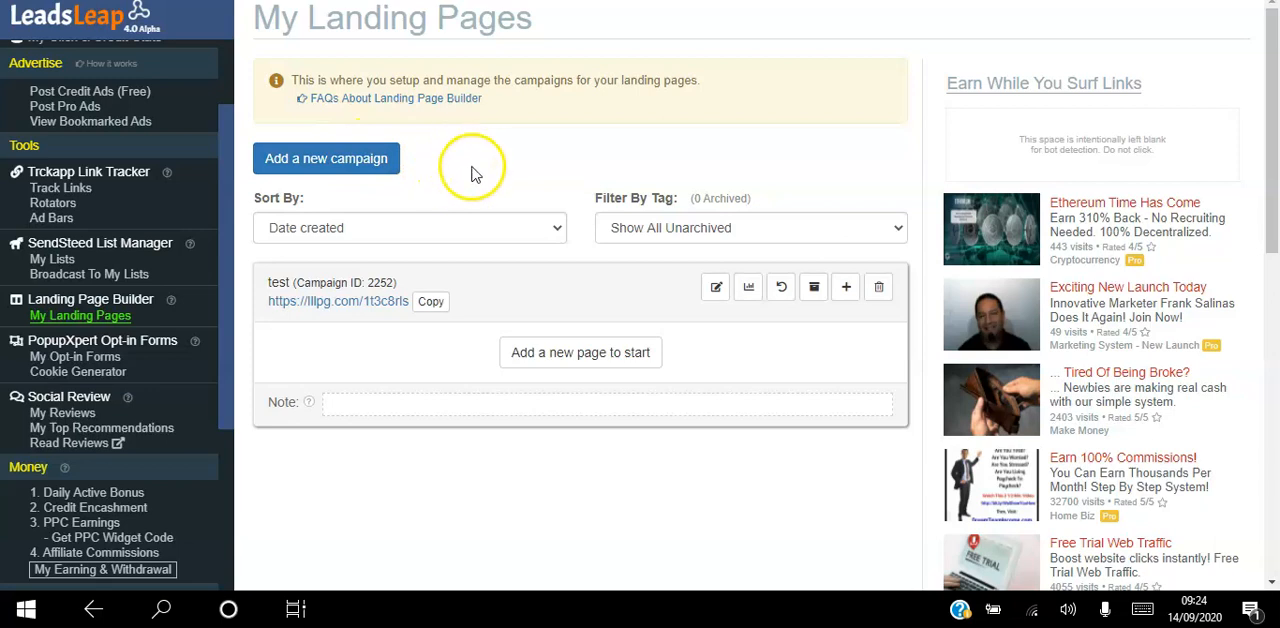
{"action": "mouse_move", "coordinate": [440, 98]}
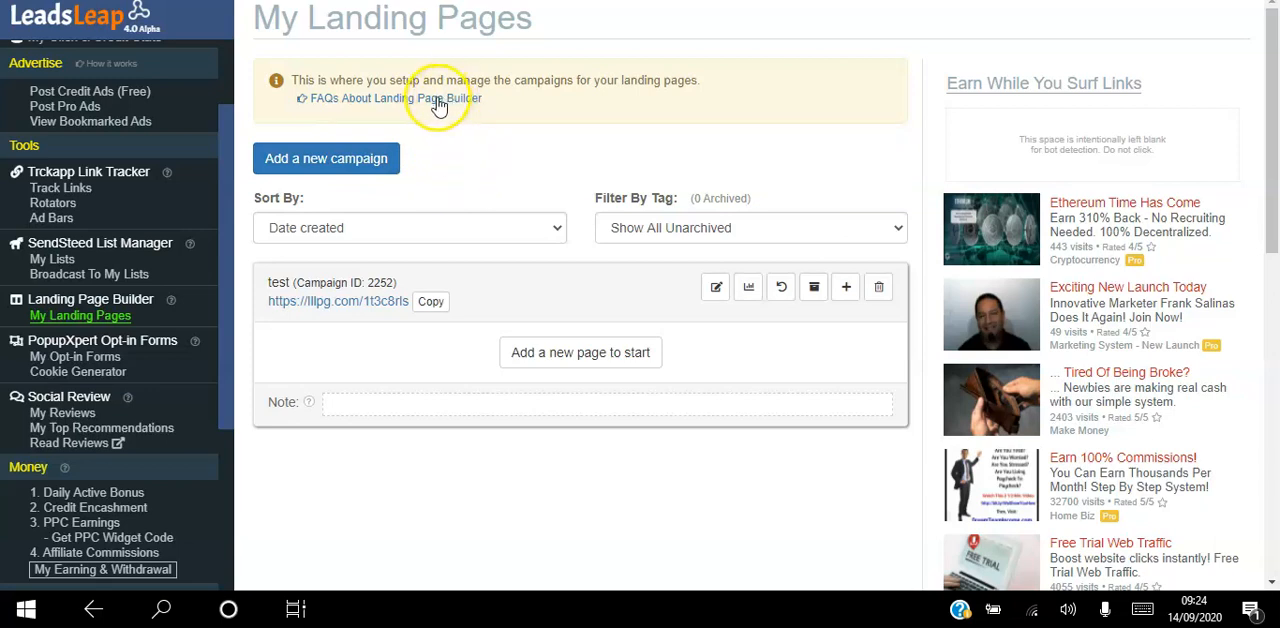
{"action": "mouse_move", "coordinate": [448, 104]}
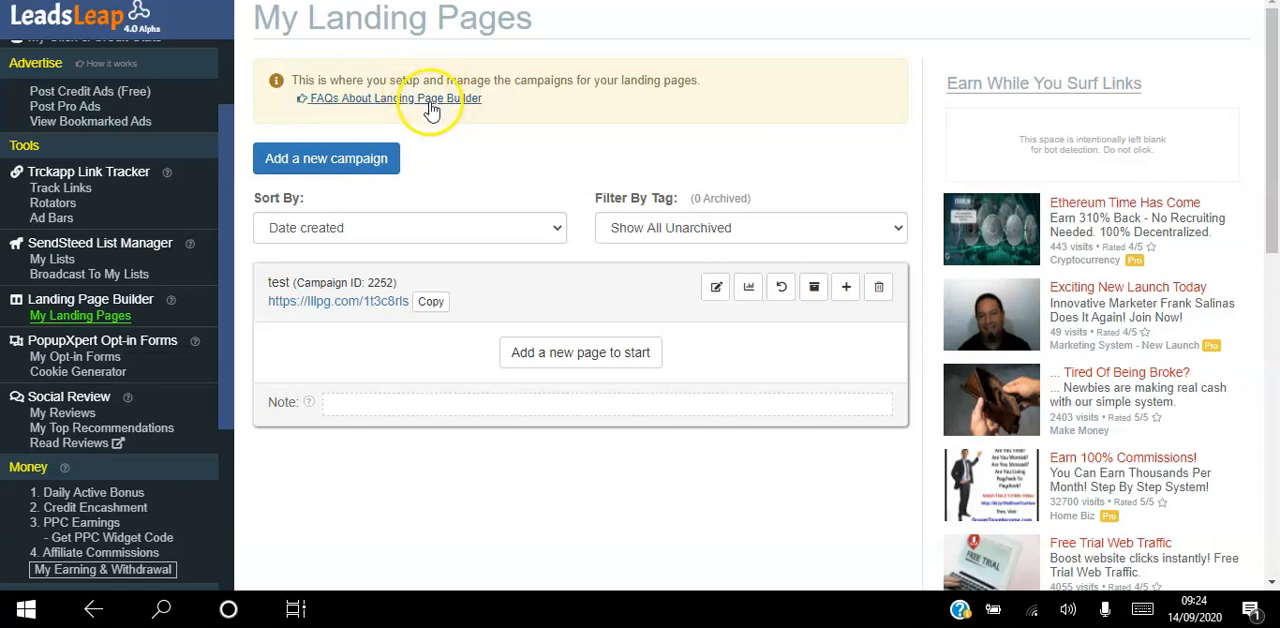
{"action": "mouse_move", "coordinate": [748, 288]}
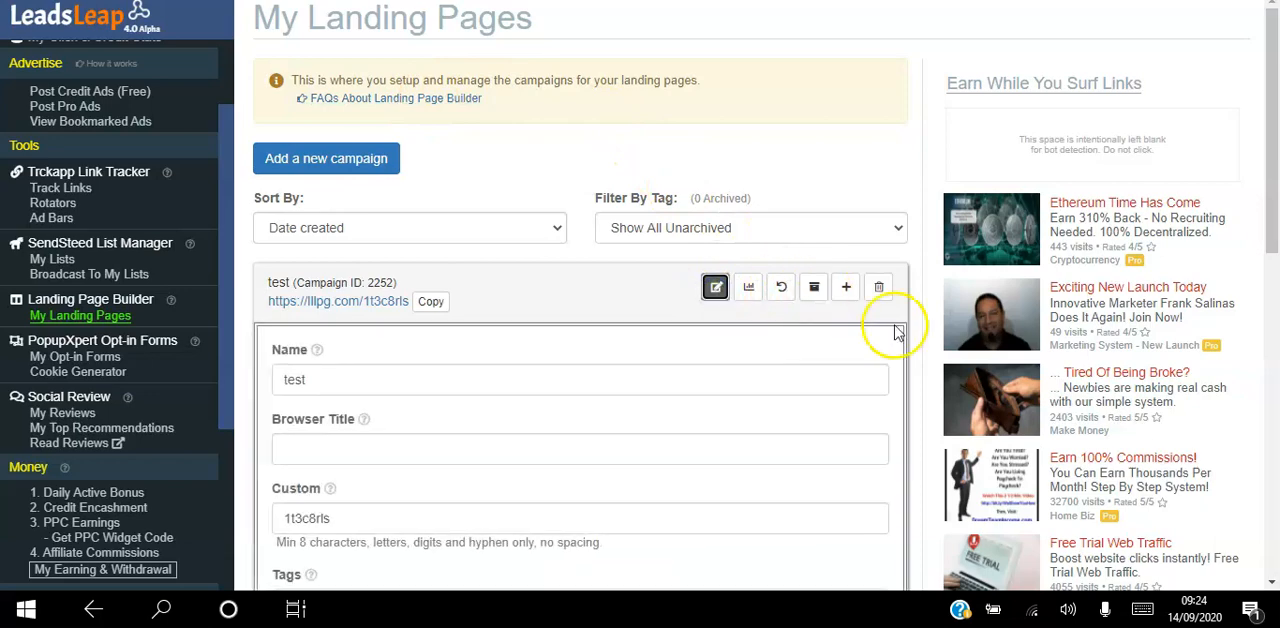
{"action": "scroll", "scroll_direction": "down", "scroll_amount": 3}
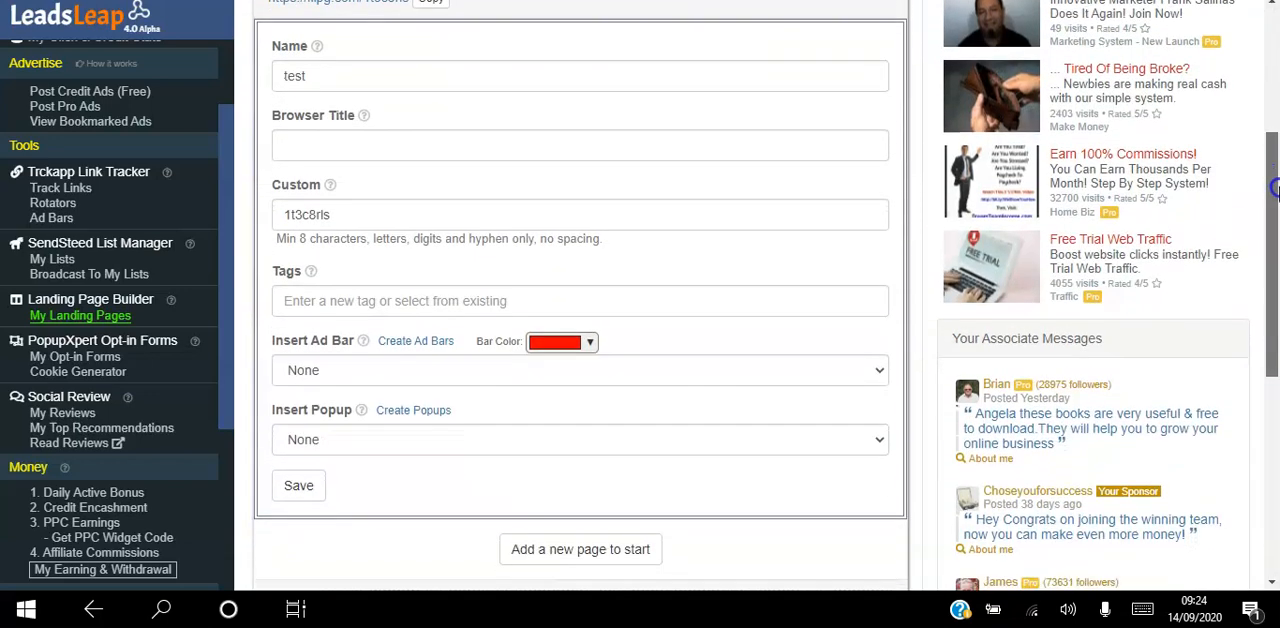
{"action": "scroll", "scroll_direction": "up", "scroll_amount": 3}
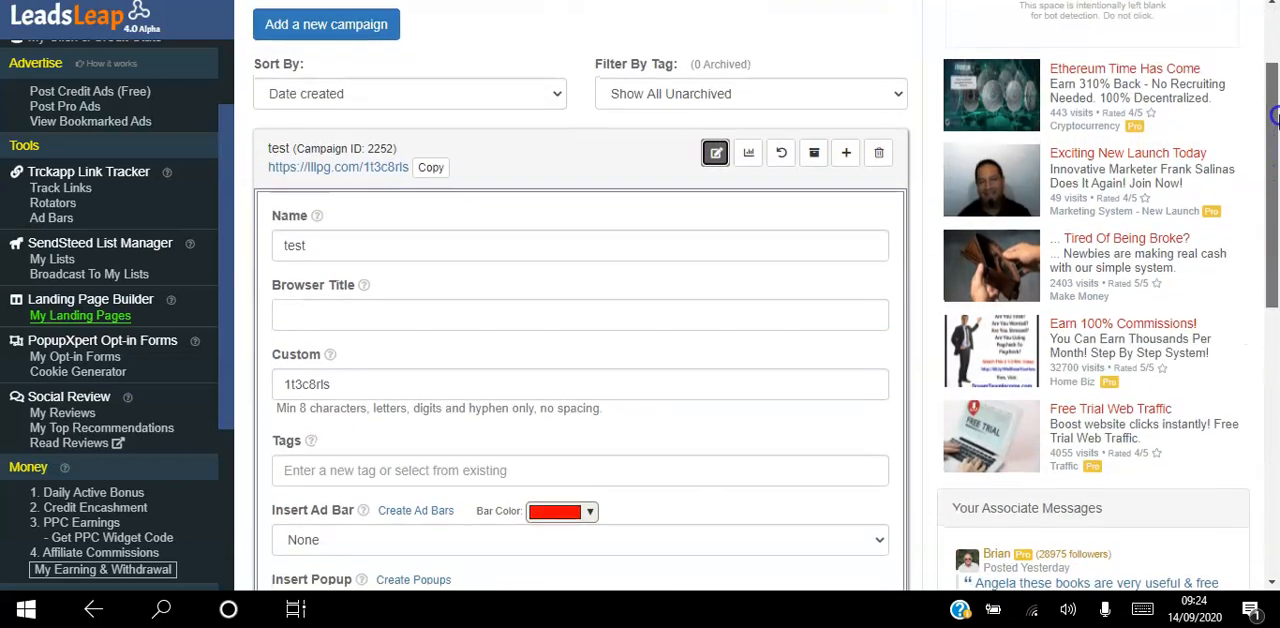
{"action": "scroll", "scroll_direction": "up", "scroll_amount": 3}
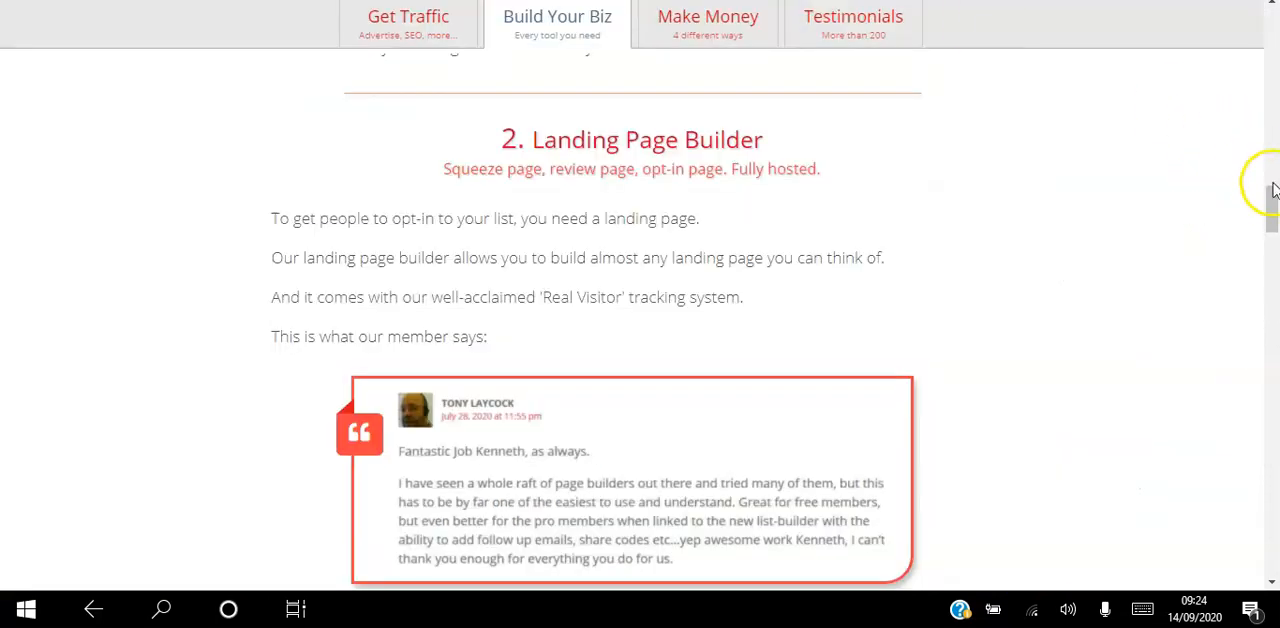
Scroll the Build Your Biz page past the Landing Page Builder to section 3, PopupXpert
{"action": "scroll", "scroll_direction": "up", "scroll_amount": 3}
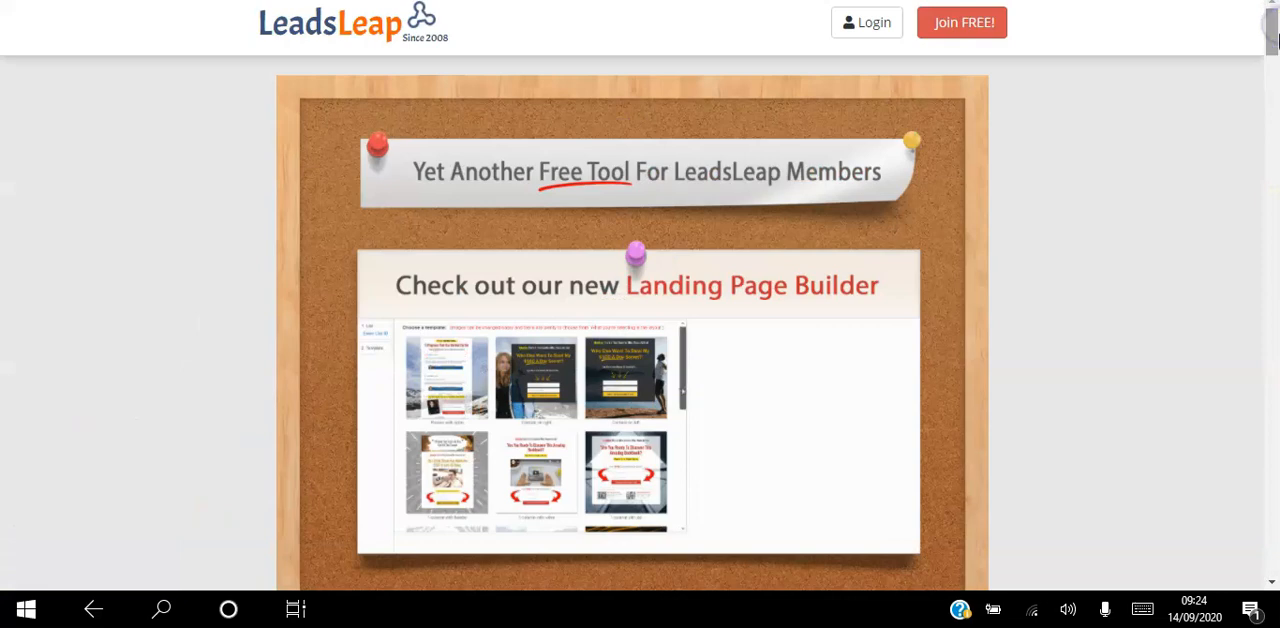
{"action": "scroll", "scroll_direction": "down", "scroll_amount": 3}
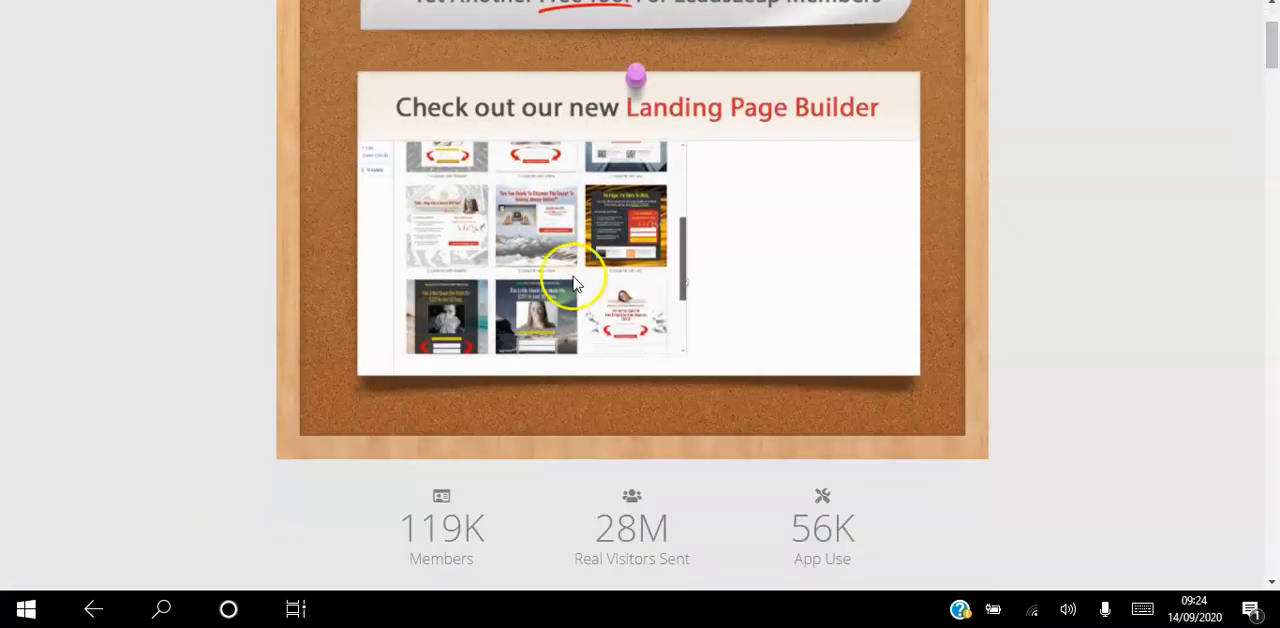
{"action": "scroll", "scroll_direction": "up", "scroll_amount": 3}
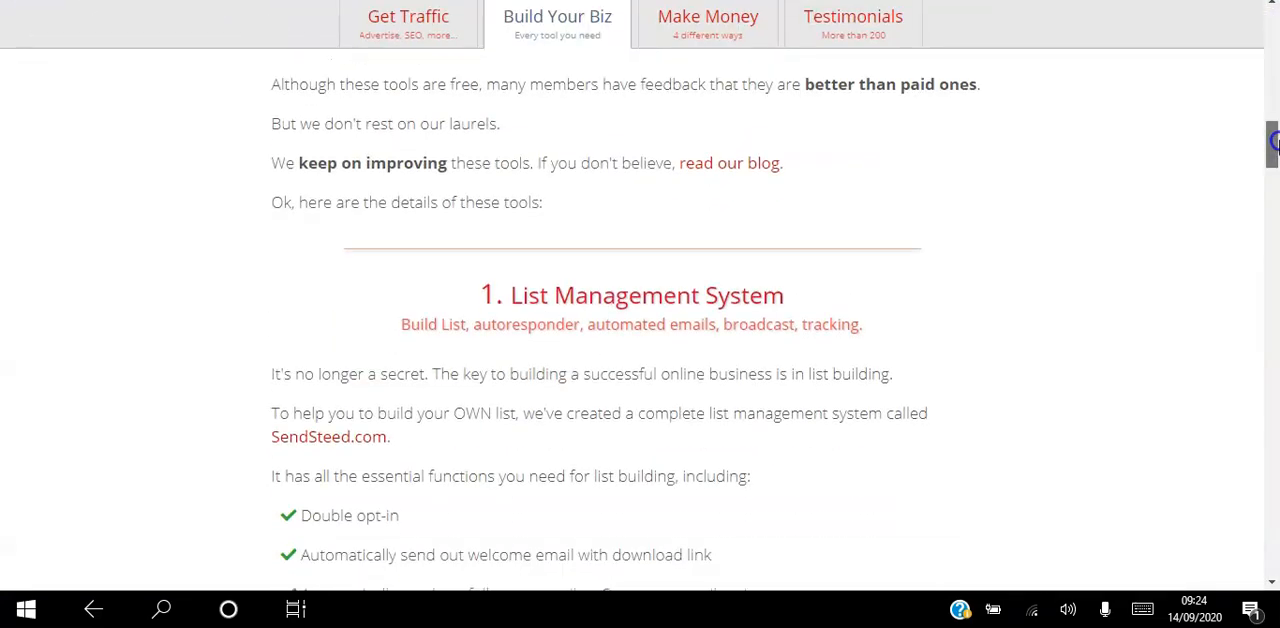
{"action": "scroll", "scroll_direction": "down", "scroll_amount": 3}
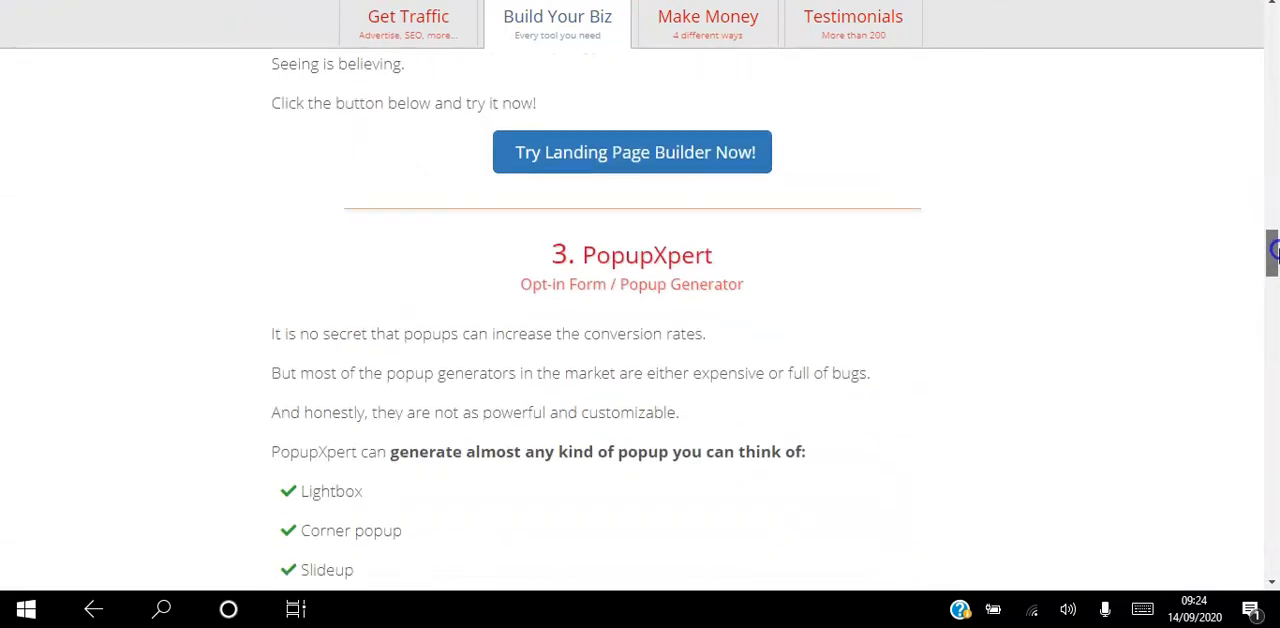
{"action": "scroll", "scroll_direction": "down", "scroll_amount": 3}
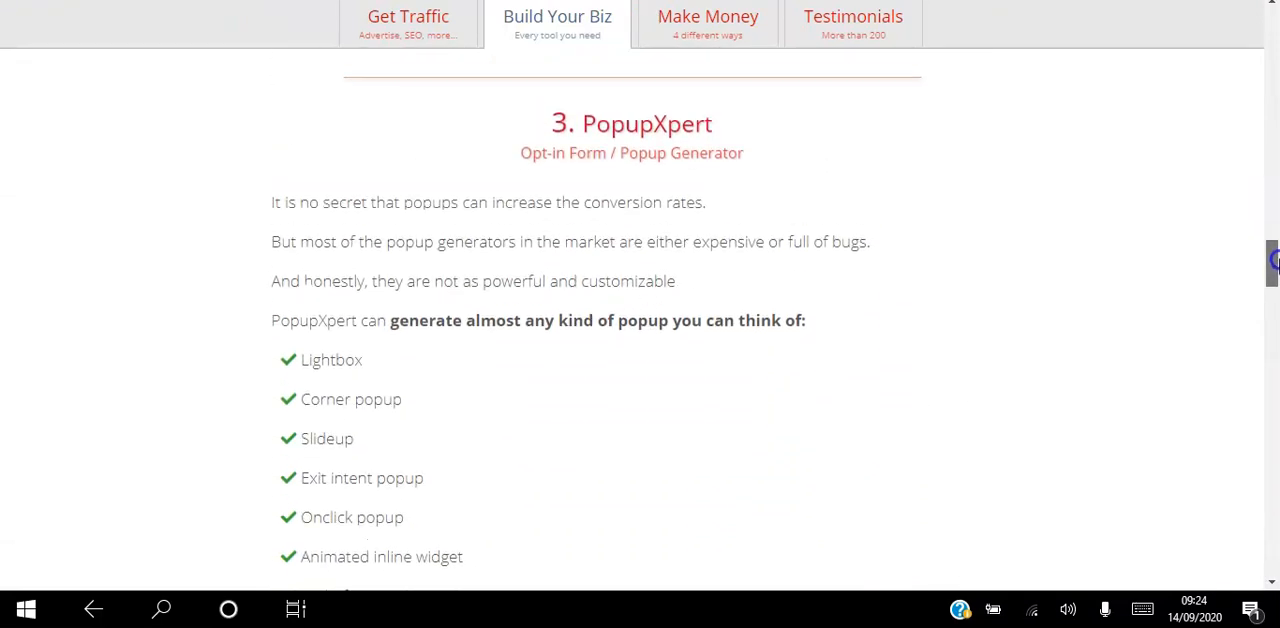
{"action": "mouse_move", "coordinate": [1060, 328]}
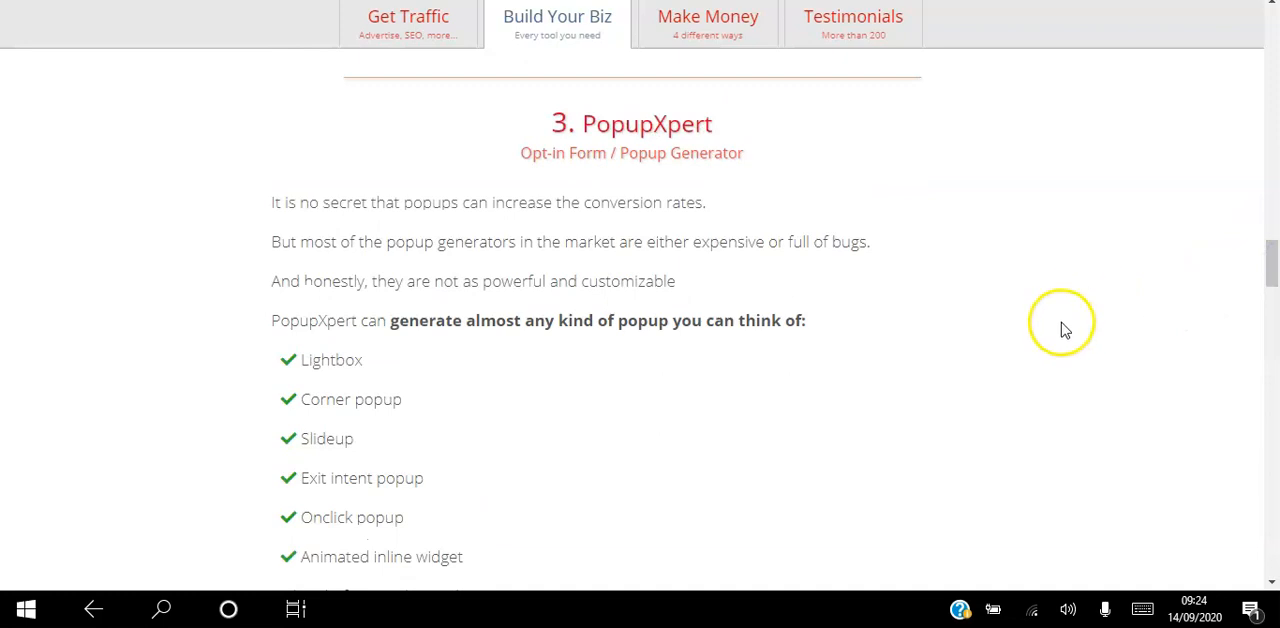
{"action": "mouse_move", "coordinate": [1064, 328]}
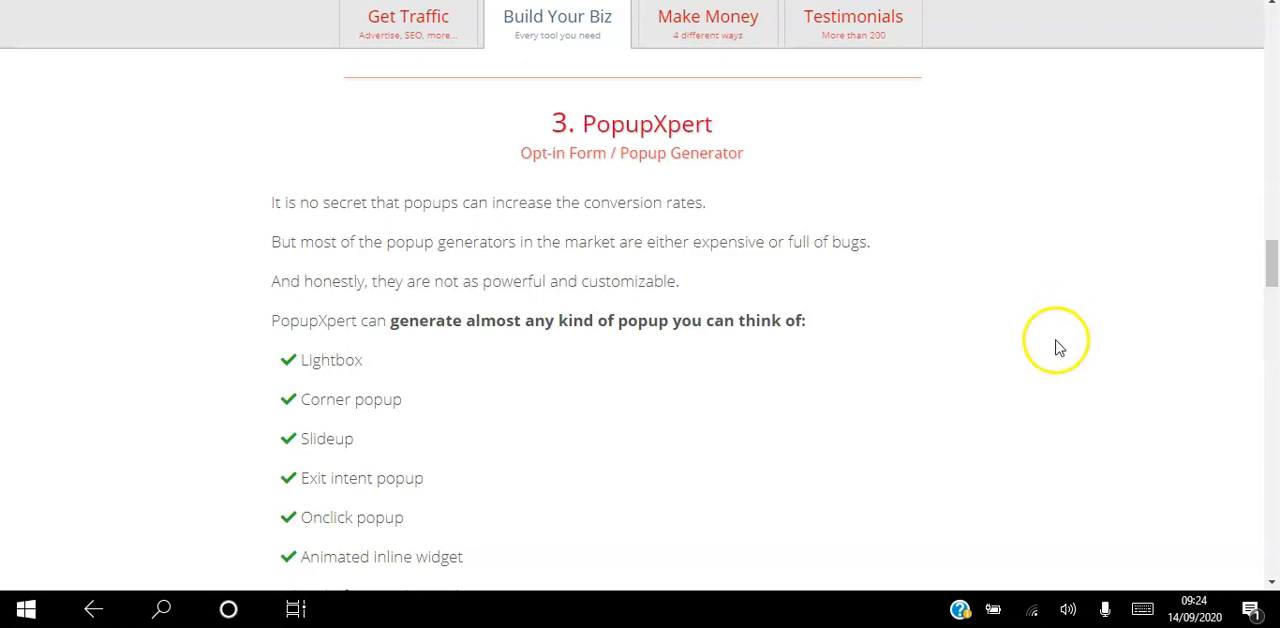
{"action": "mouse_move", "coordinate": [168, 52]}
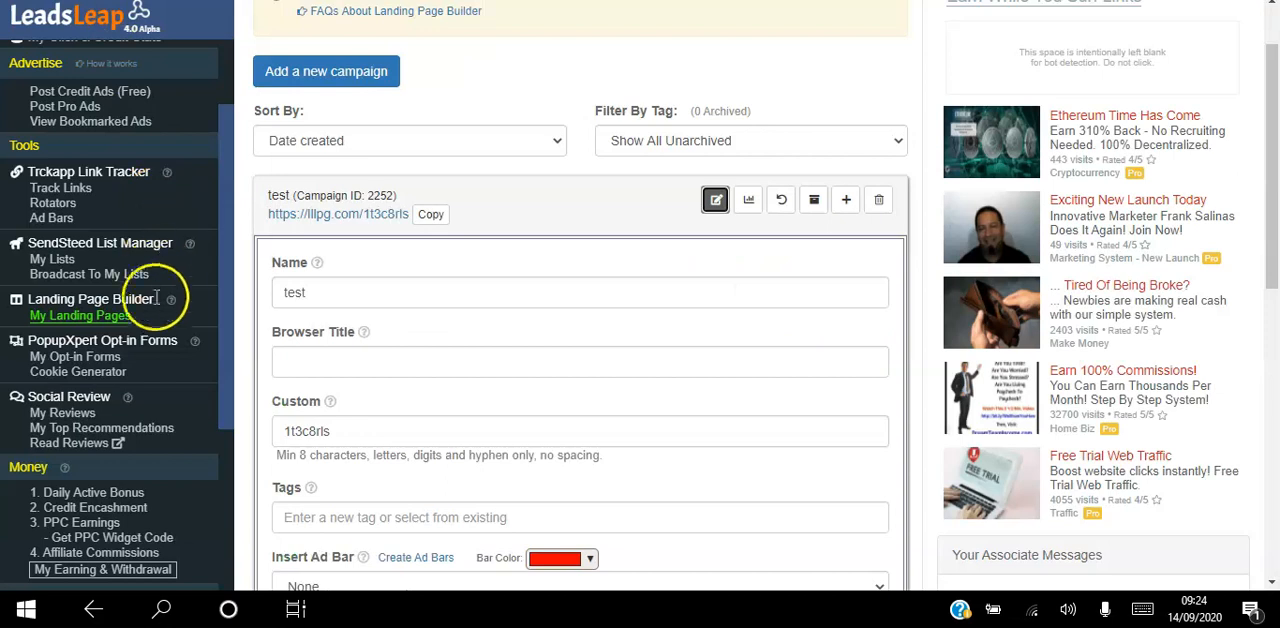
{"action": "mouse_move", "coordinate": [176, 348]}
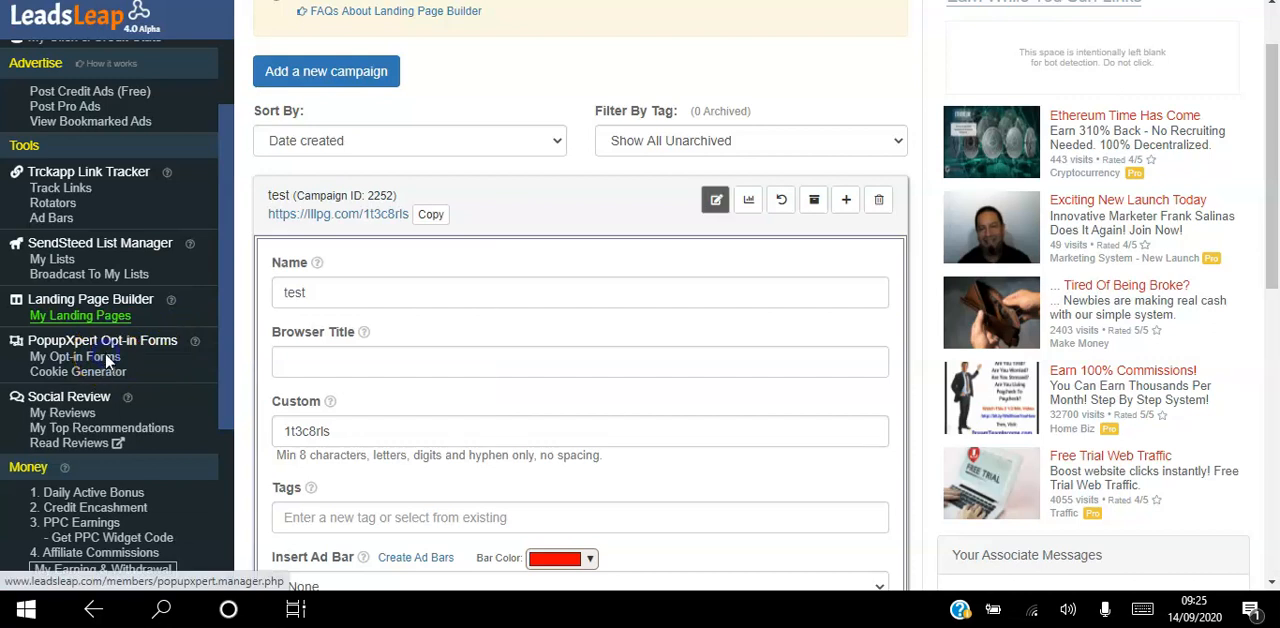
Go to My Opt-in Forms and read its guide to creating a first opt-in campaign
{"action": "left_click", "coordinate": [74, 356]}
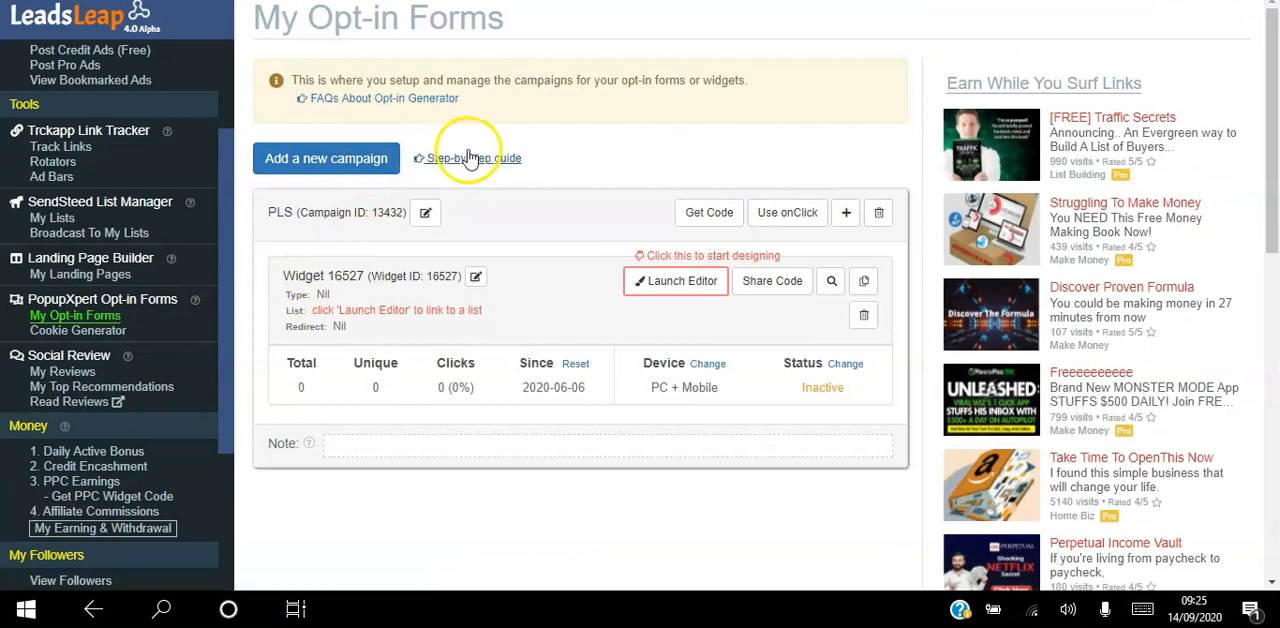
{"action": "left_click", "coordinate": [470, 158]}
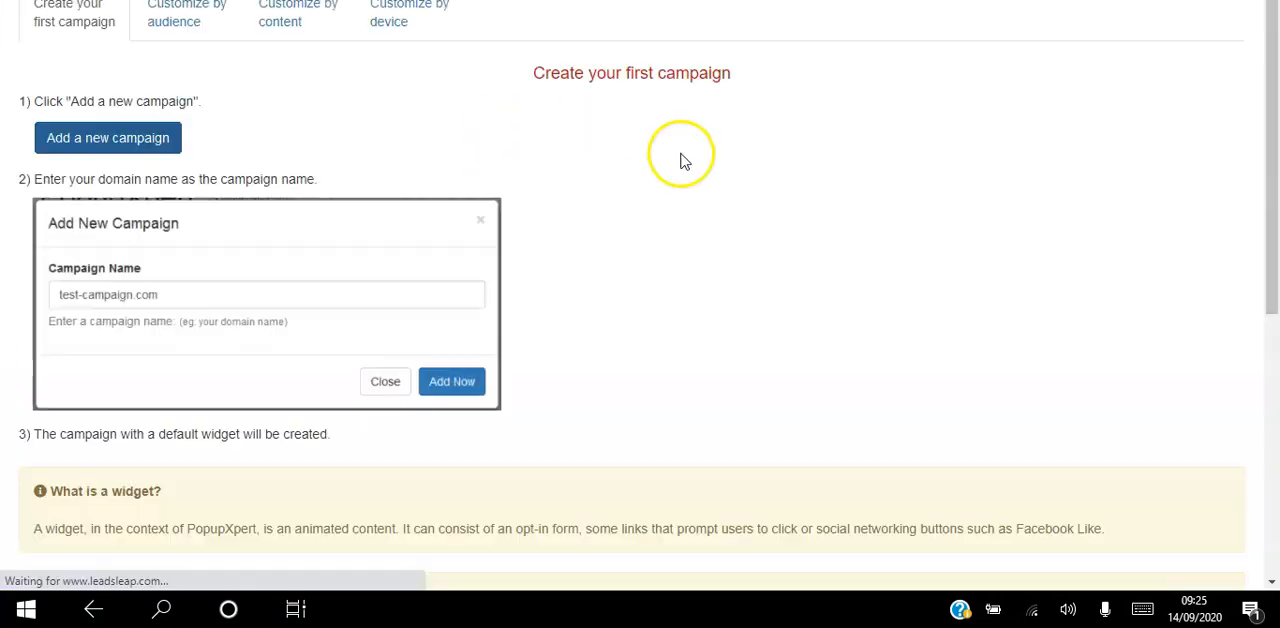
{"action": "left_click", "coordinate": [452, 380]}
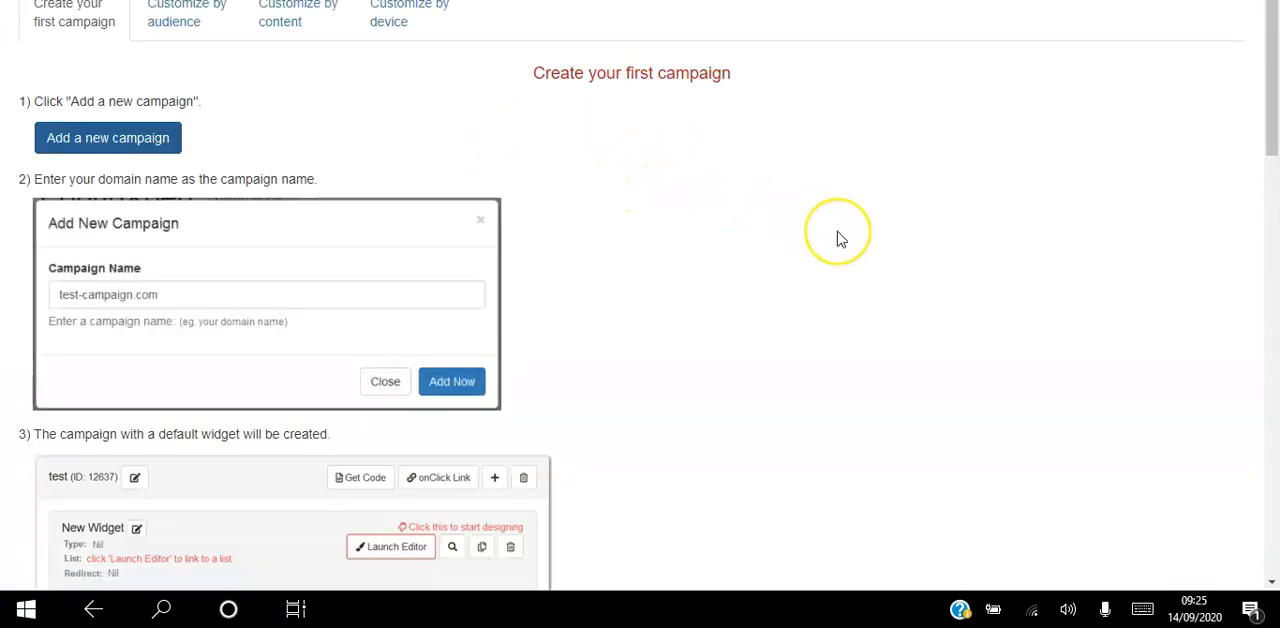
{"action": "scroll", "scroll_direction": "down", "scroll_amount": 3}
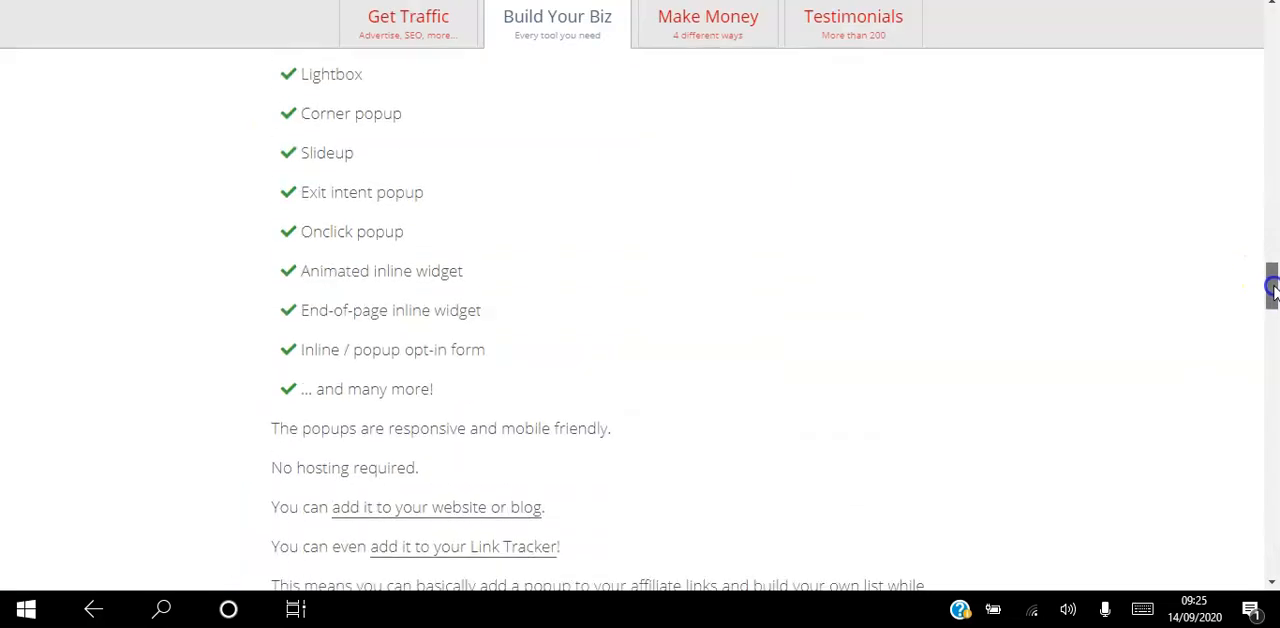
Scroll the Build Your Biz page past the popup types to The Real Tracker section
{"action": "scroll", "scroll_direction": "down", "scroll_amount": 3}
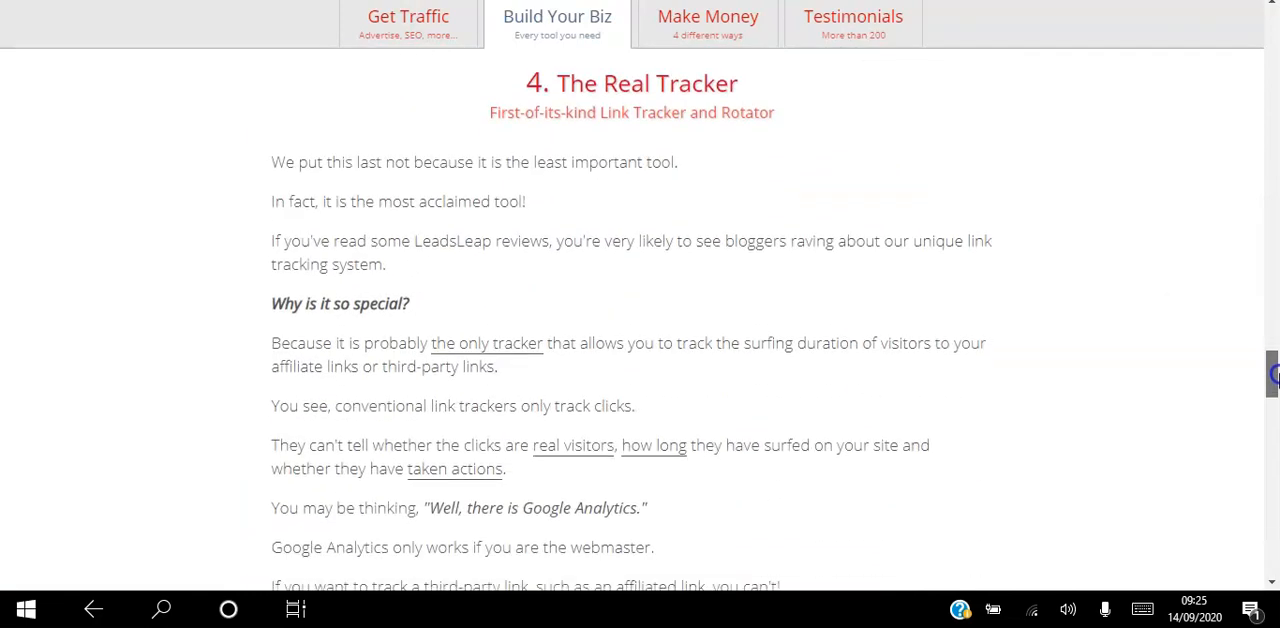
{"action": "scroll", "scroll_direction": "down", "scroll_amount": 3}
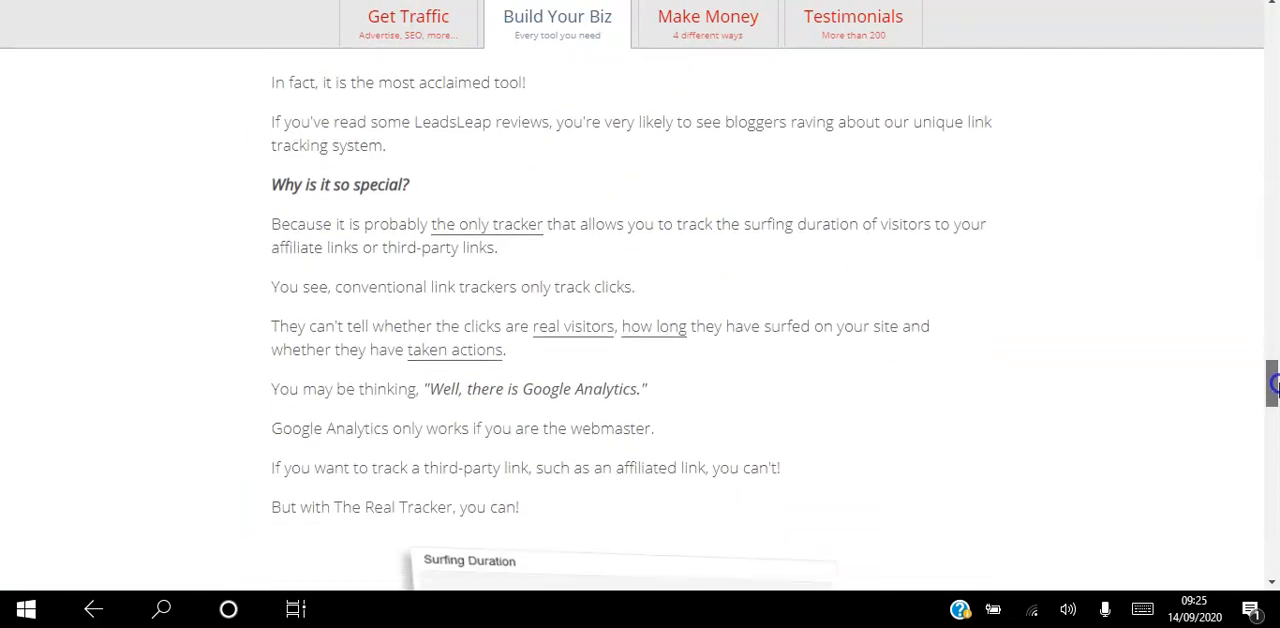
{"action": "mouse_move", "coordinate": [436, 92]}
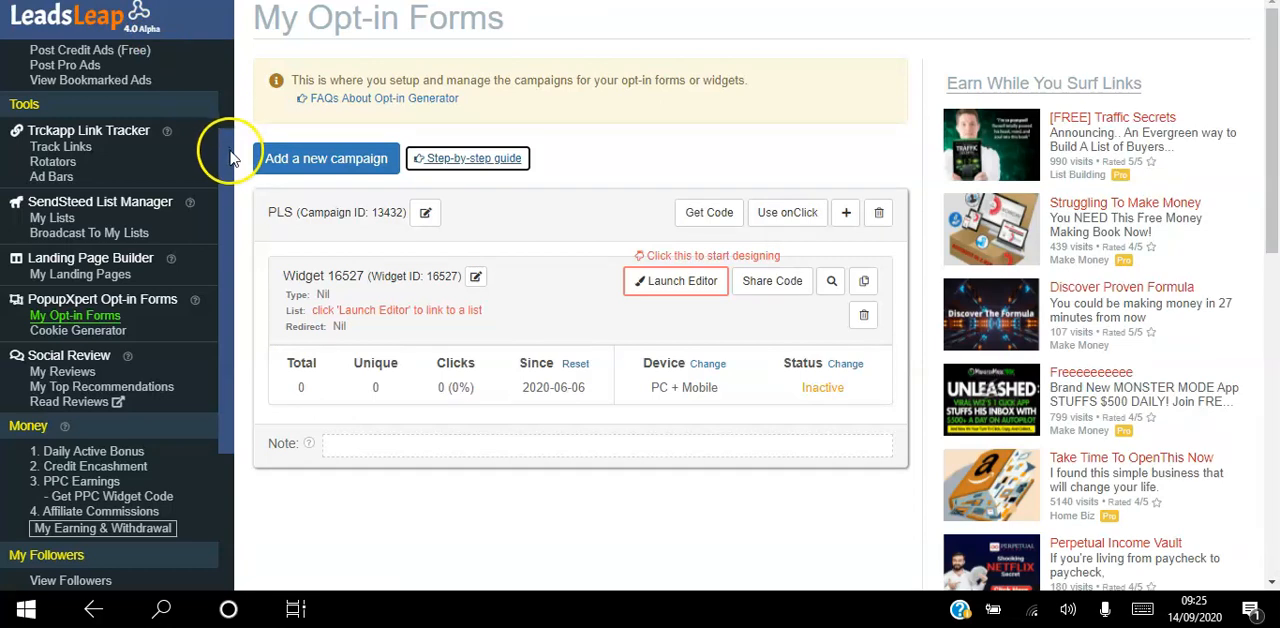
{"action": "mouse_move", "coordinate": [220, 220]}
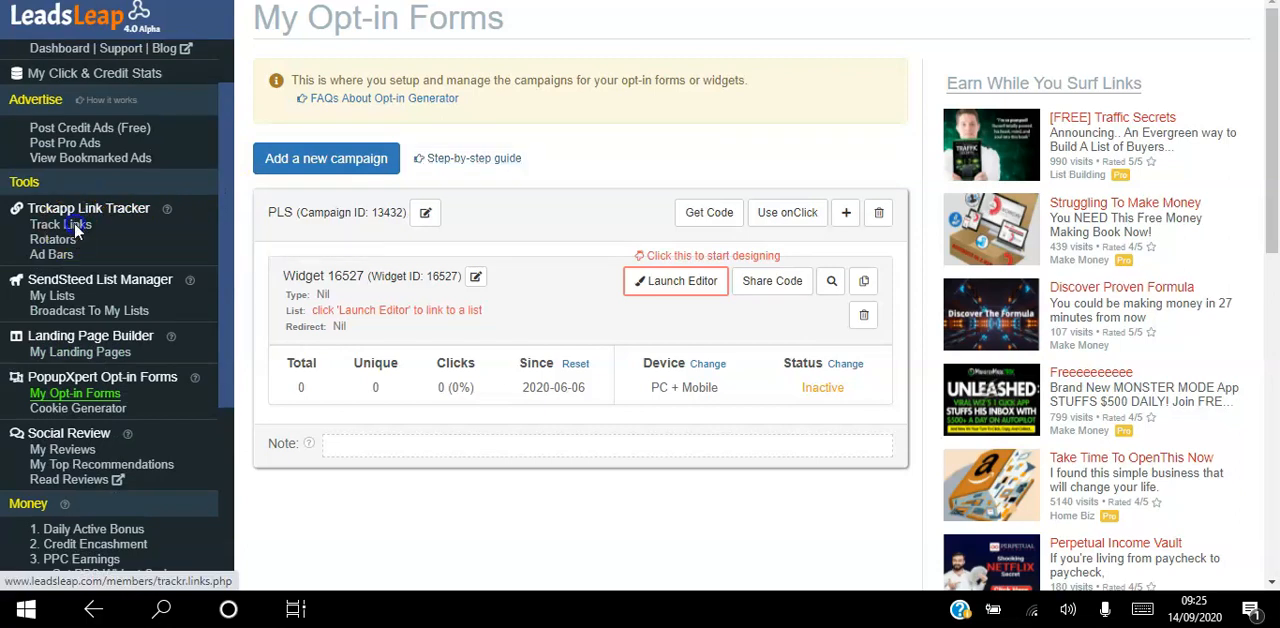
Go to Track Links and review the Herculist link's settings down to the monetize and save options
{"action": "left_click", "coordinate": [60, 224]}
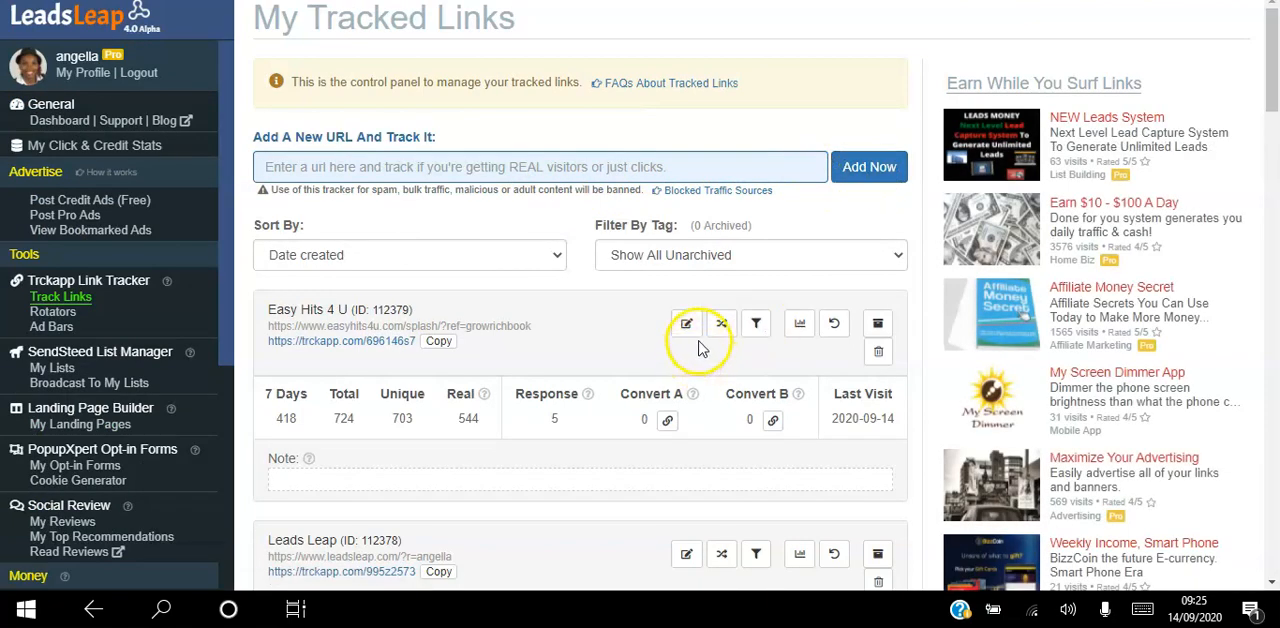
{"action": "scroll", "scroll_direction": "down", "scroll_amount": 3}
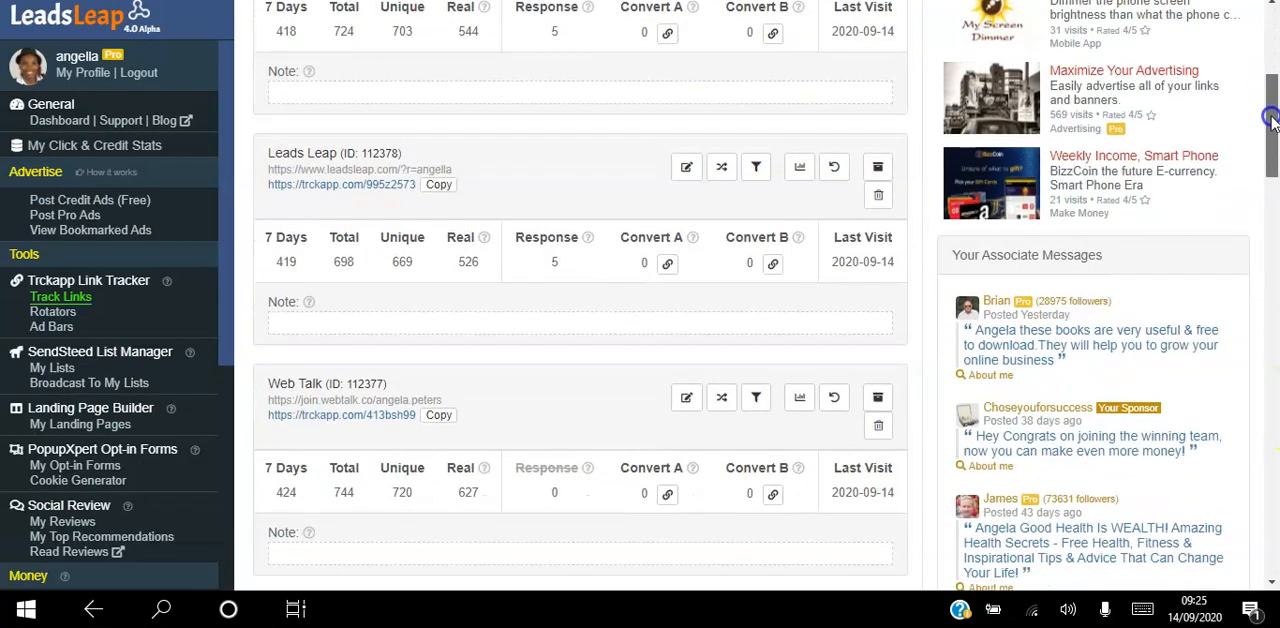
{"action": "scroll", "scroll_direction": "down", "scroll_amount": 3}
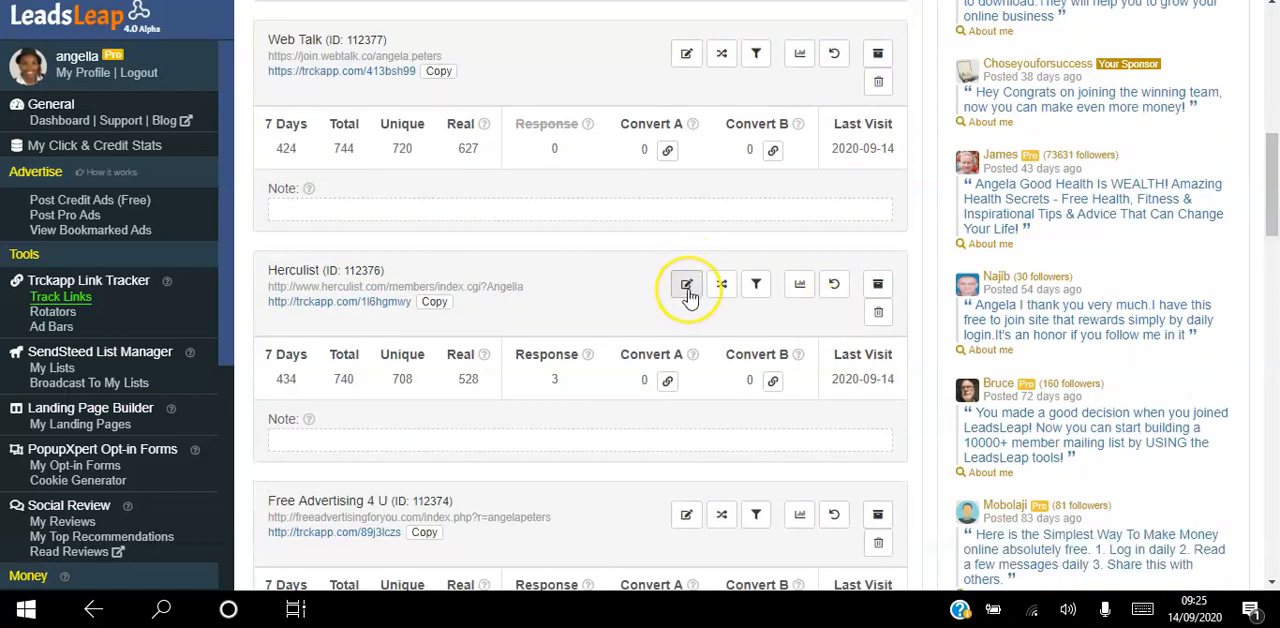
{"action": "left_click", "coordinate": [688, 284]}
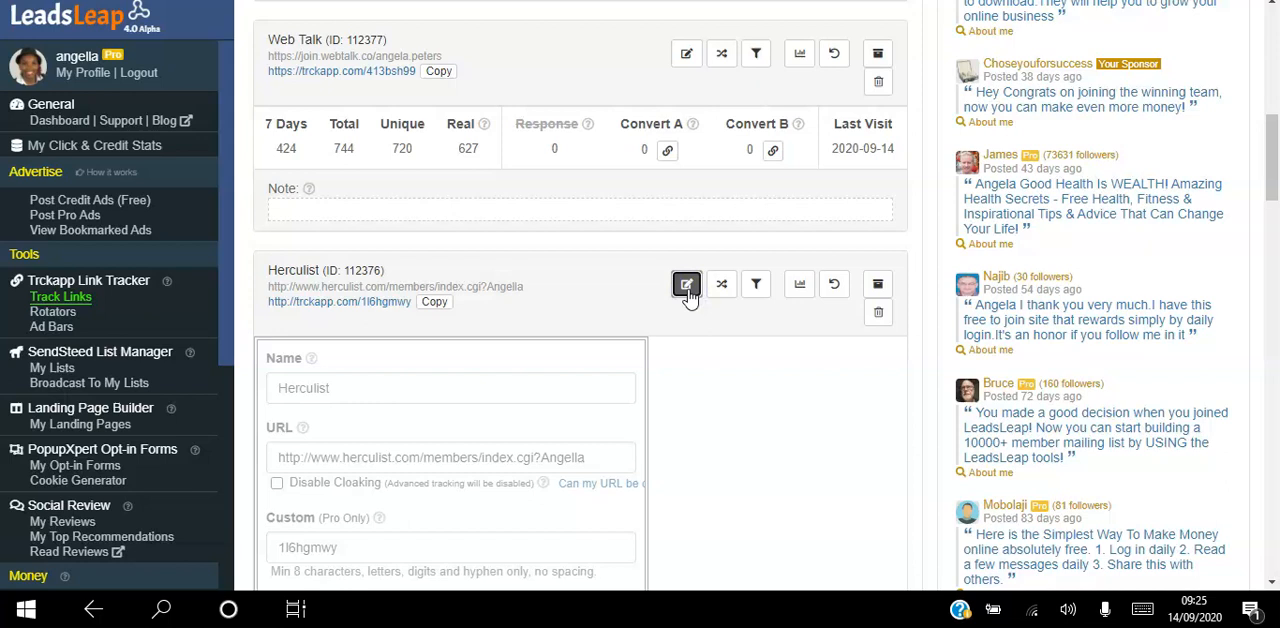
{"action": "scroll", "scroll_direction": "down", "scroll_amount": 3}
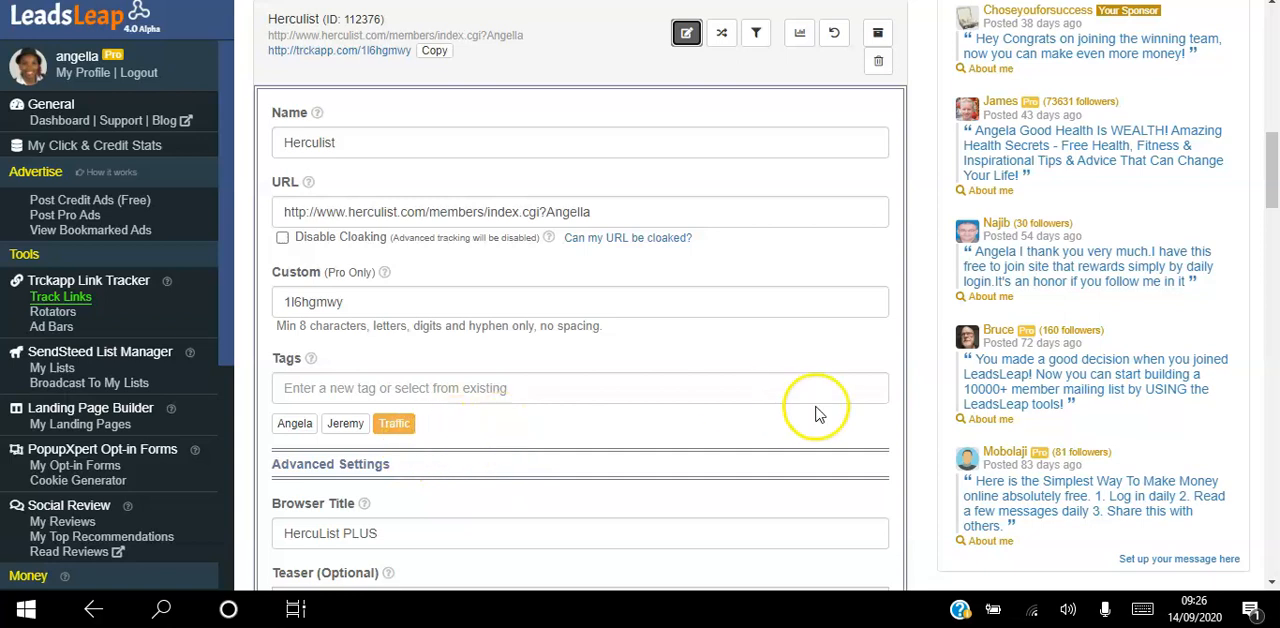
{"action": "scroll", "scroll_direction": "down", "scroll_amount": 3}
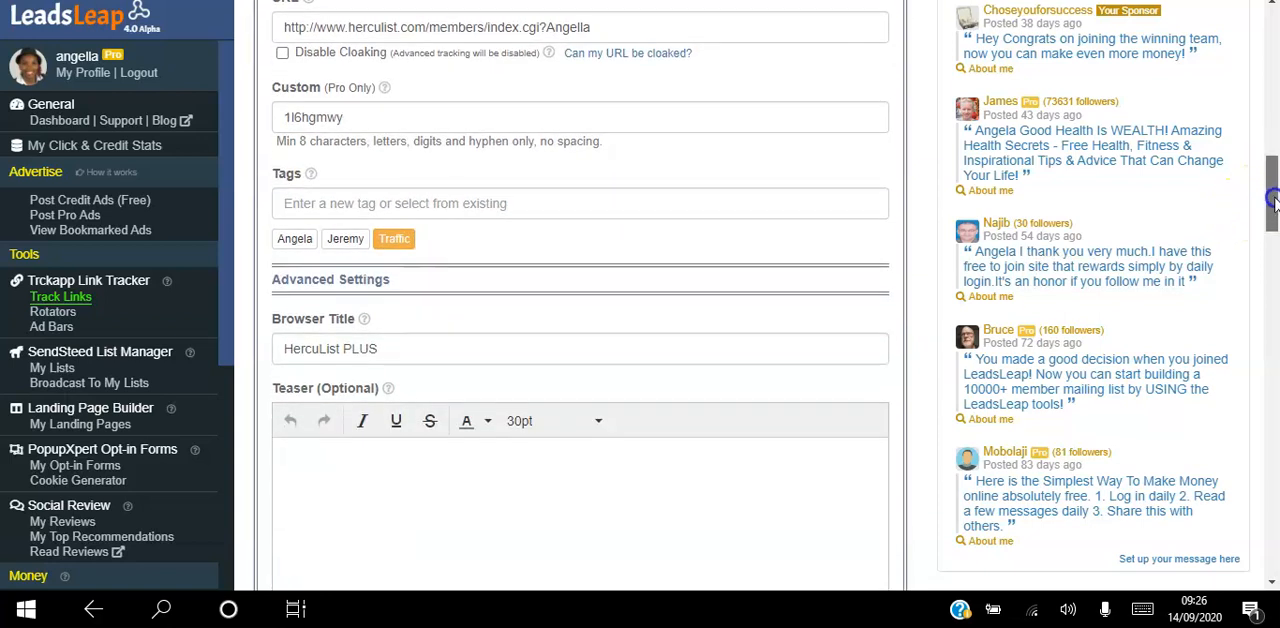
{"action": "mouse_move", "coordinate": [630, 184]}
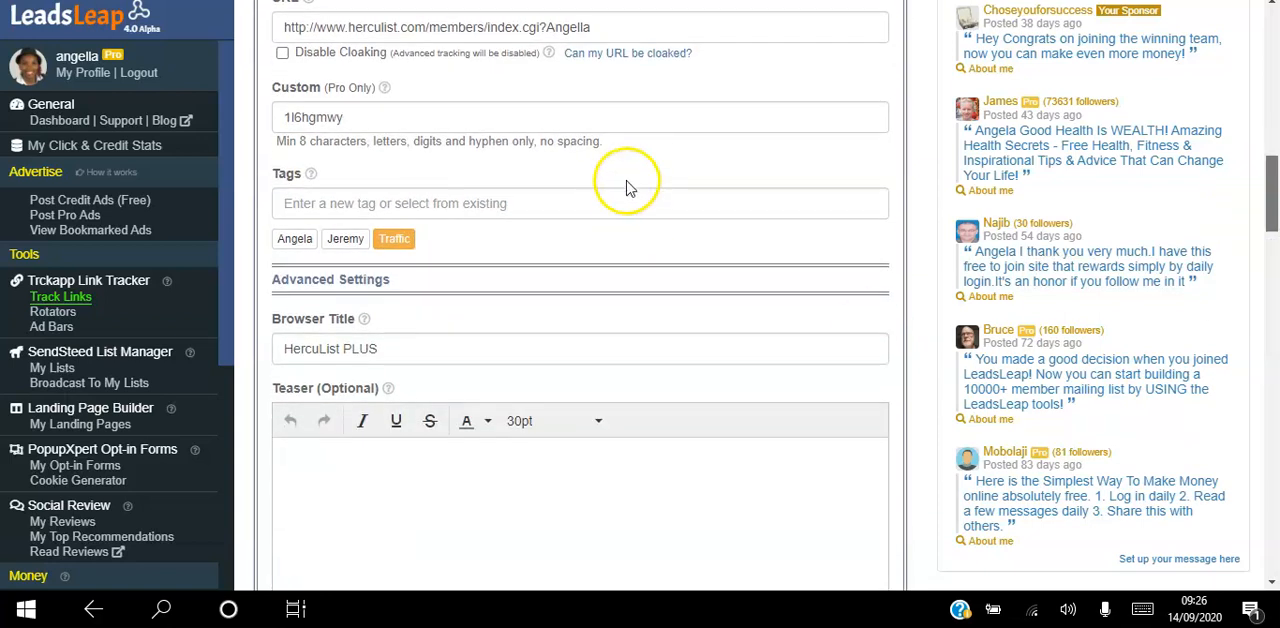
{"action": "scroll", "scroll_direction": "down", "scroll_amount": 3}
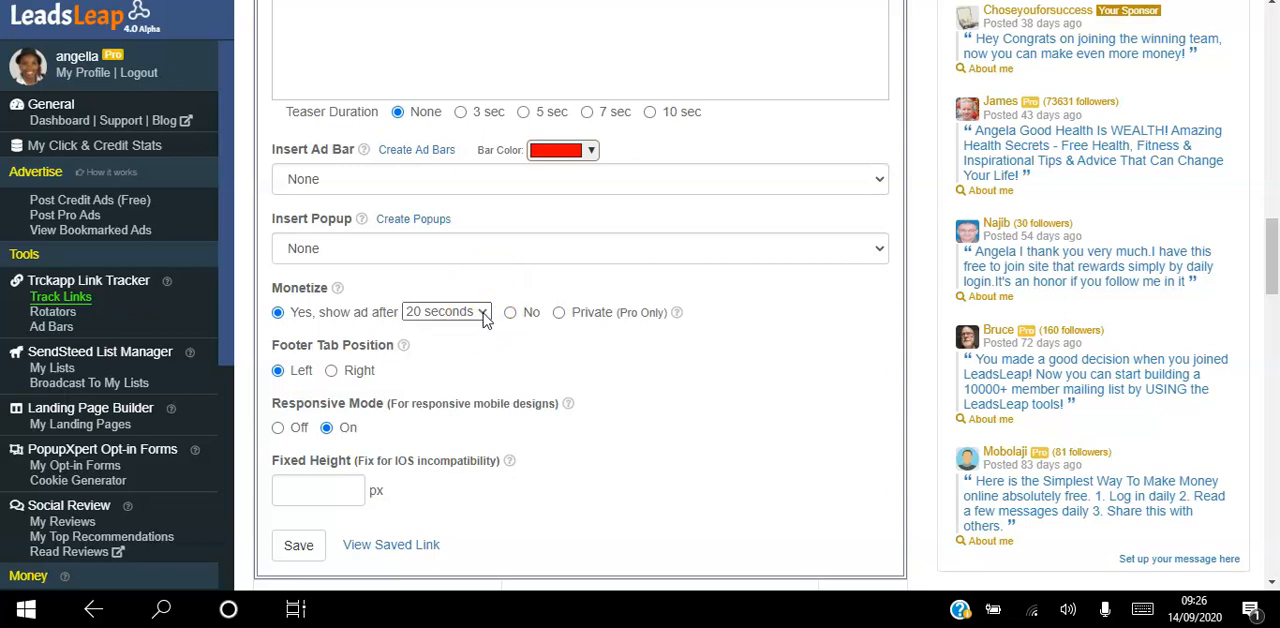
{"action": "left_click", "coordinate": [444, 312]}
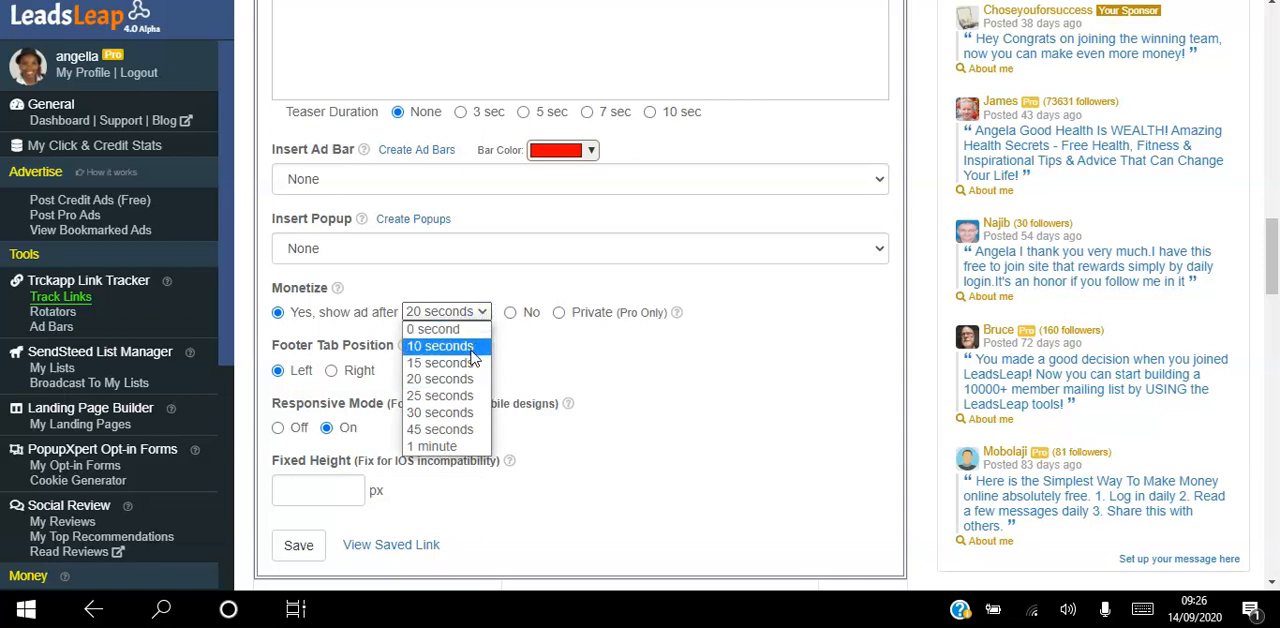
{"action": "mouse_move", "coordinate": [440, 362]}
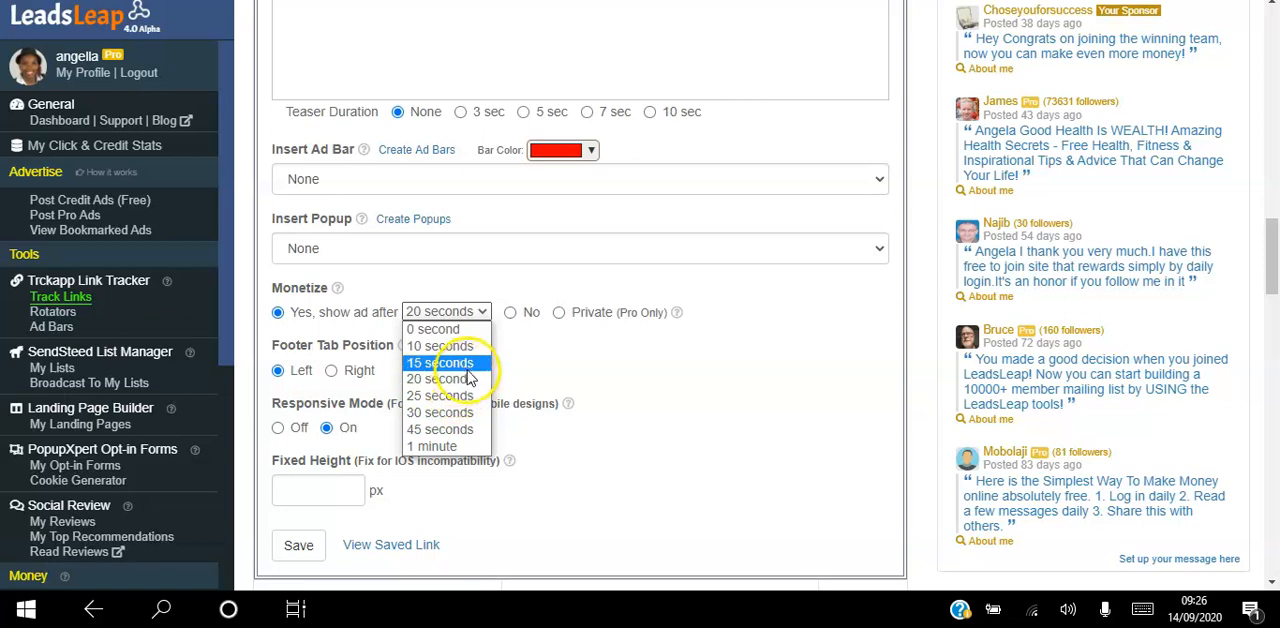
{"action": "mouse_move", "coordinate": [440, 346]}
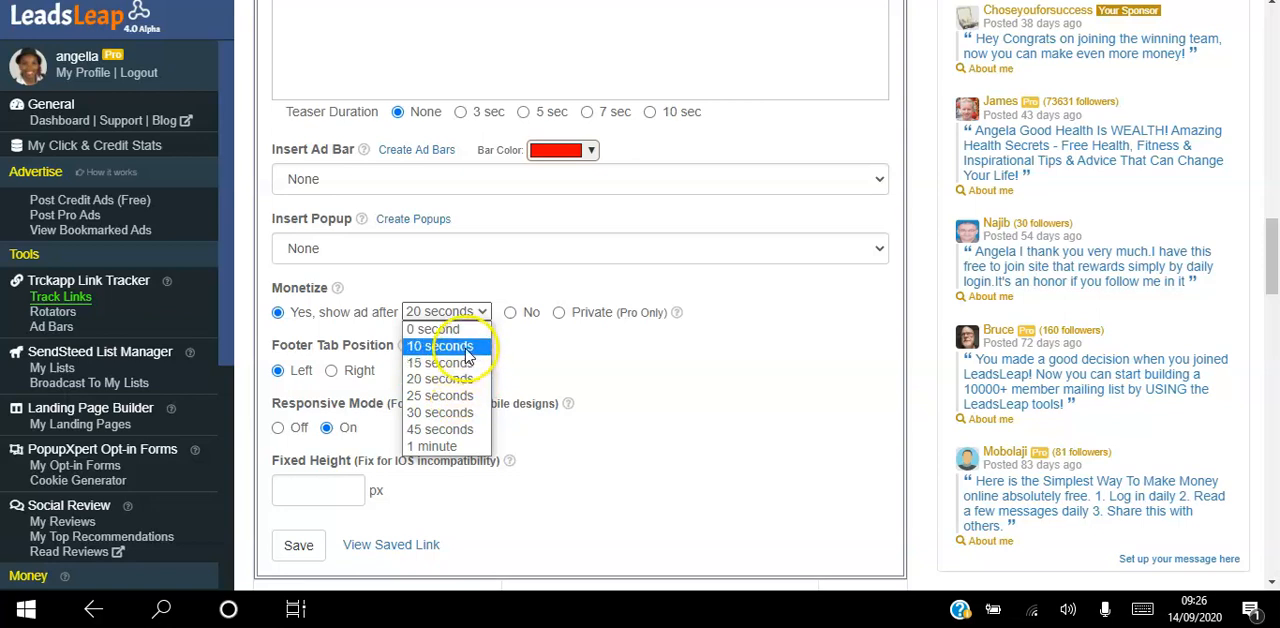
{"action": "mouse_move", "coordinate": [548, 348]}
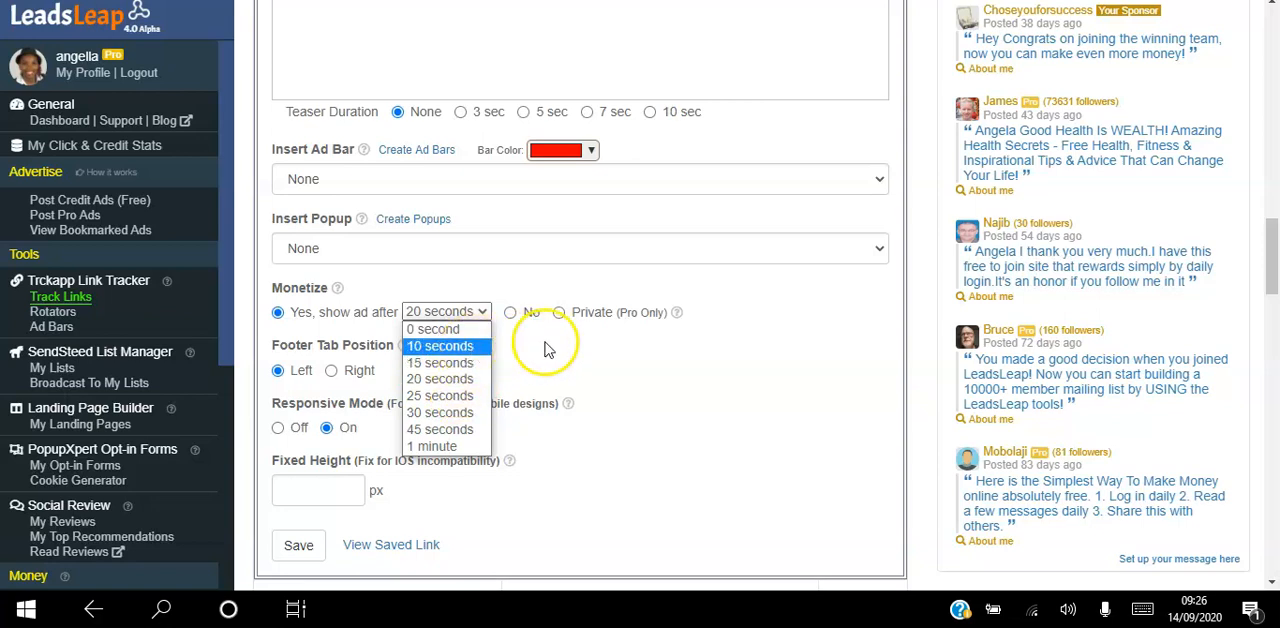
{"action": "mouse_move", "coordinate": [560, 348]}
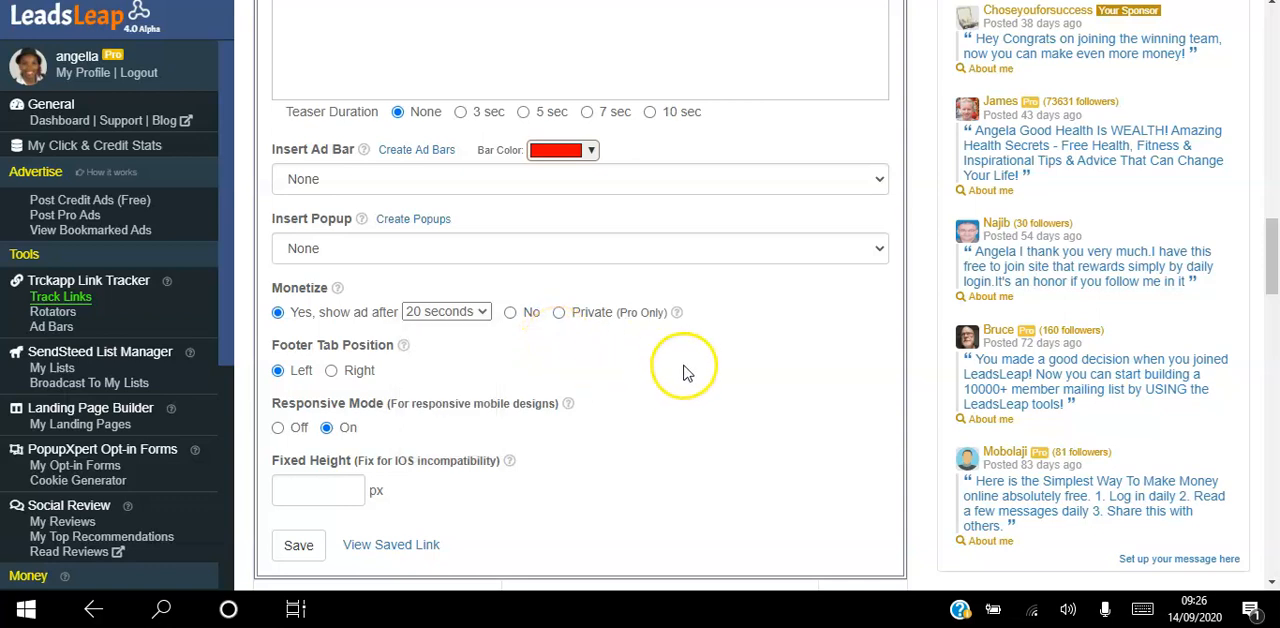
{"action": "scroll", "scroll_direction": "up", "scroll_amount": 3}
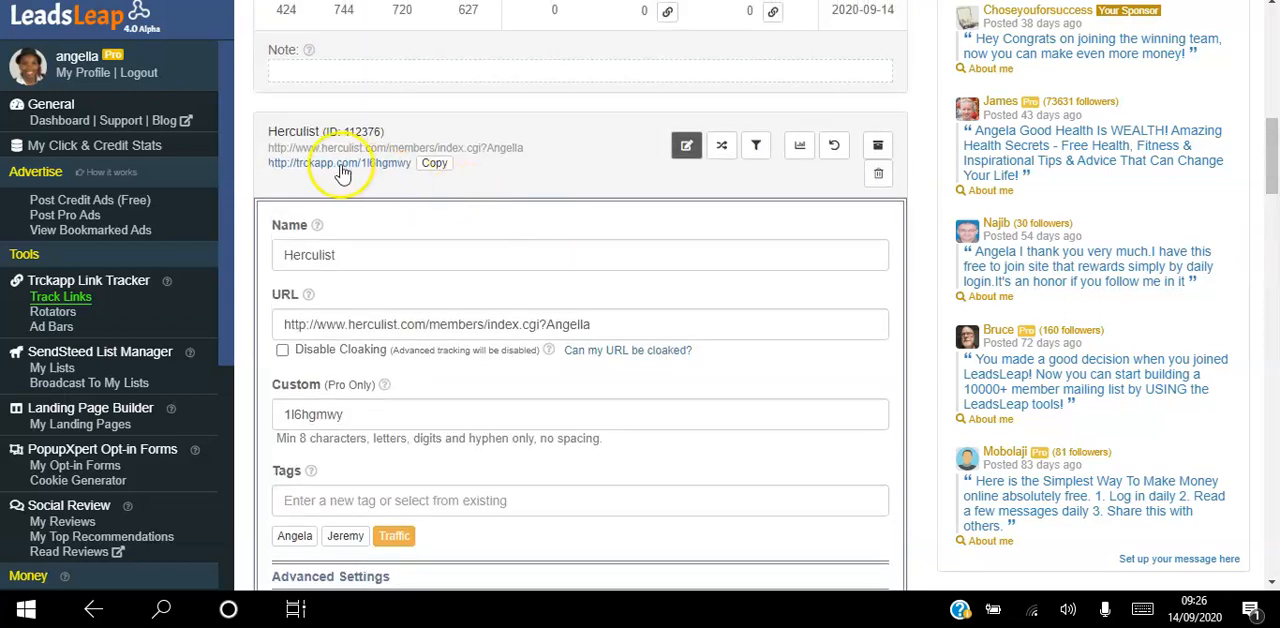
{"action": "left_click", "coordinate": [434, 164]}
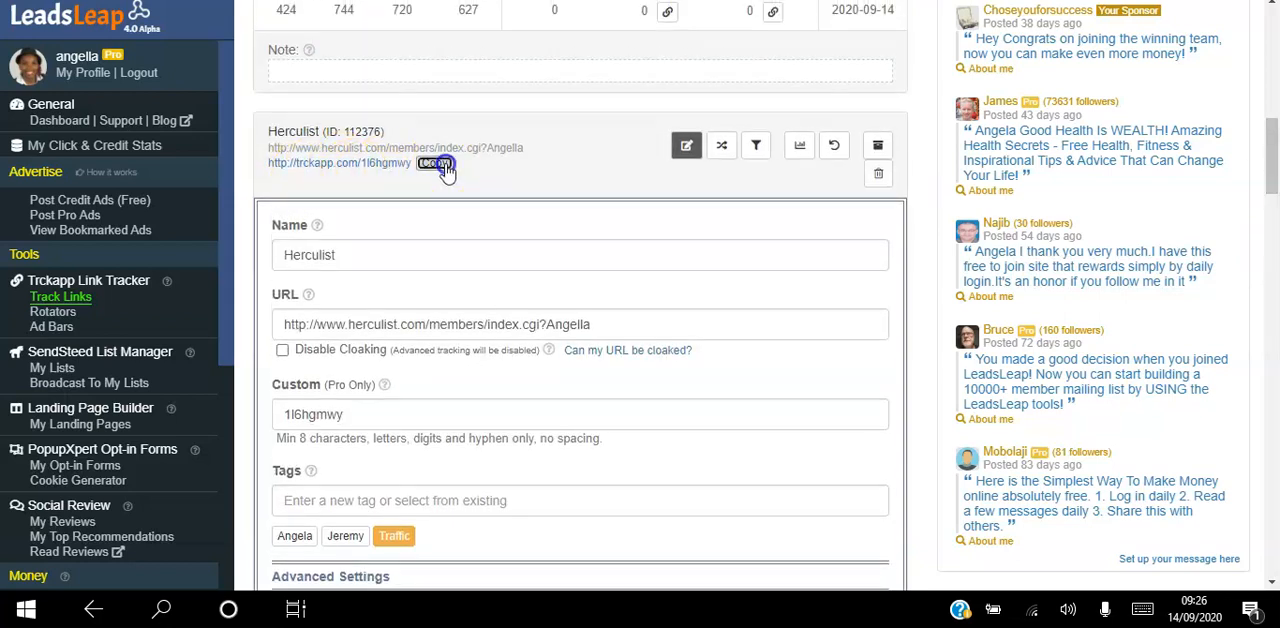
{"action": "left_click", "coordinate": [436, 164]}
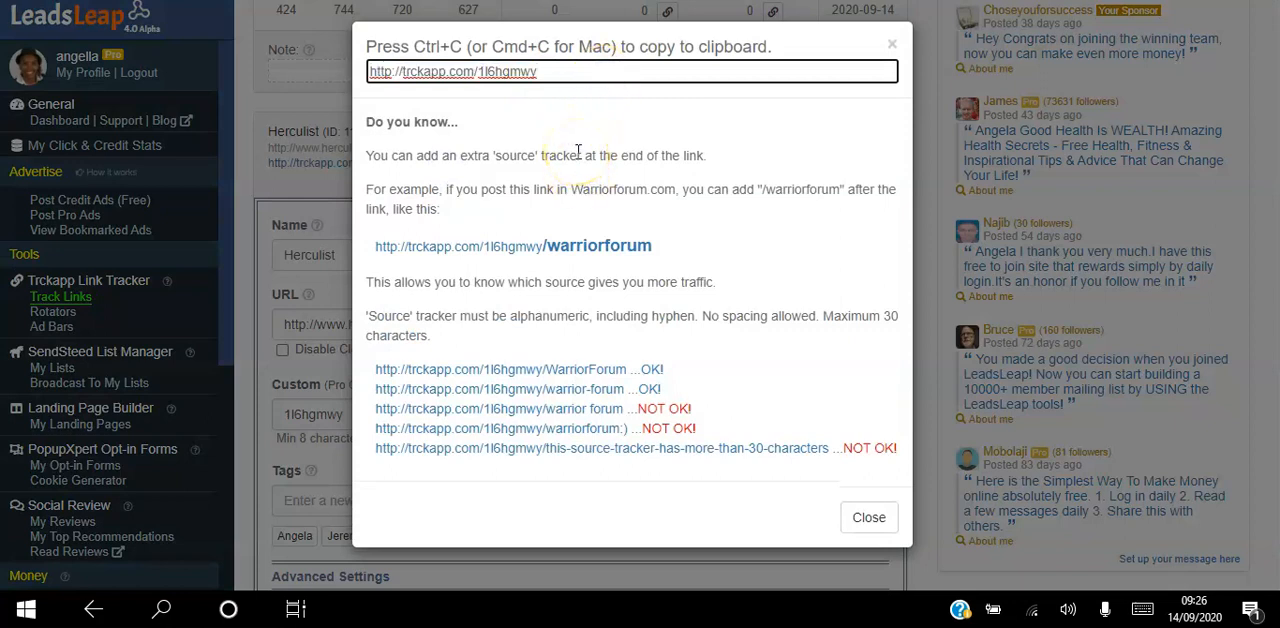
{"action": "mouse_move", "coordinate": [578, 228]}
{"action": "type", "text": "/"}
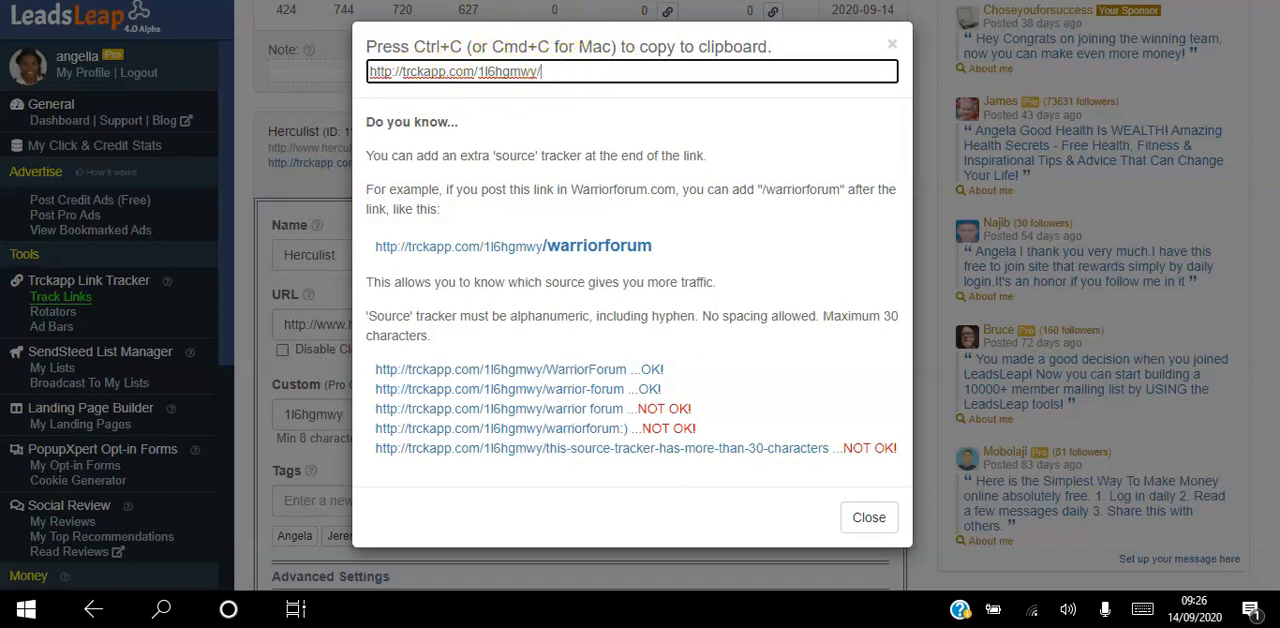
{"action": "mouse_move", "coordinate": [742, 96]}
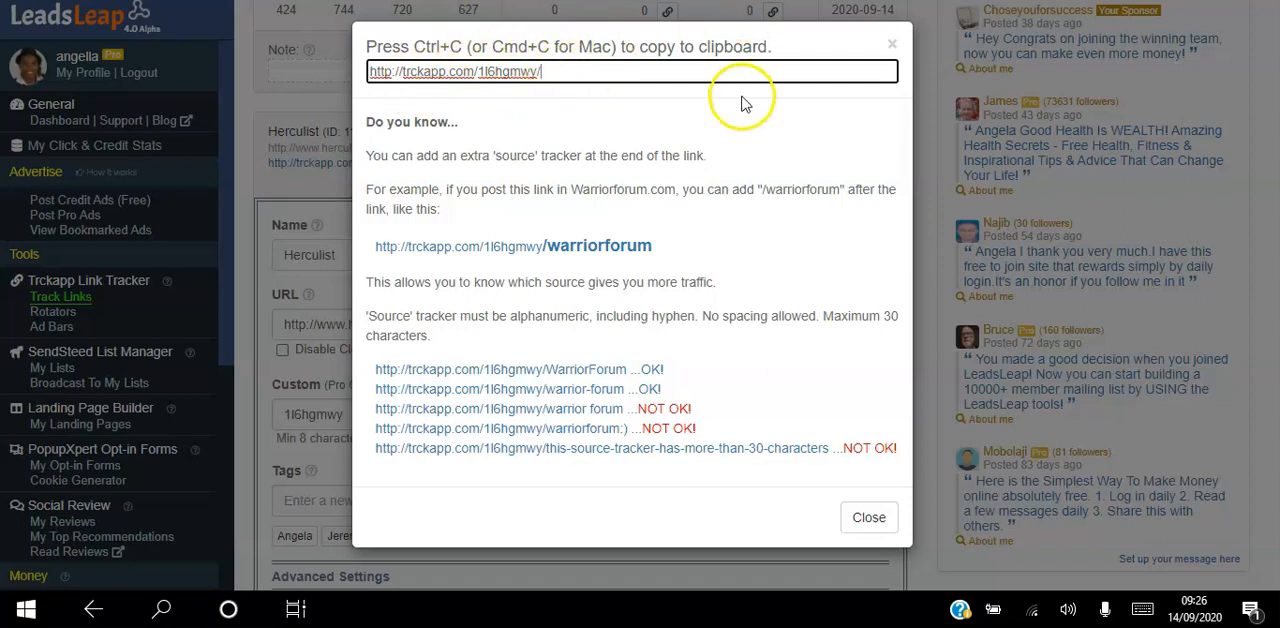
{"action": "mouse_move", "coordinate": [892, 46]}
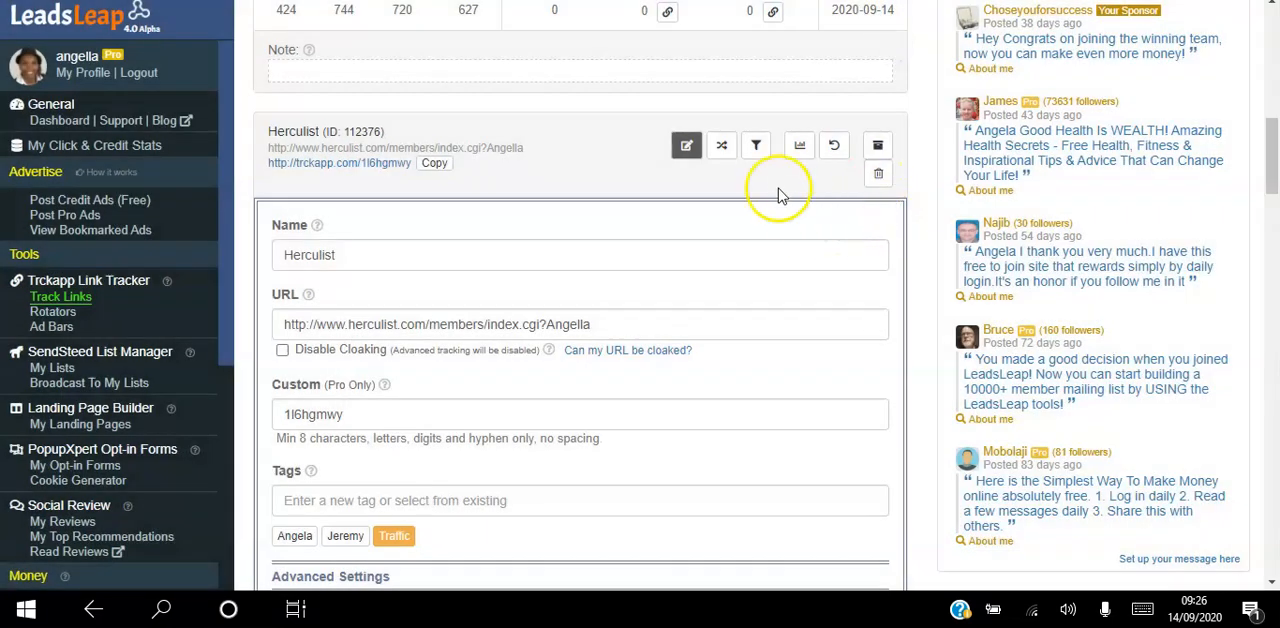
Review the Herculist link's Traffic Details: 30-day click chart, Surfing Duration and Stats By Source
{"action": "left_click", "coordinate": [800, 144]}
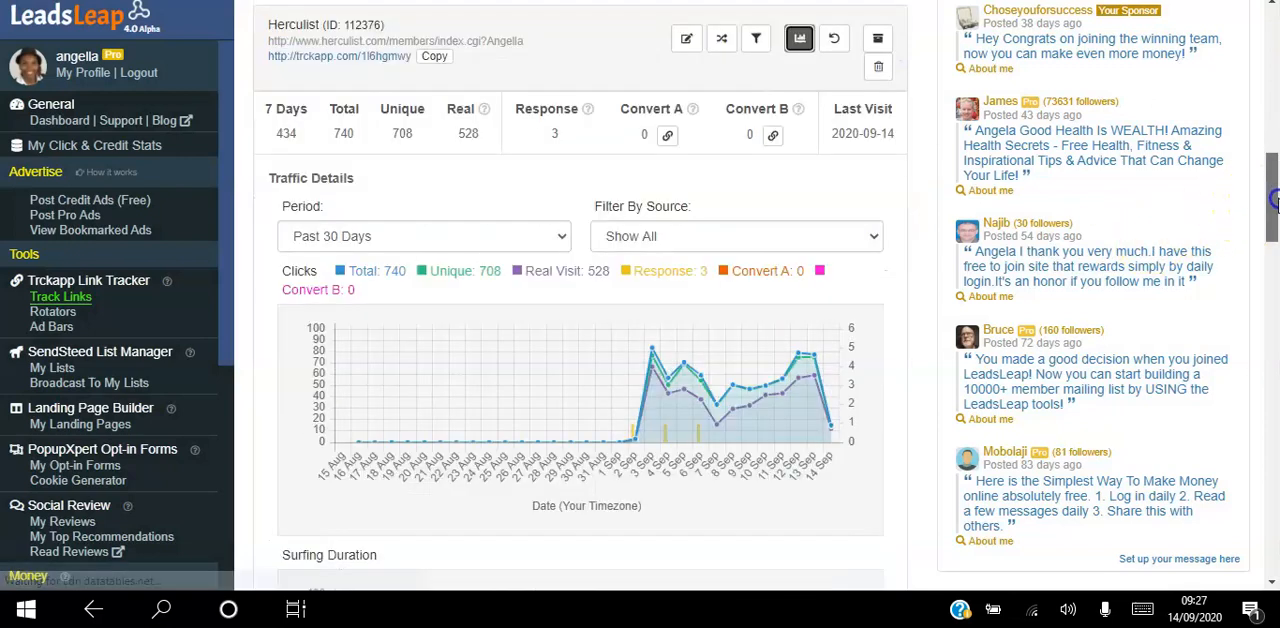
{"action": "scroll", "scroll_direction": "down", "scroll_amount": 3}
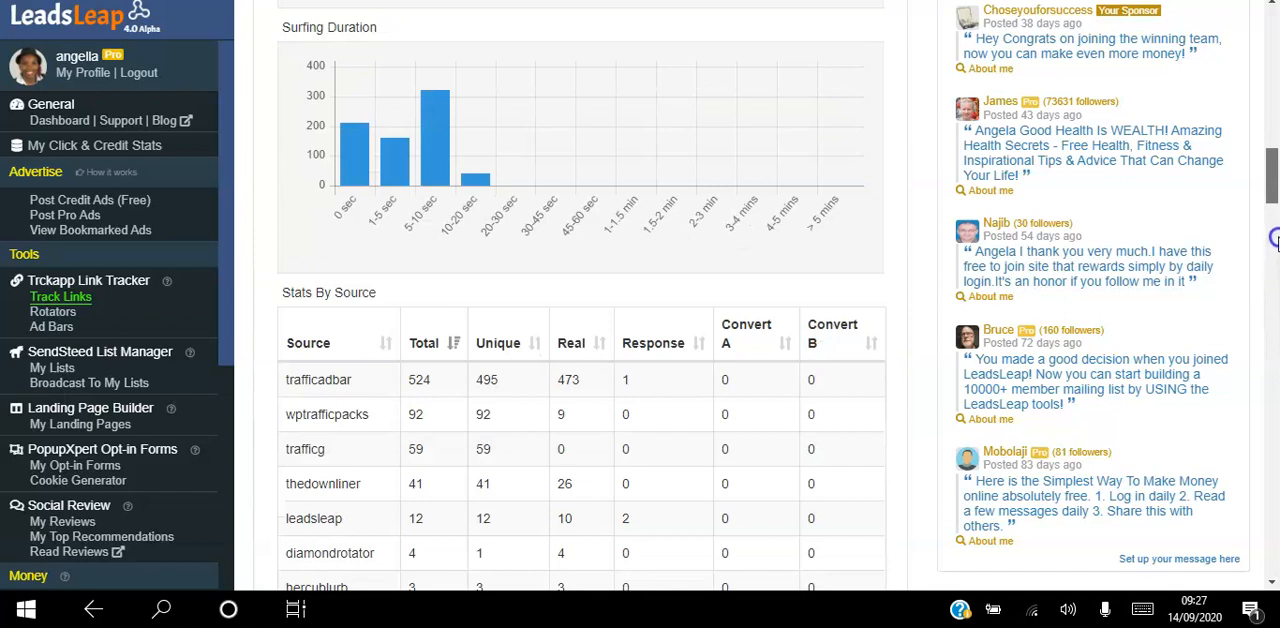
{"action": "mouse_move", "coordinate": [712, 234]}
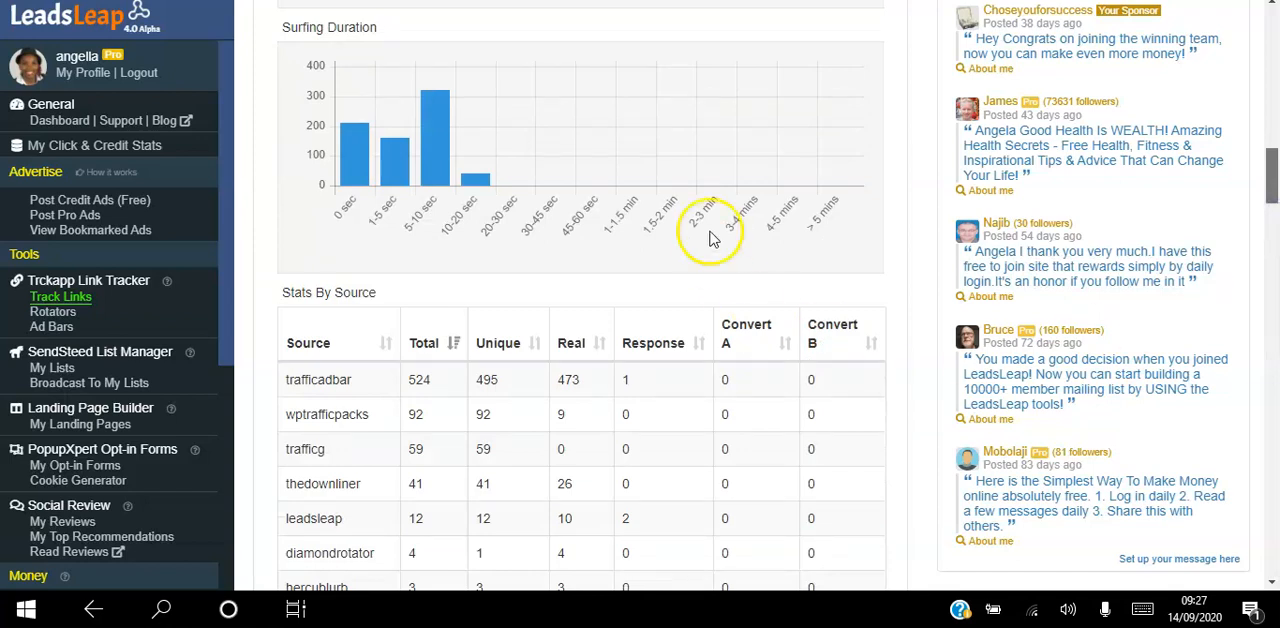
{"action": "scroll", "scroll_direction": "down", "scroll_amount": 3}
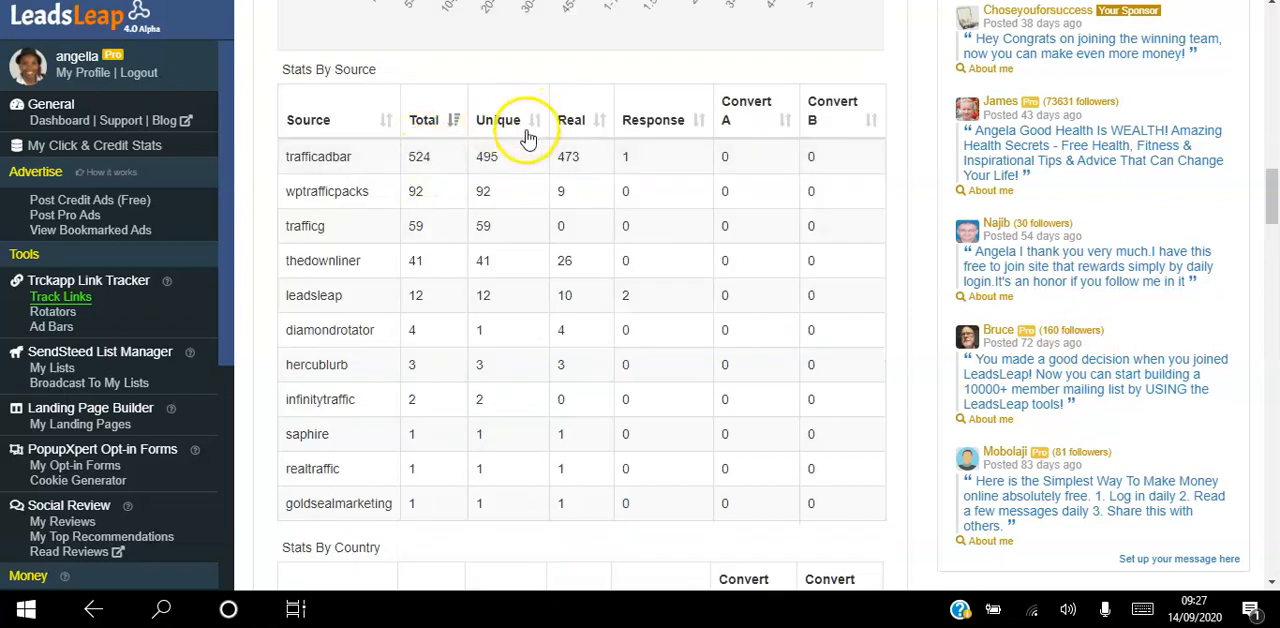
{"action": "mouse_move", "coordinate": [590, 160]}
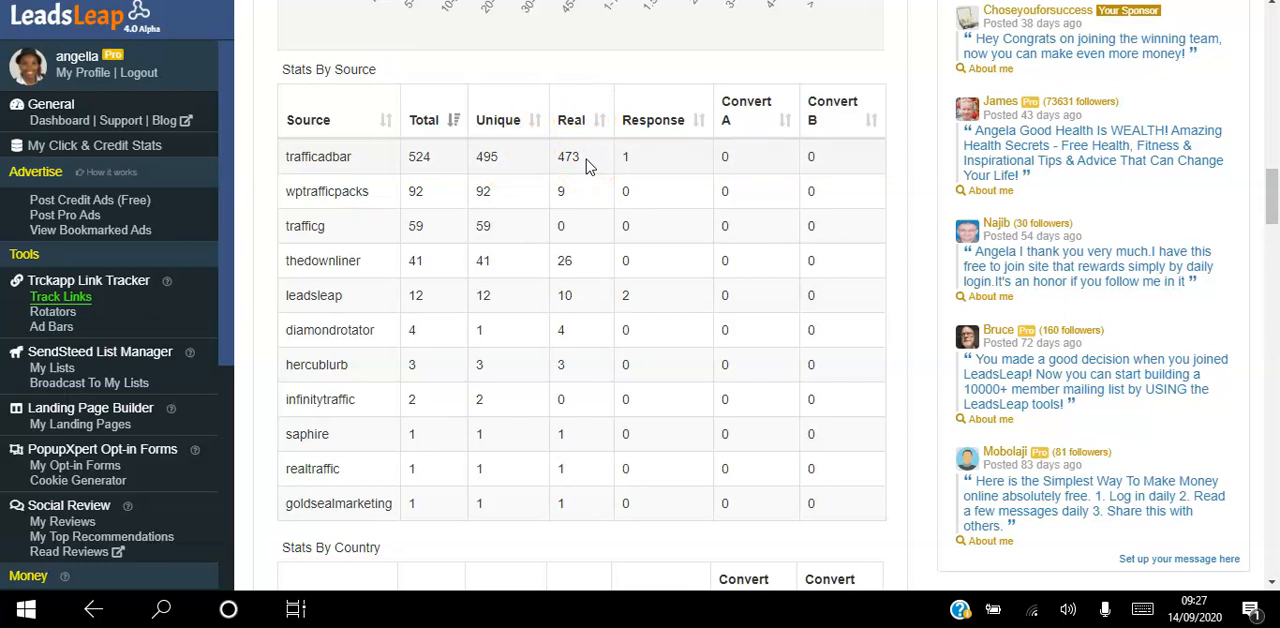
{"action": "mouse_move", "coordinate": [652, 120]}
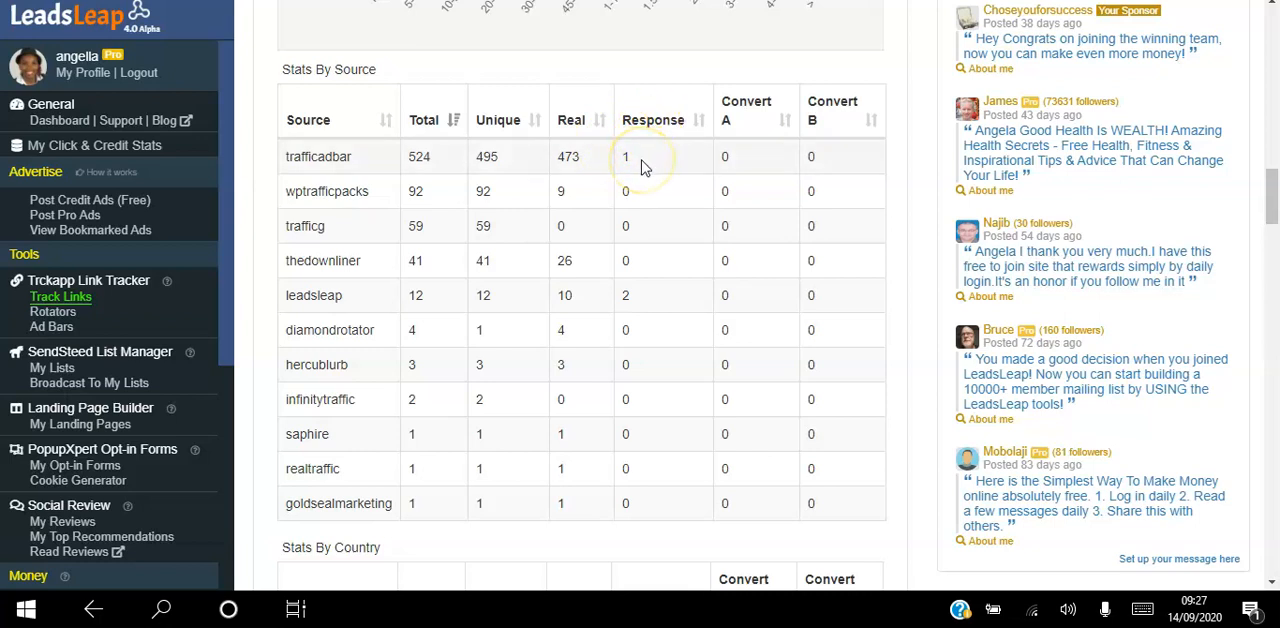
{"action": "mouse_move", "coordinate": [642, 160]}
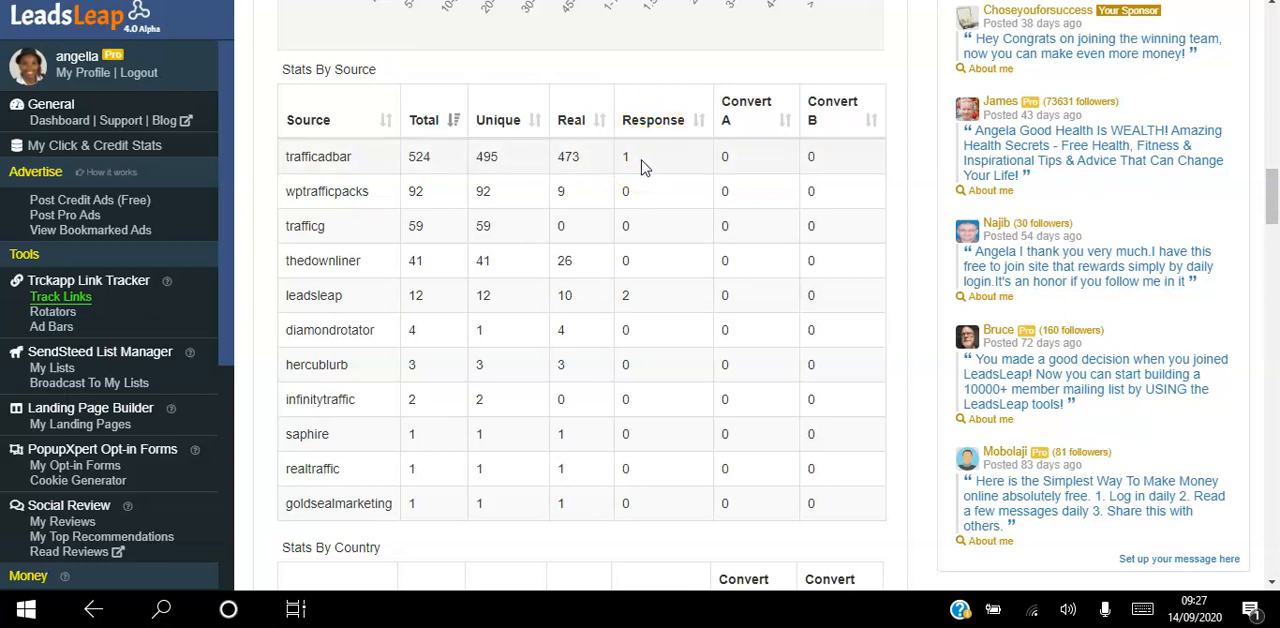
{"action": "mouse_move", "coordinate": [378, 188]}
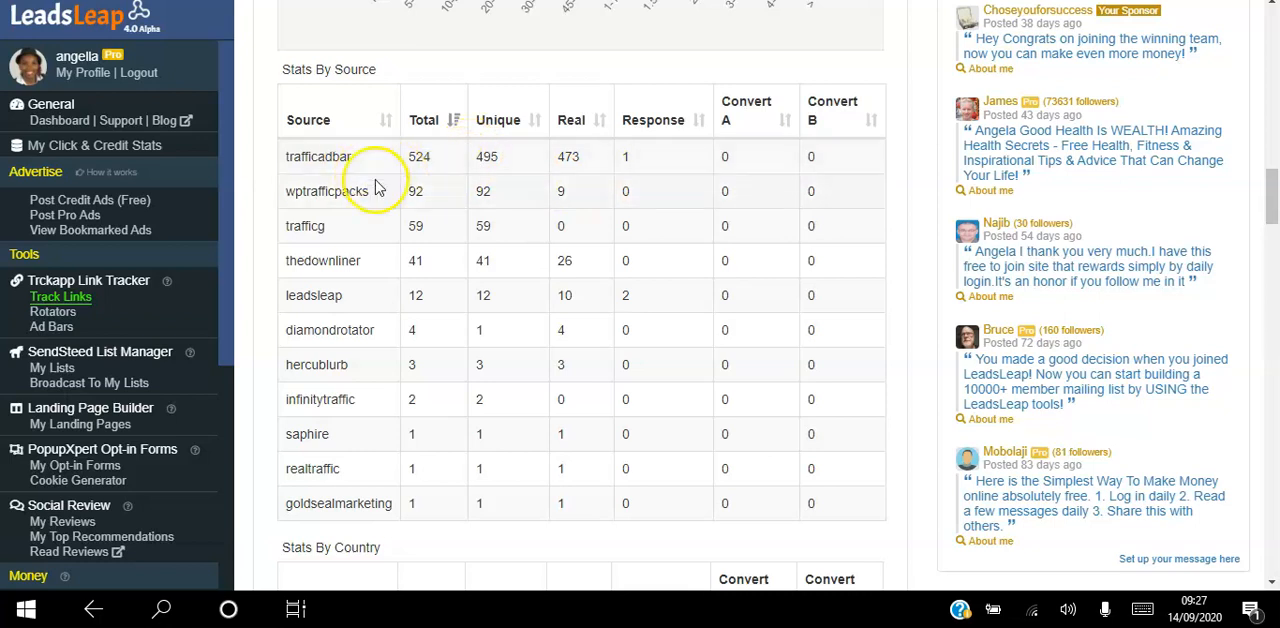
{"action": "mouse_move", "coordinate": [988, 192]}
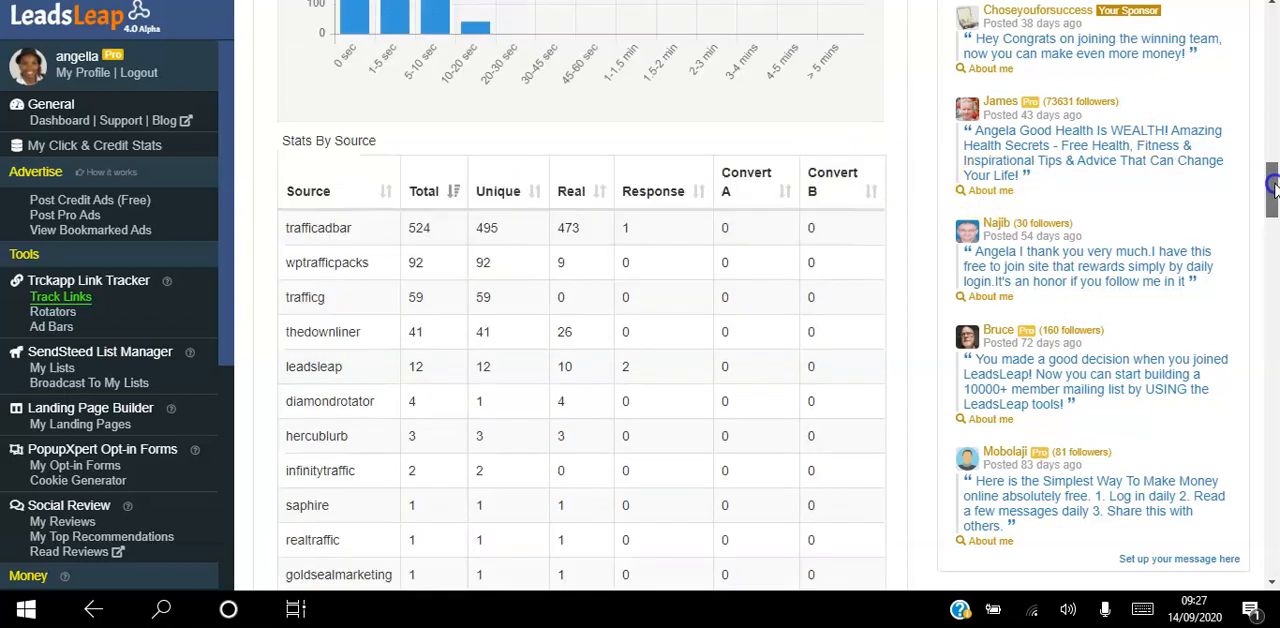
{"action": "scroll", "scroll_direction": "up", "scroll_amount": 3}
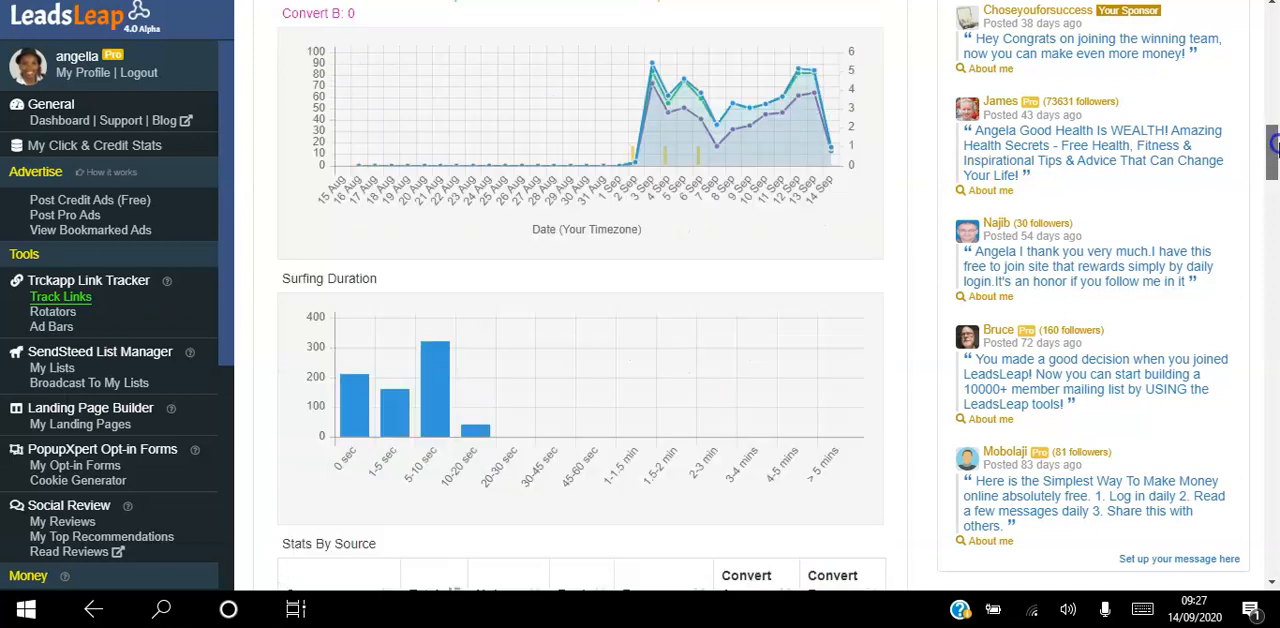
{"action": "scroll", "scroll_direction": "up", "scroll_amount": 3}
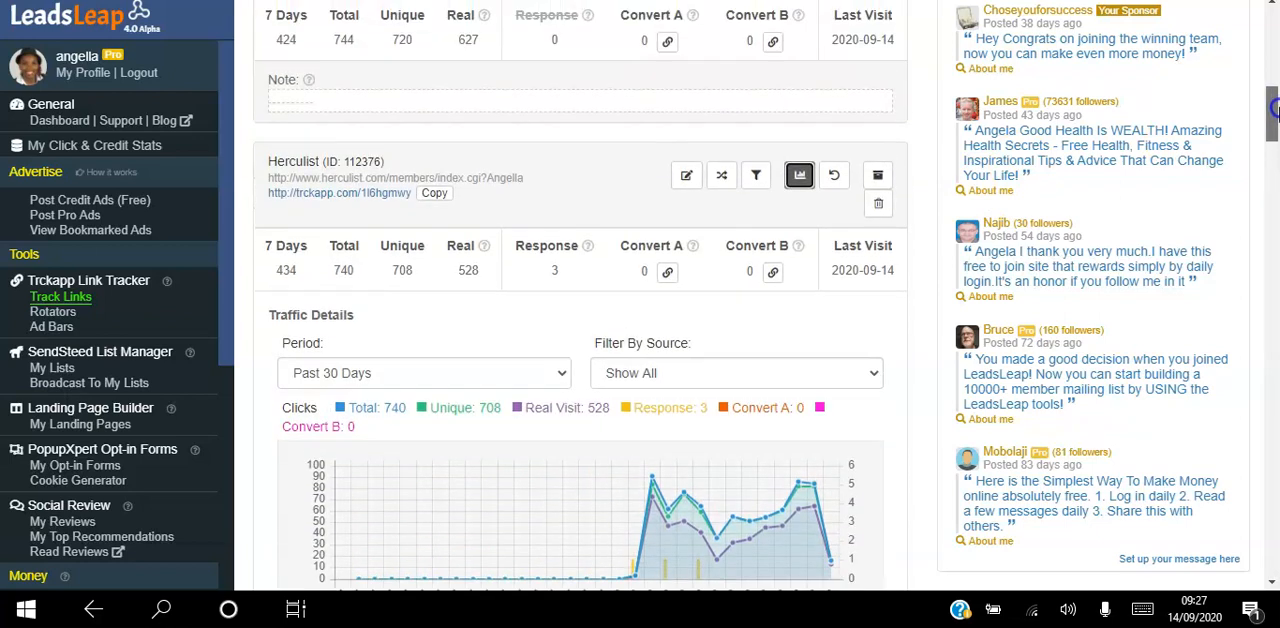
{"action": "scroll", "scroll_direction": "up", "scroll_amount": 3}
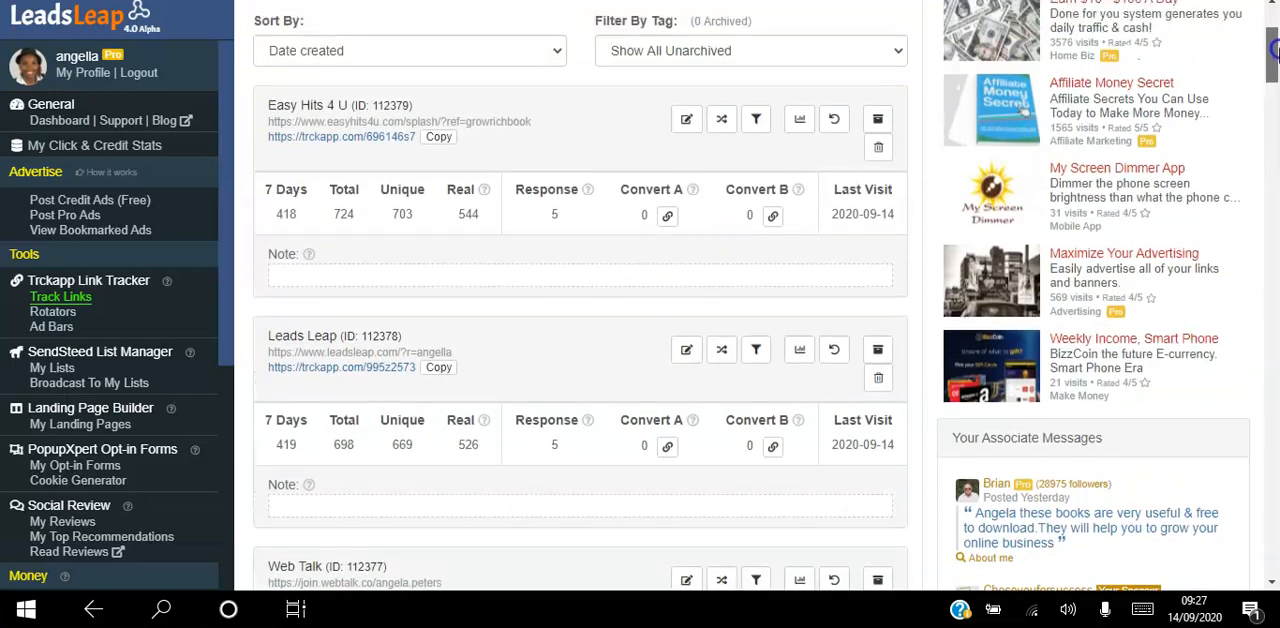
{"action": "scroll", "scroll_direction": "up", "scroll_amount": 3}
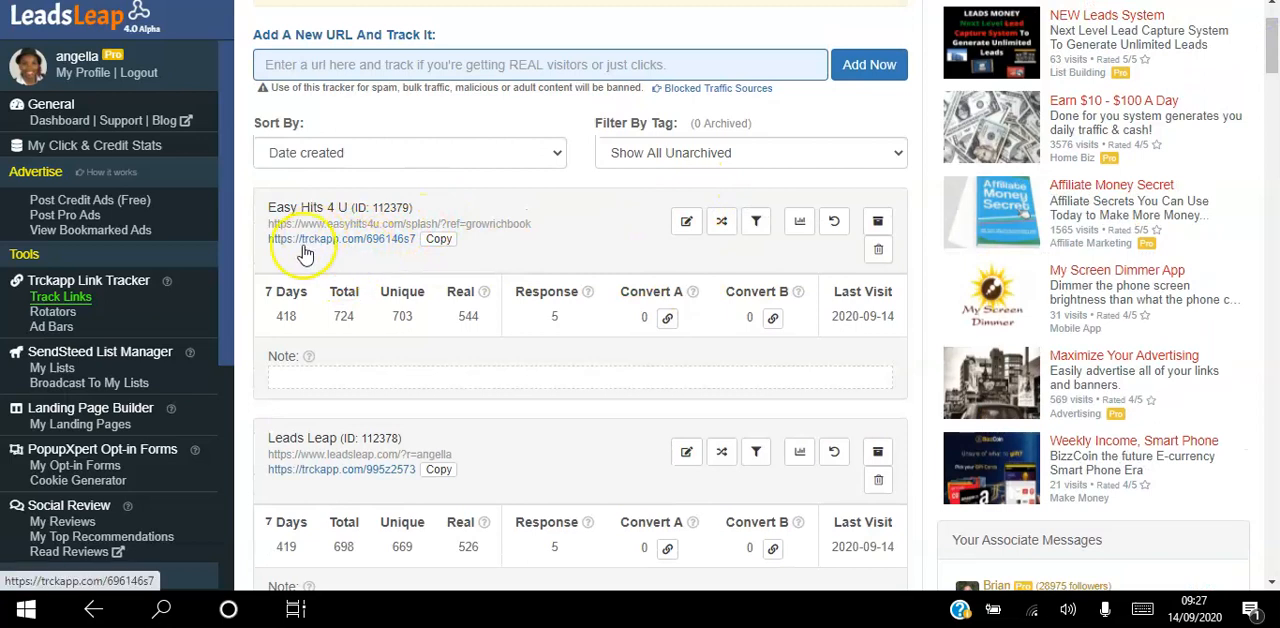
{"action": "mouse_move", "coordinate": [54, 312]}
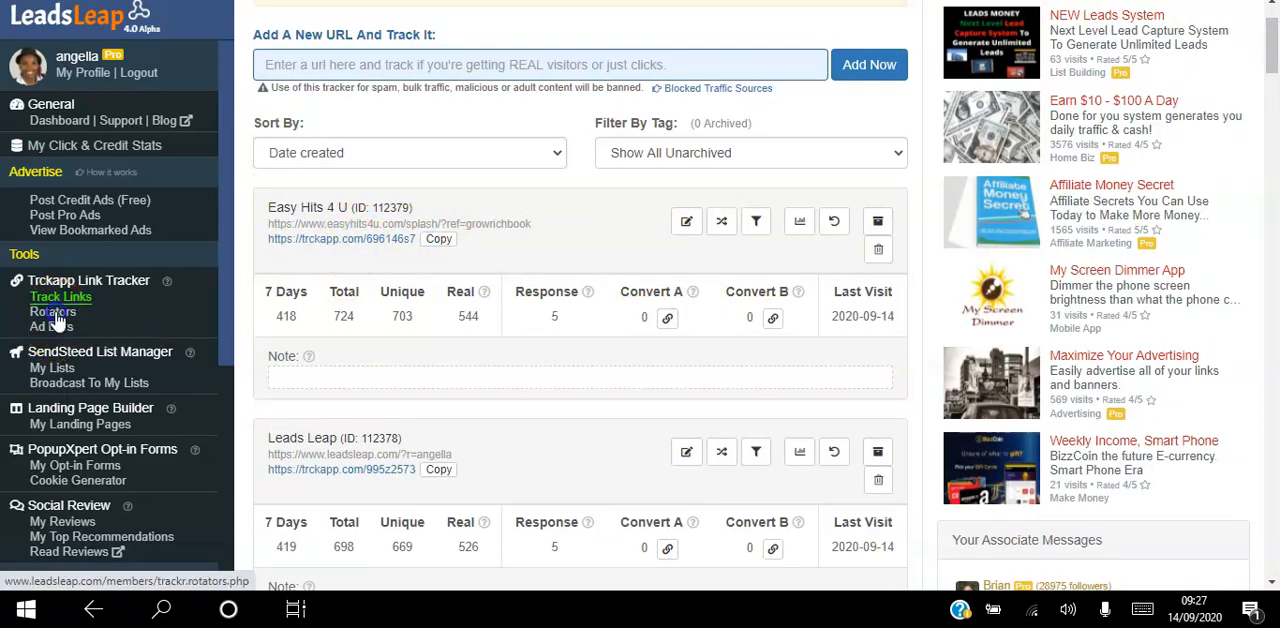
Go to Tracked Link Rotators, browse the Ethereum, Traffic and Co-Op rotators, and show the Traffic rotator's links
{"action": "left_click", "coordinate": [52, 312]}
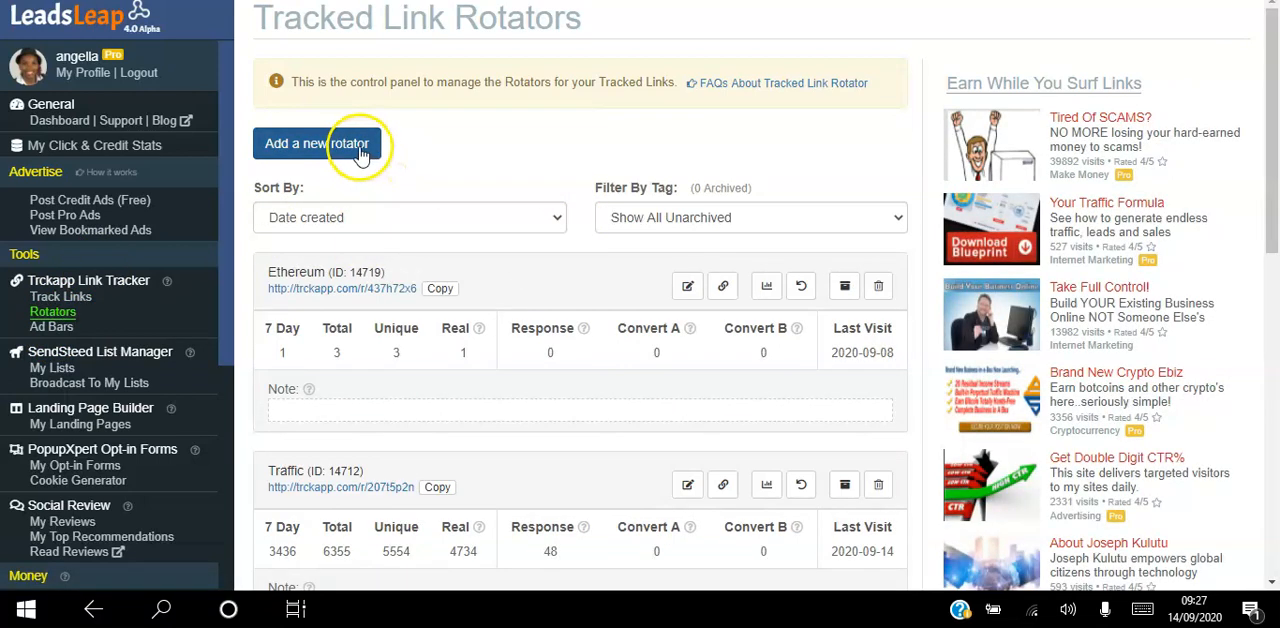
{"action": "mouse_move", "coordinate": [512, 160]}
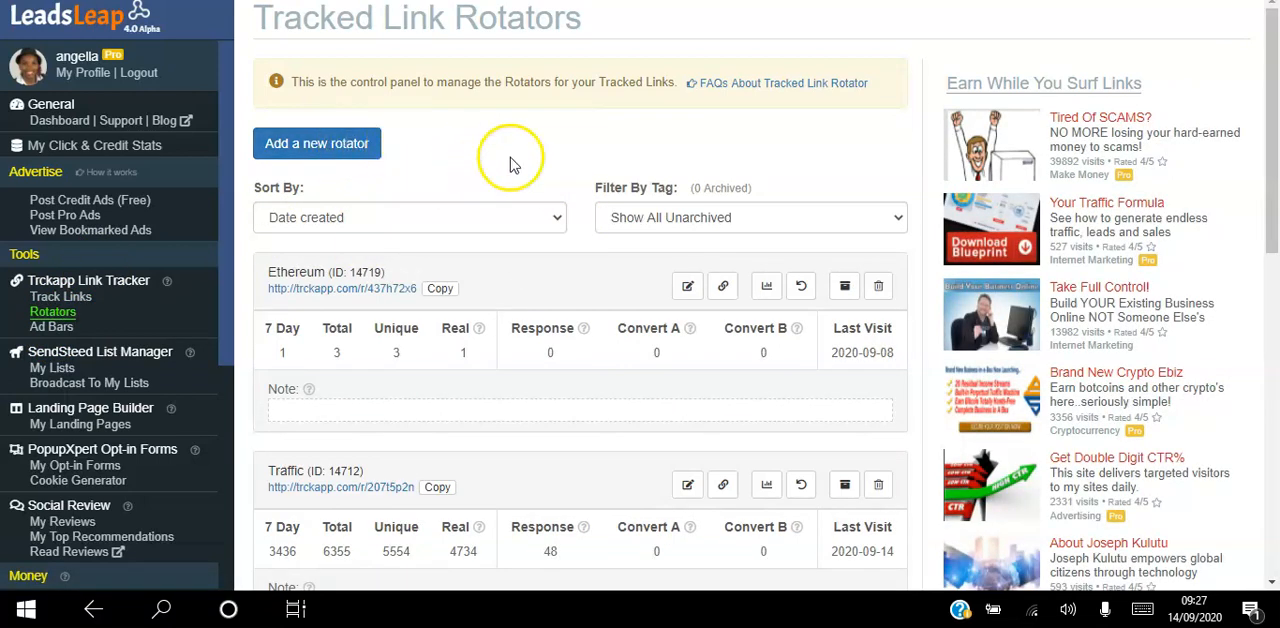
{"action": "mouse_move", "coordinate": [590, 200]}
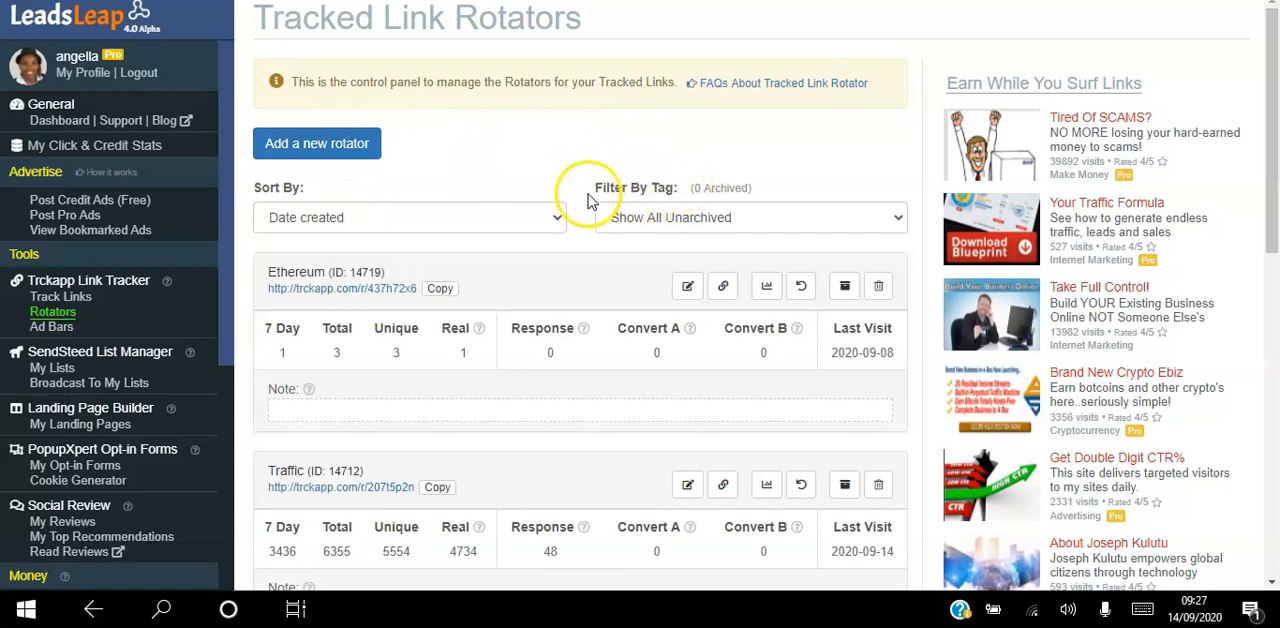
{"action": "mouse_move", "coordinate": [404, 288]}
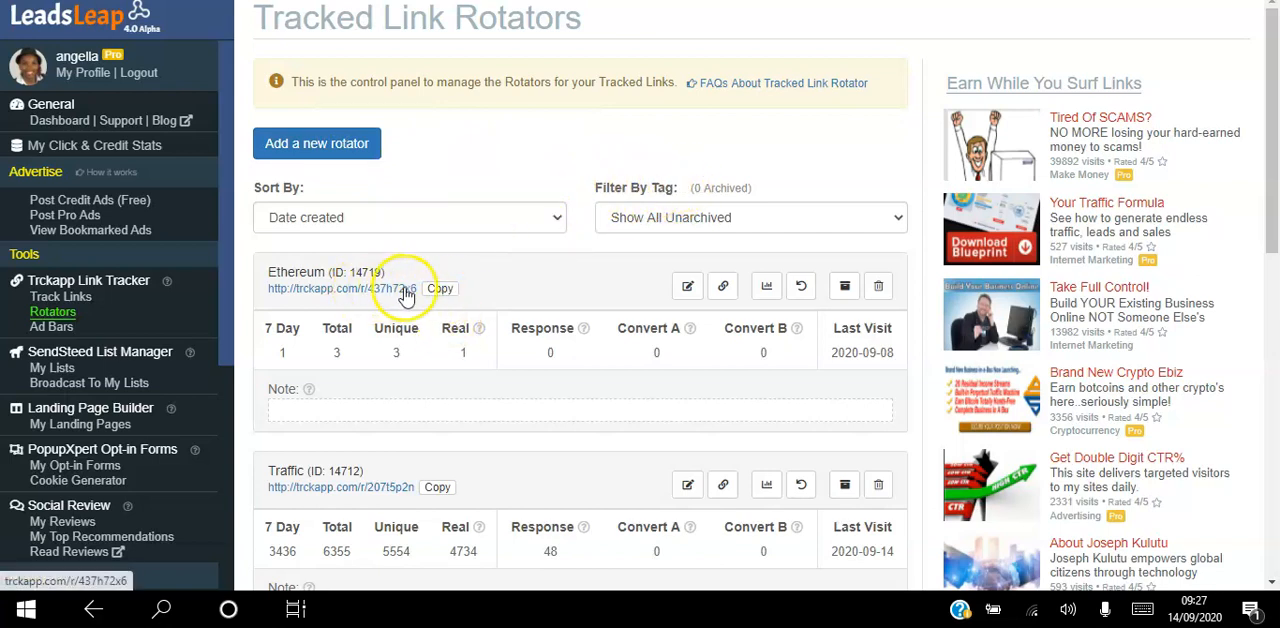
{"action": "mouse_move", "coordinate": [540, 284]}
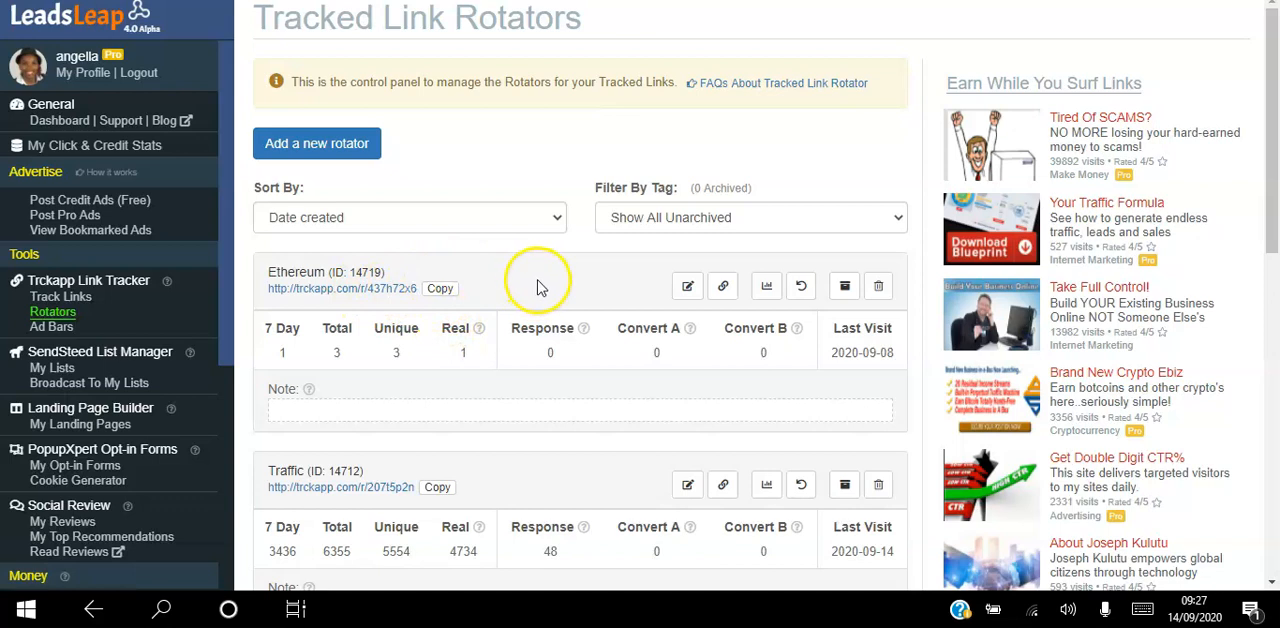
{"action": "mouse_move", "coordinate": [532, 460]}
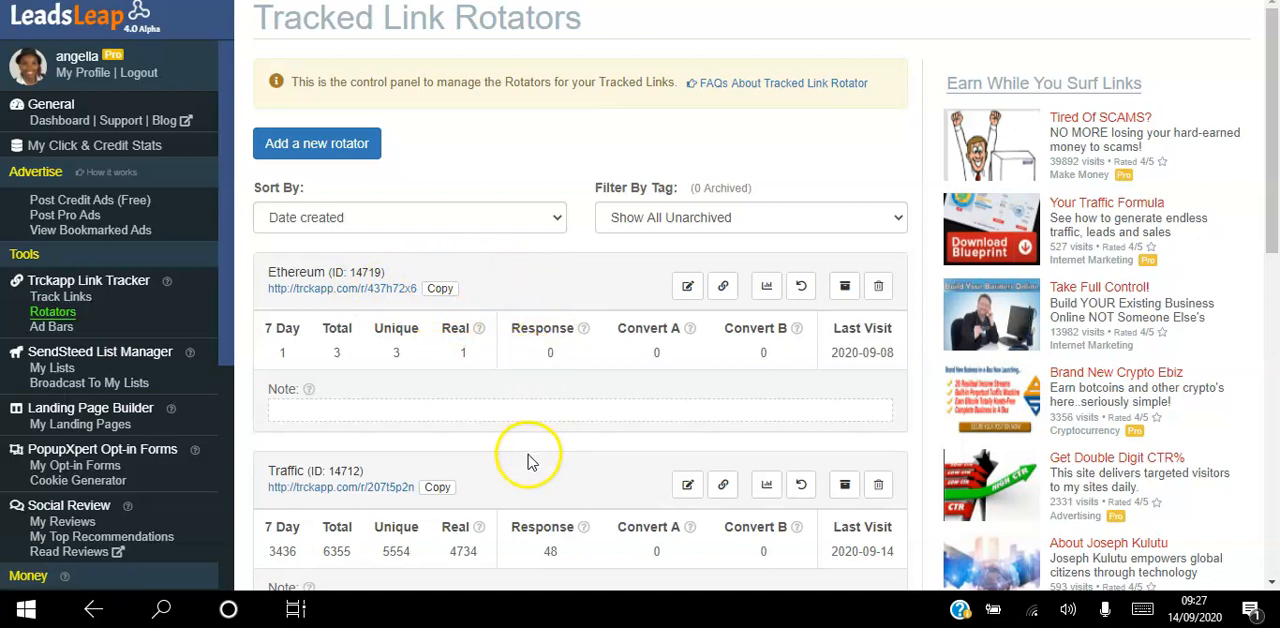
{"action": "mouse_move", "coordinate": [1270, 104]}
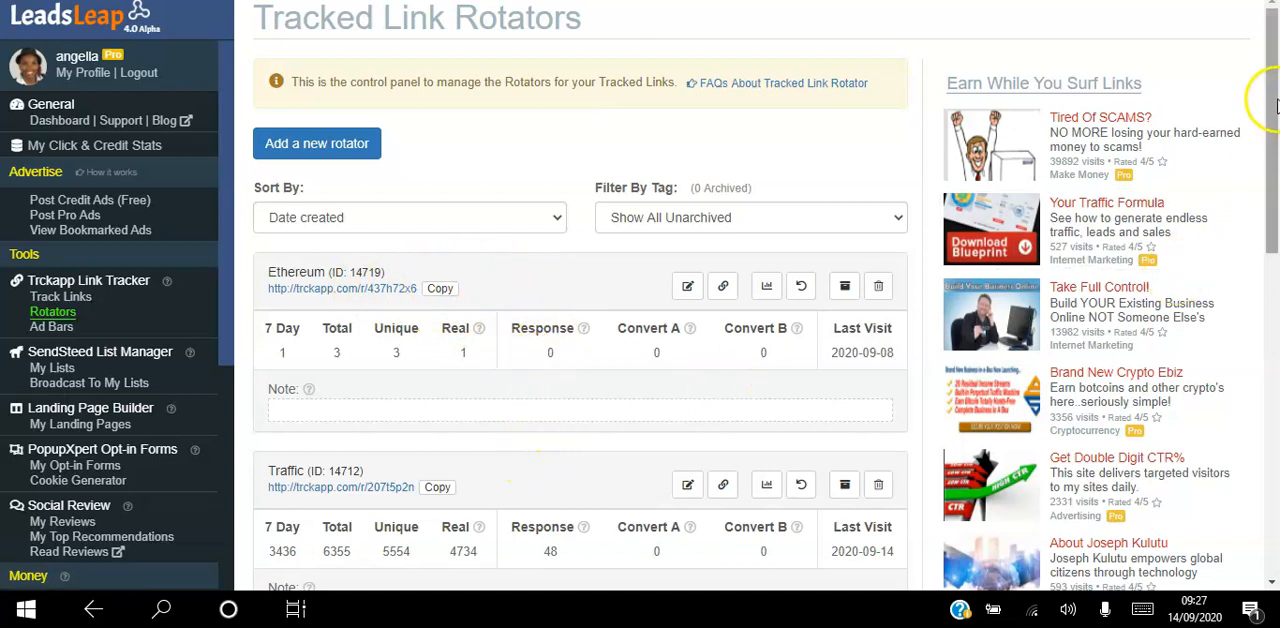
{"action": "scroll", "scroll_direction": "down", "scroll_amount": 3}
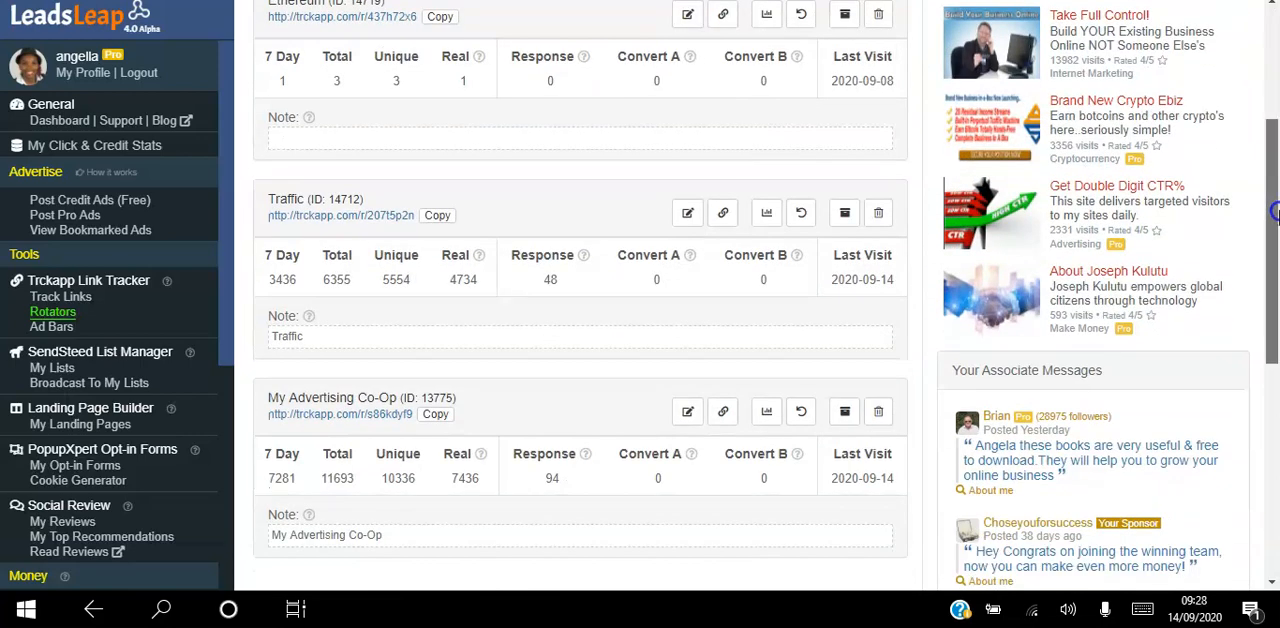
{"action": "scroll", "scroll_direction": "down", "scroll_amount": 3}
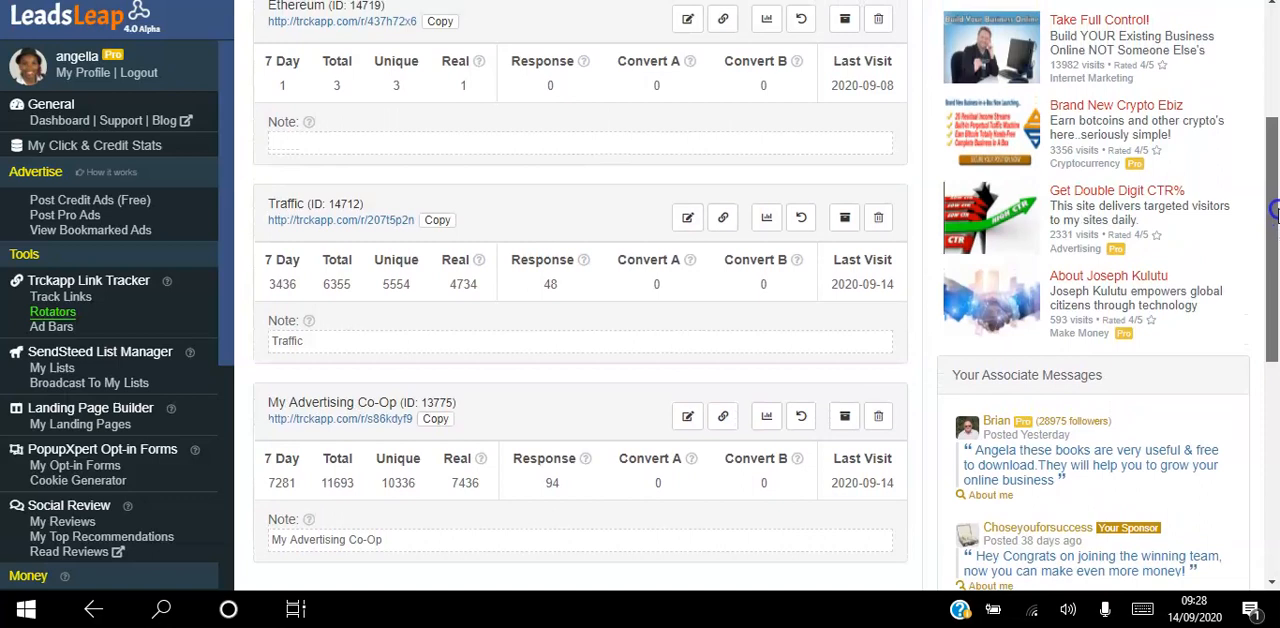
{"action": "scroll", "scroll_direction": "up", "scroll_amount": 3}
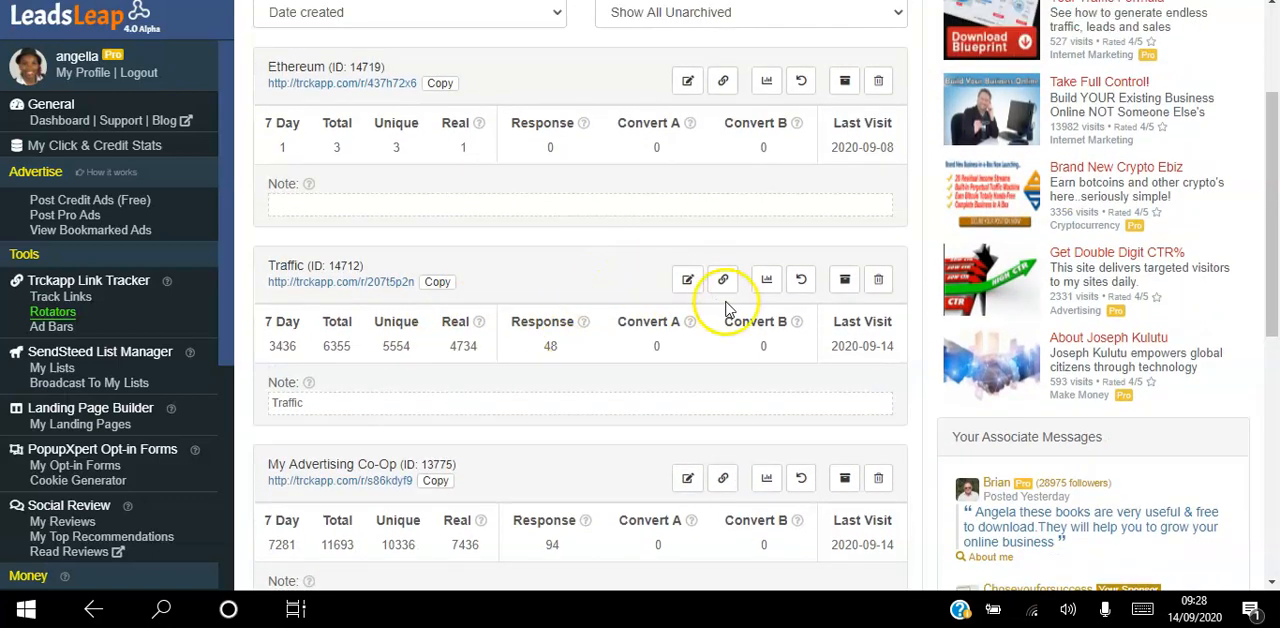
{"action": "mouse_move", "coordinate": [714, 392]}
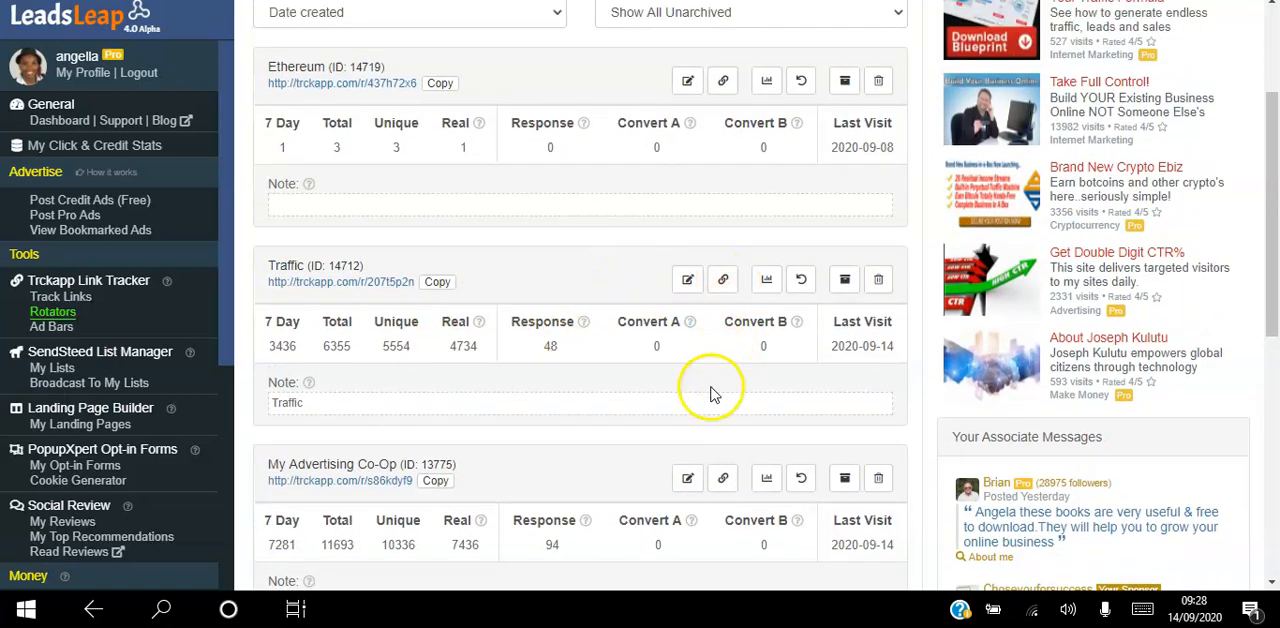
{"action": "left_click", "coordinate": [724, 280]}
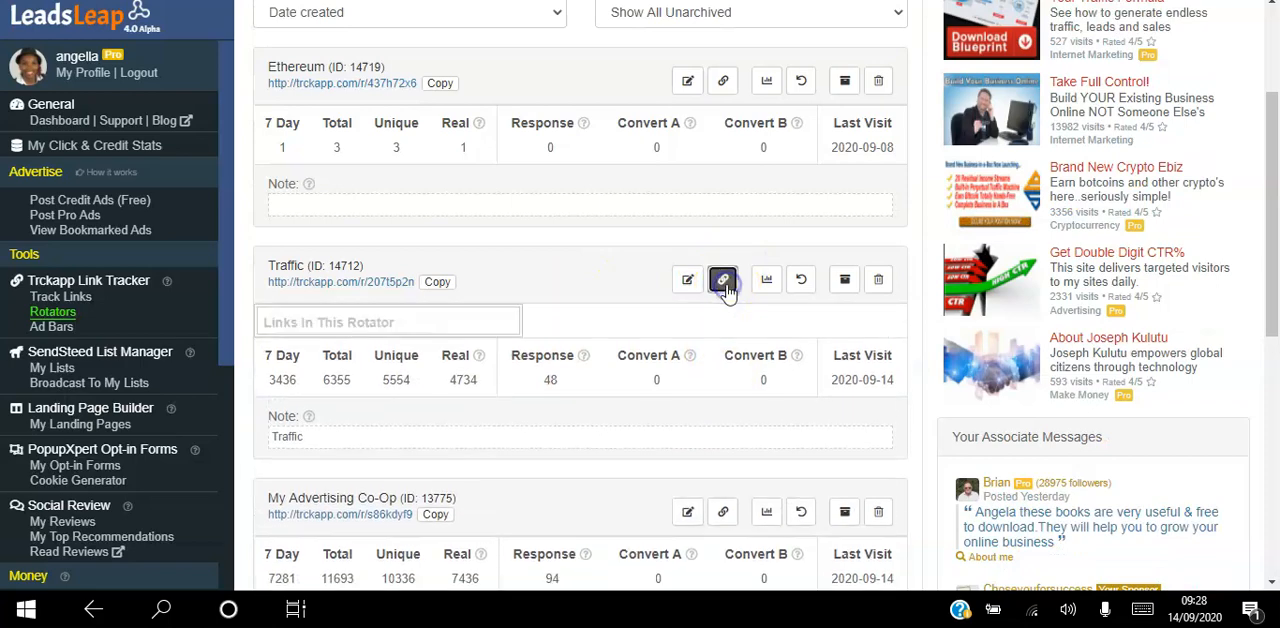
Review the list of links inside the Traffic rotator
{"action": "left_click", "coordinate": [722, 280]}
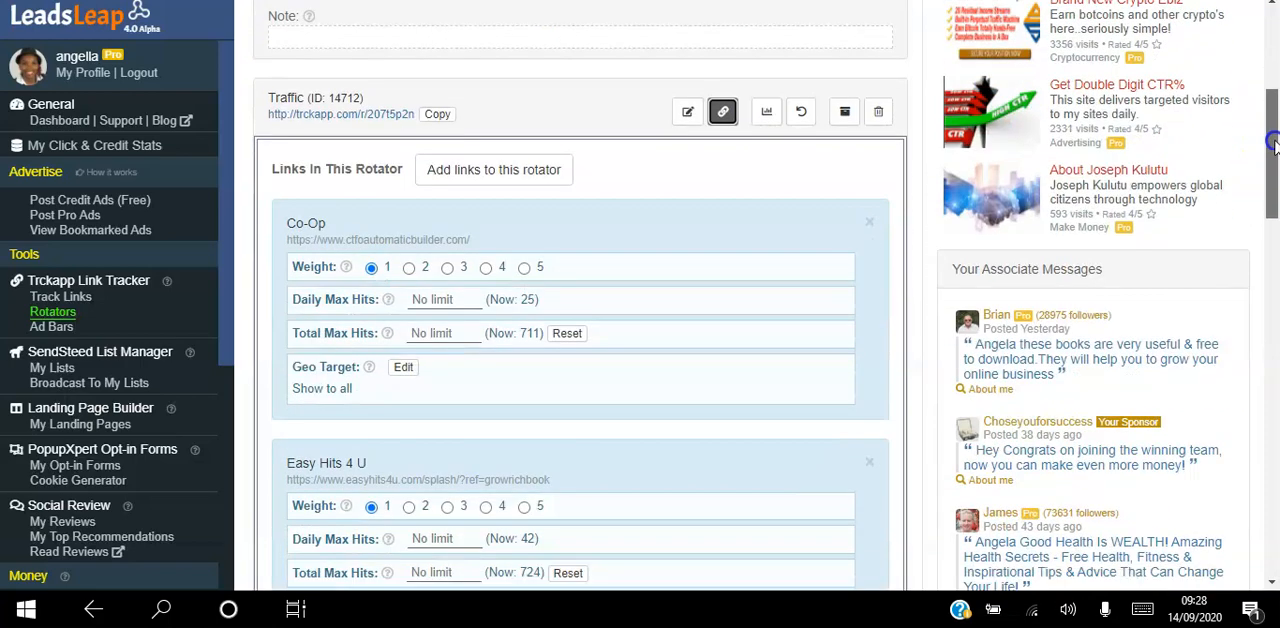
{"action": "scroll", "scroll_direction": "down", "scroll_amount": 3}
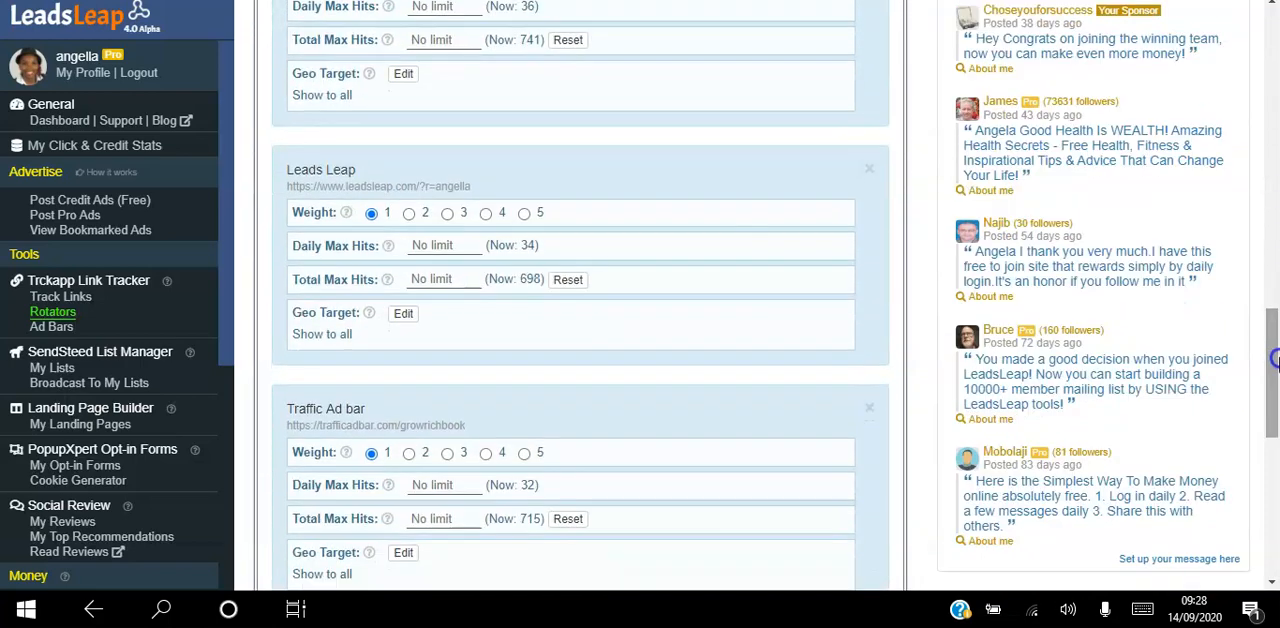
{"action": "scroll", "scroll_direction": "up", "scroll_amount": 3}
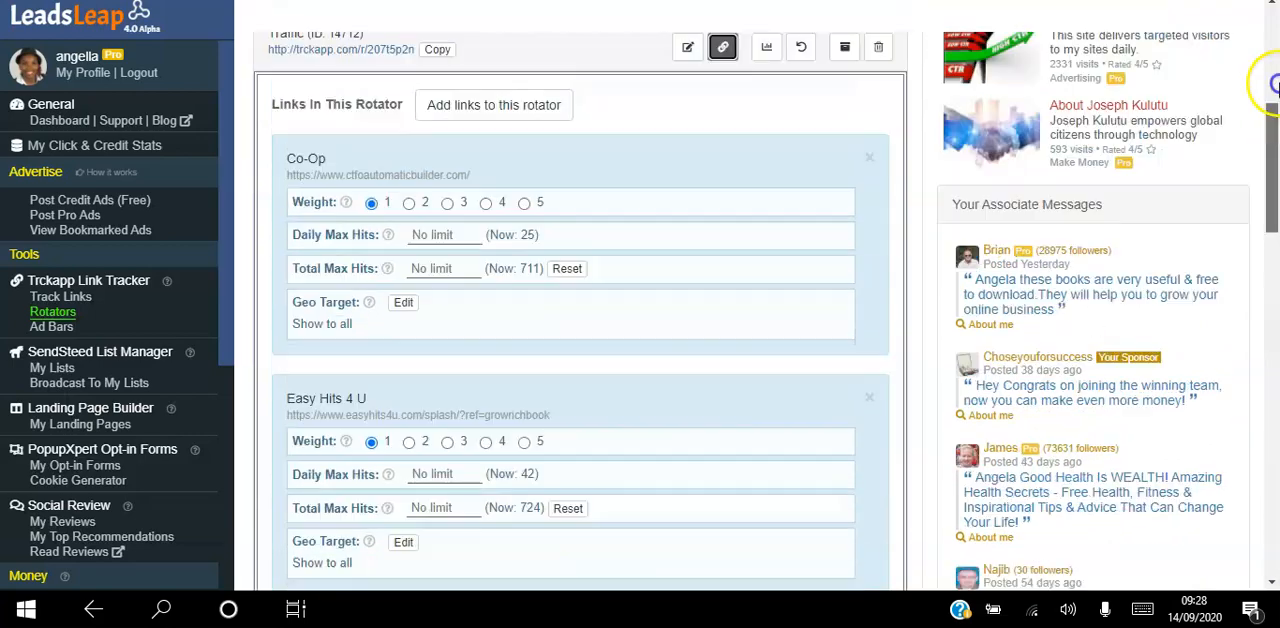
{"action": "scroll", "scroll_direction": "up", "scroll_amount": 3}
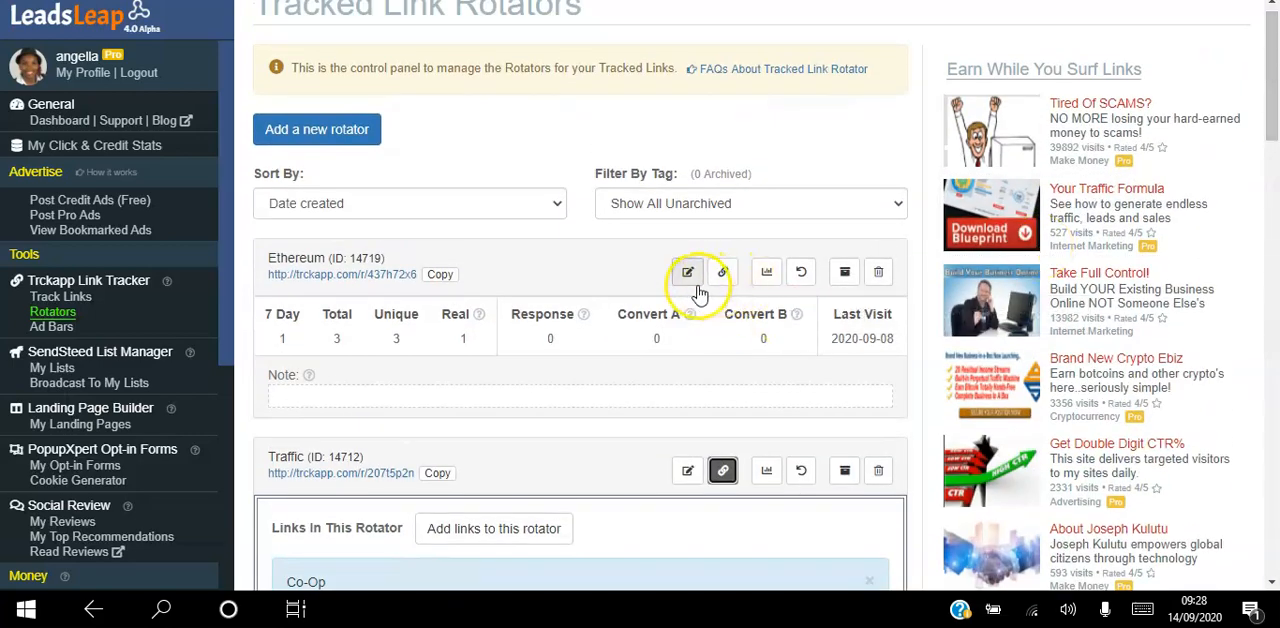
View the Ethereum rotator's traffic stats: clicks chart, surfing duration and stats by source
{"action": "left_click", "coordinate": [766, 272]}
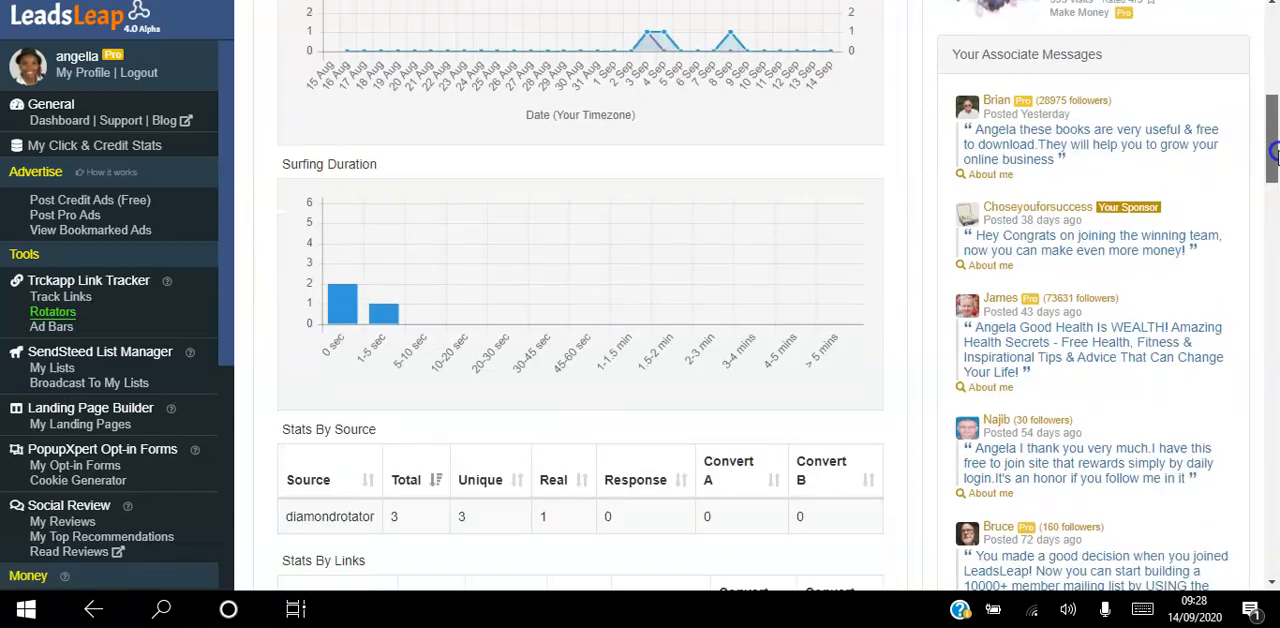
{"action": "scroll", "scroll_direction": "down", "scroll_amount": 3}
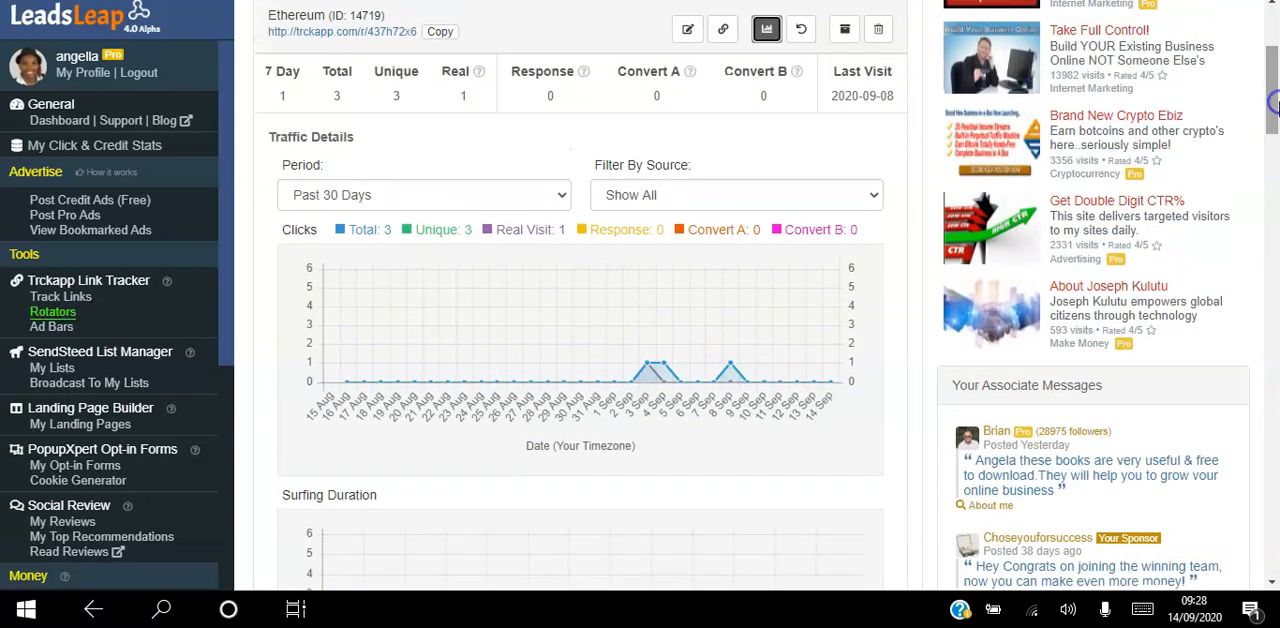
{"action": "scroll", "scroll_direction": "up", "scroll_amount": 3}
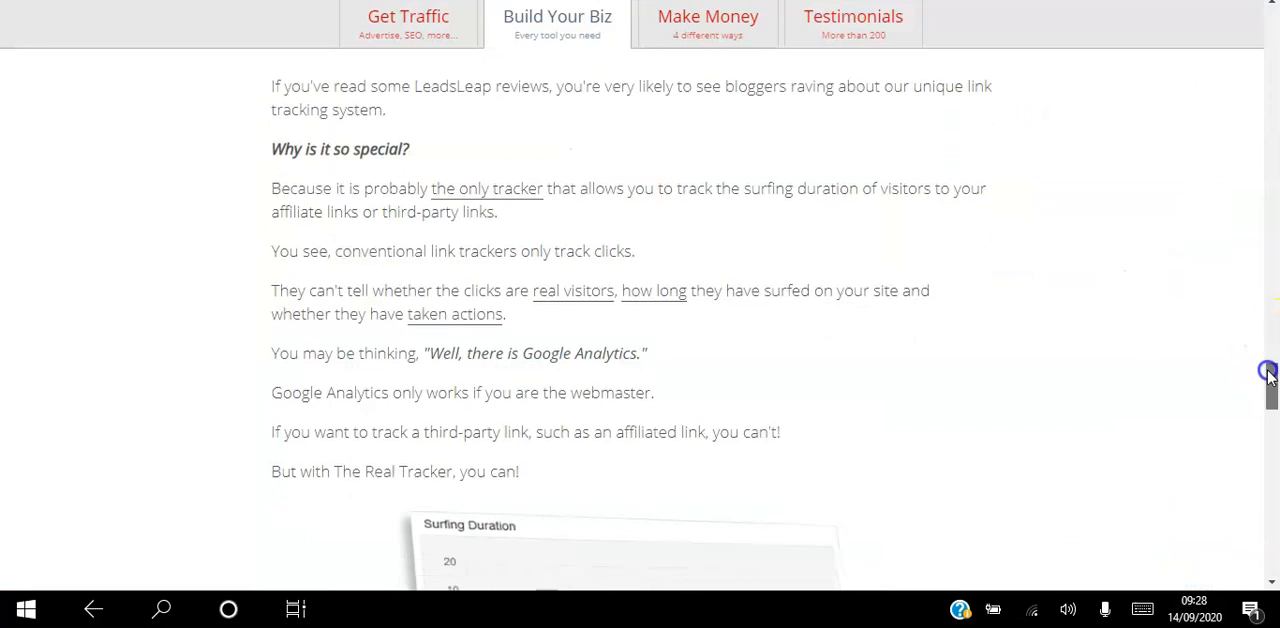
Scroll through the Build Your Biz page and return to the top showing the Landing Page Builder promotion
{"action": "scroll", "scroll_direction": "down", "scroll_amount": 3}
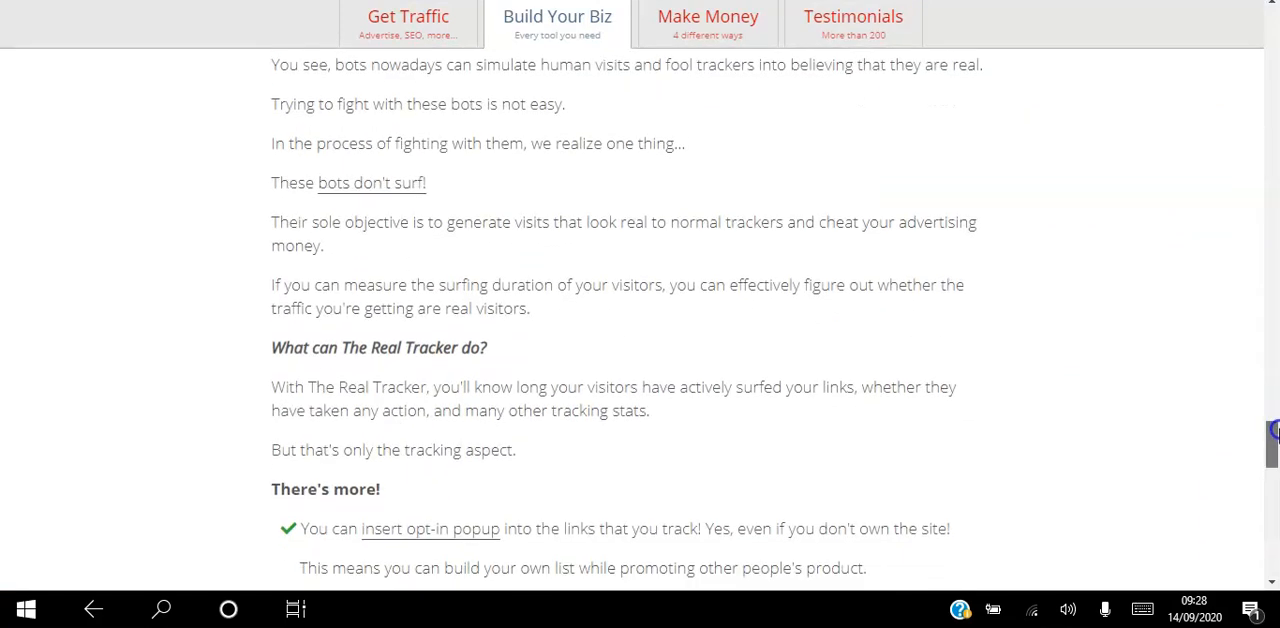
{"action": "scroll", "scroll_direction": "down", "scroll_amount": 3}
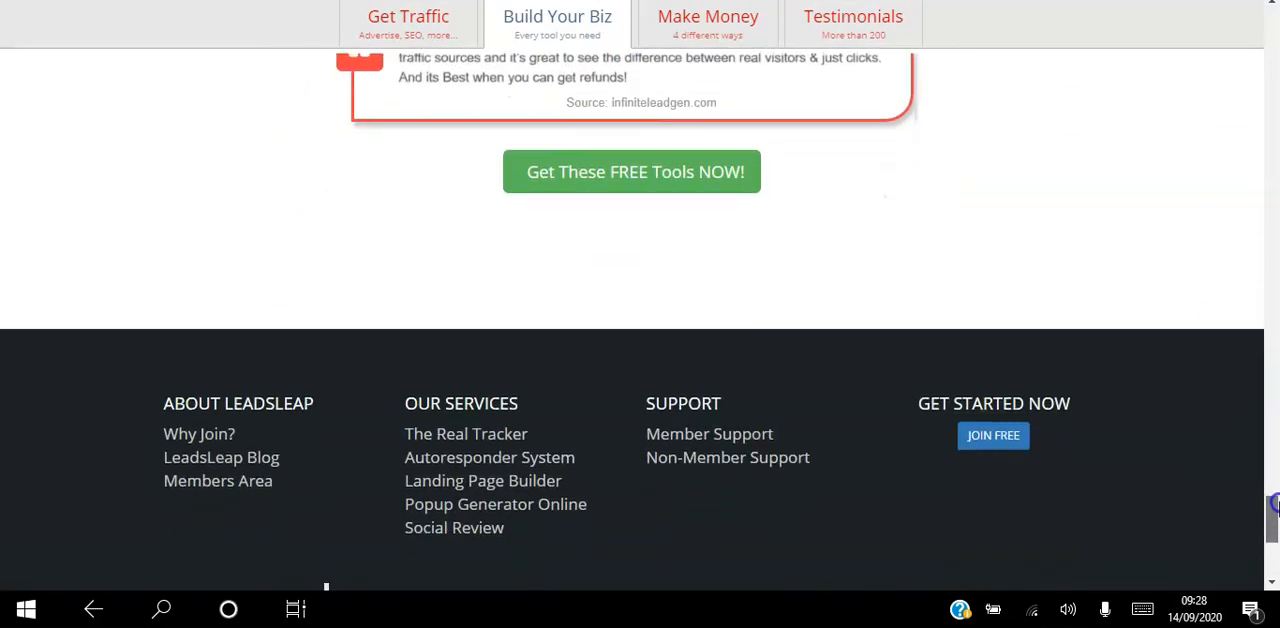
{"action": "scroll", "scroll_direction": "up", "scroll_amount": 3}
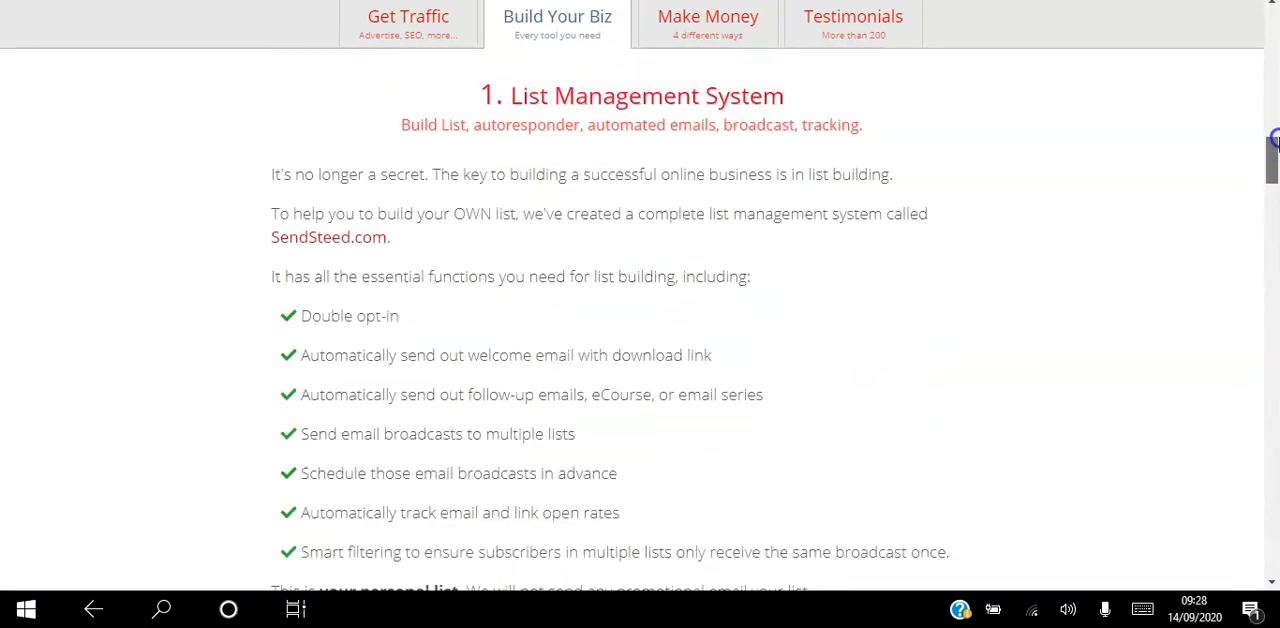
{"action": "scroll", "scroll_direction": "up", "scroll_amount": 3}
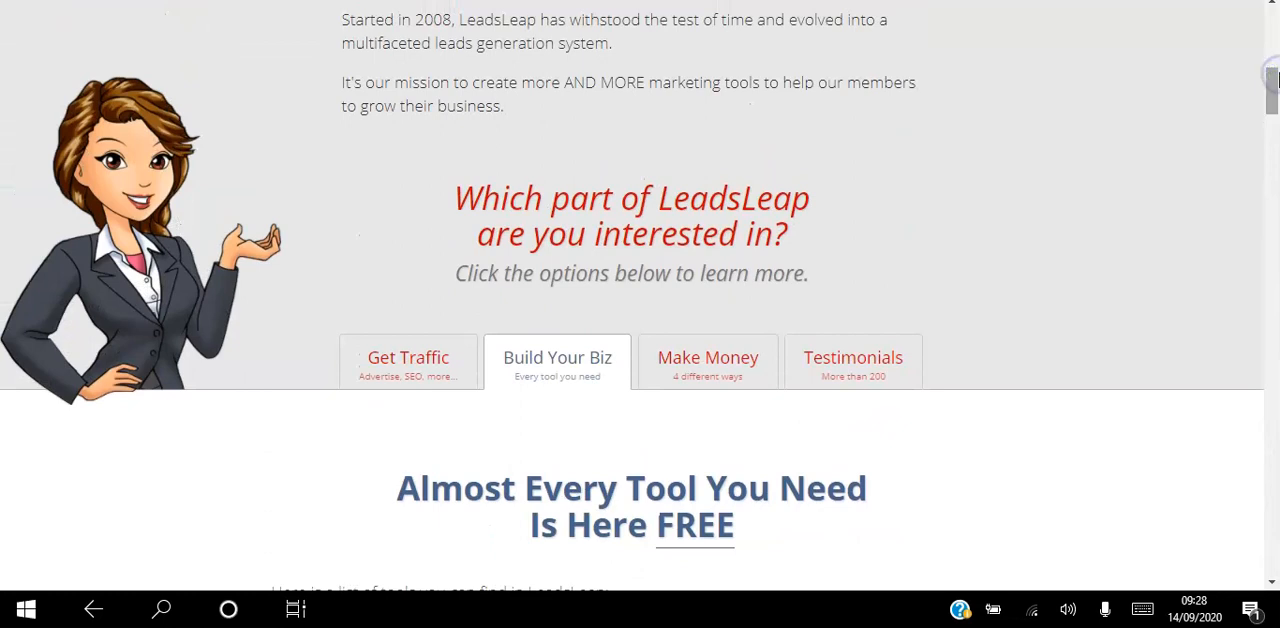
{"action": "scroll", "scroll_direction": "up", "scroll_amount": 3}
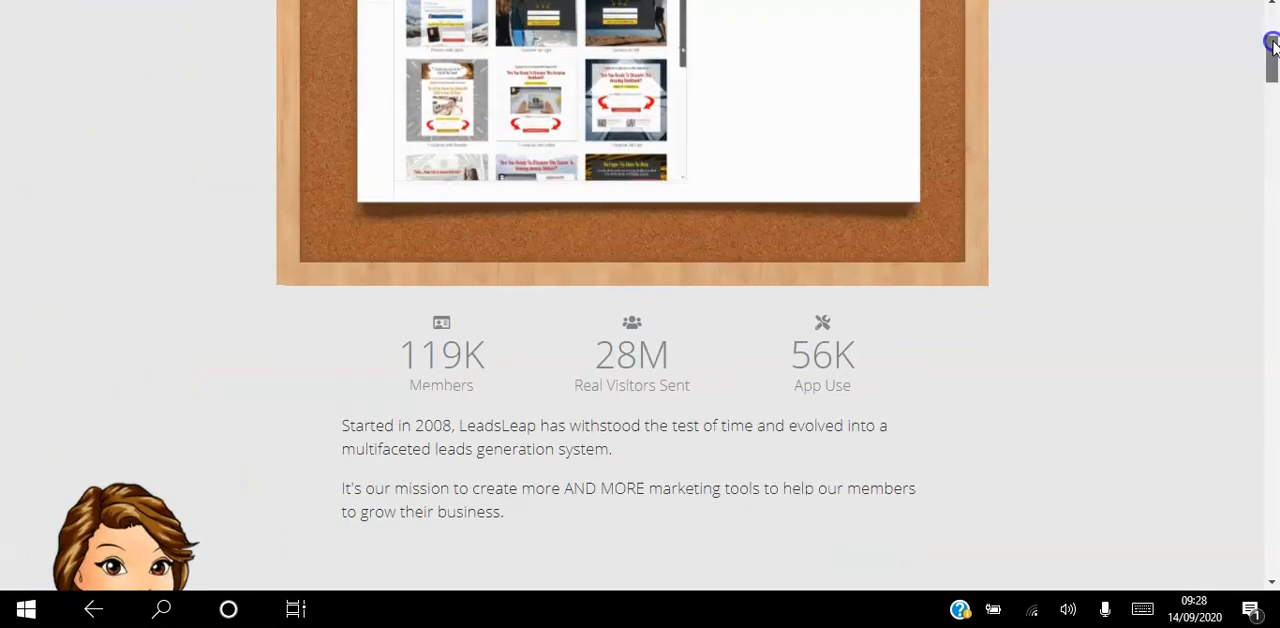
{"action": "scroll", "scroll_direction": "up", "scroll_amount": 3}
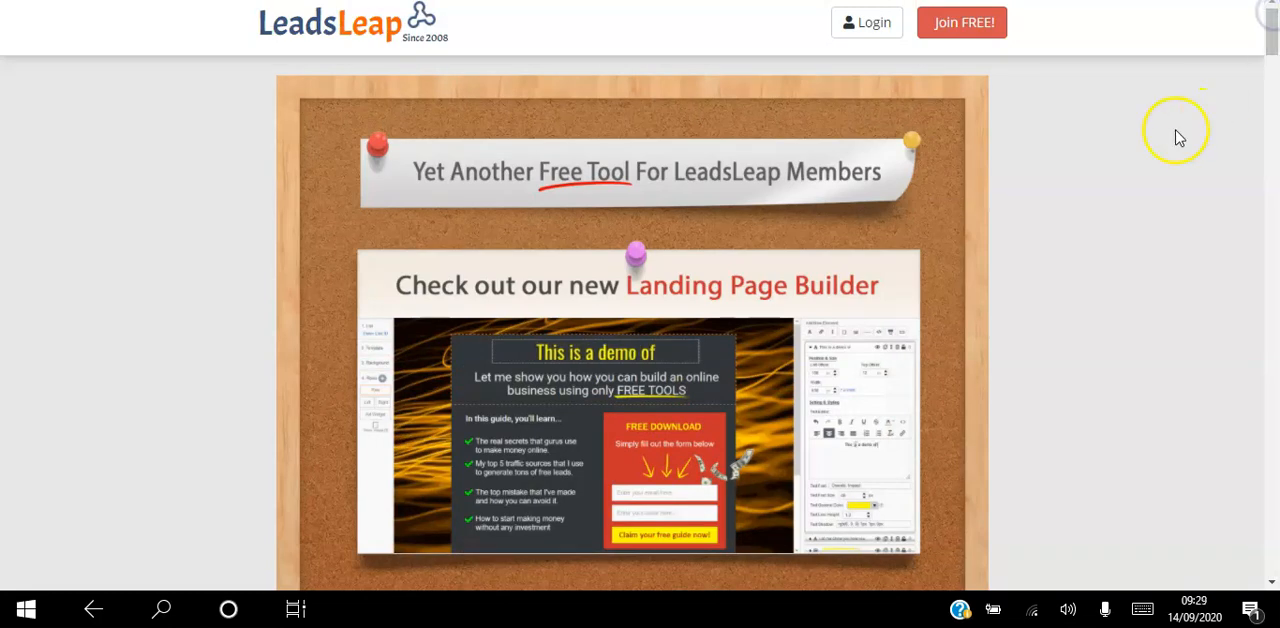
{"action": "mouse_move", "coordinate": [1122, 160]}
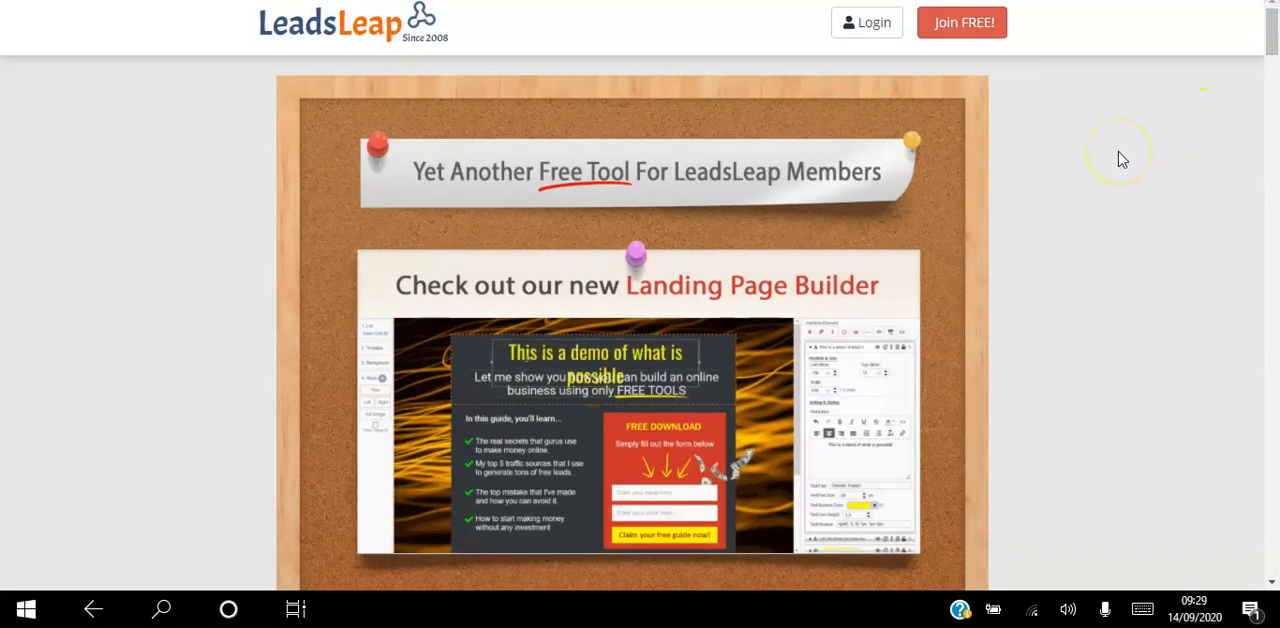
{"action": "mouse_move", "coordinate": [1120, 158]}
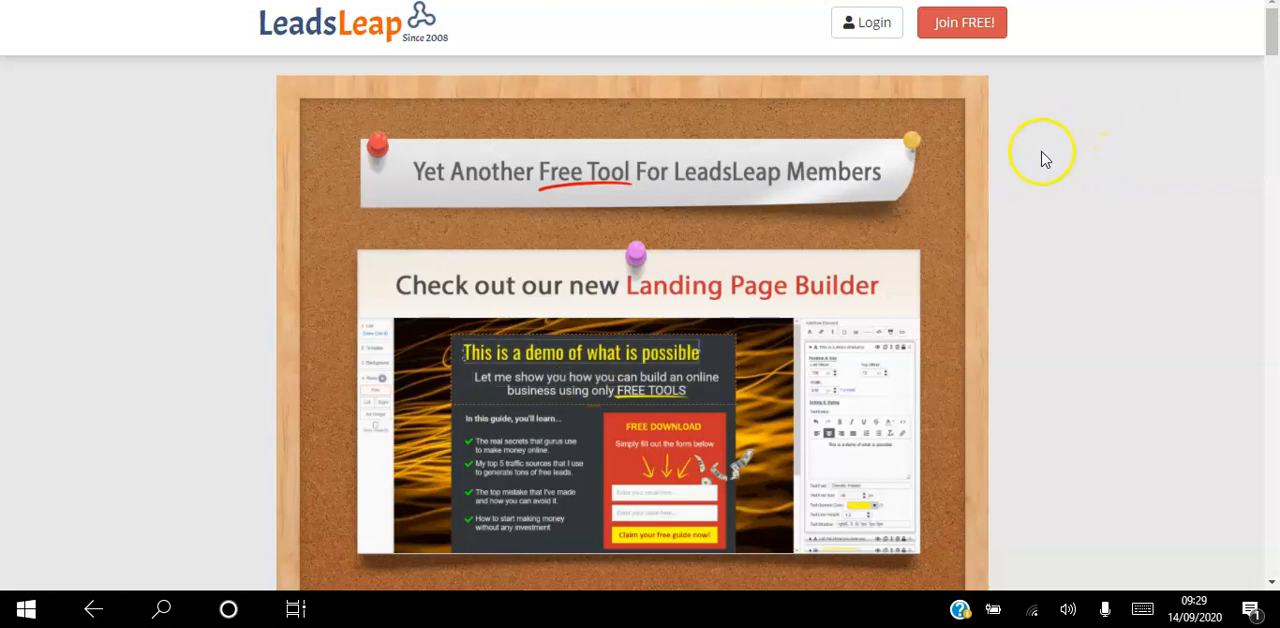
{"action": "mouse_move", "coordinate": [1096, 168]}
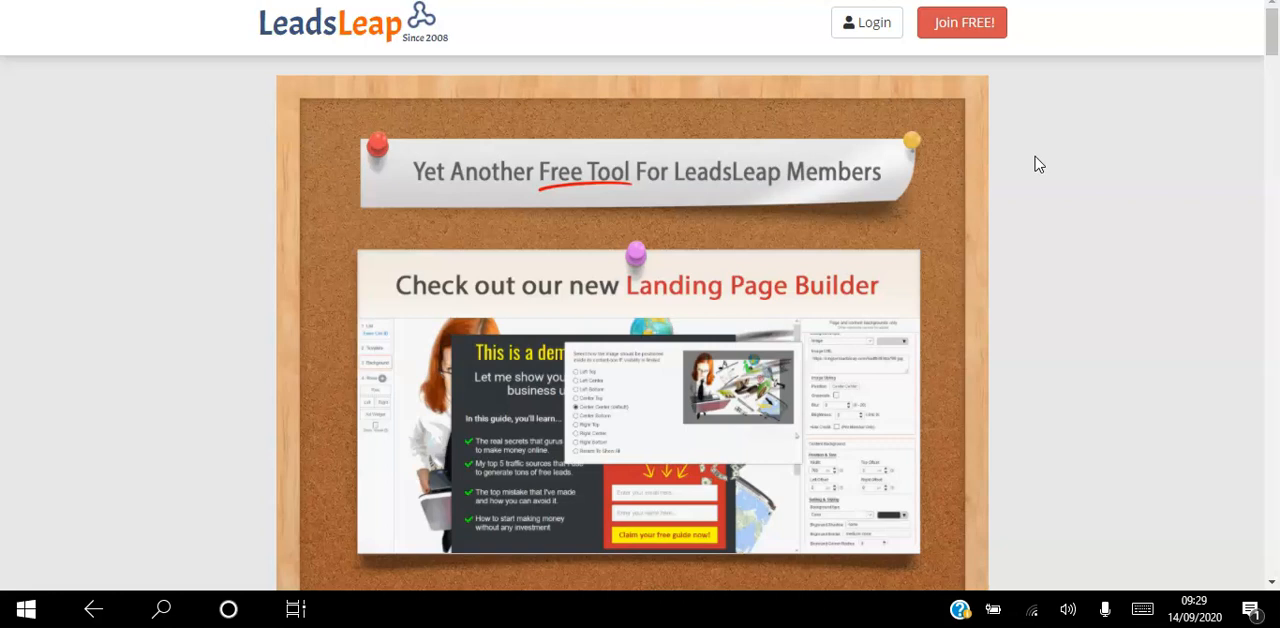
{"action": "mouse_move", "coordinate": [984, 124]}
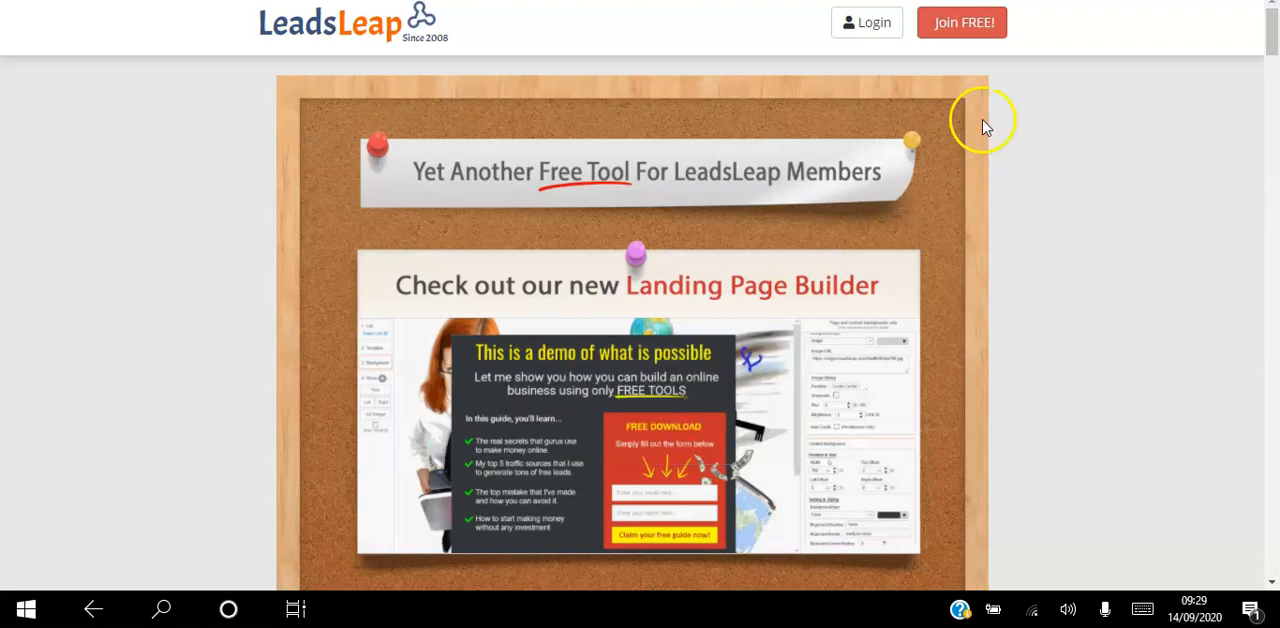